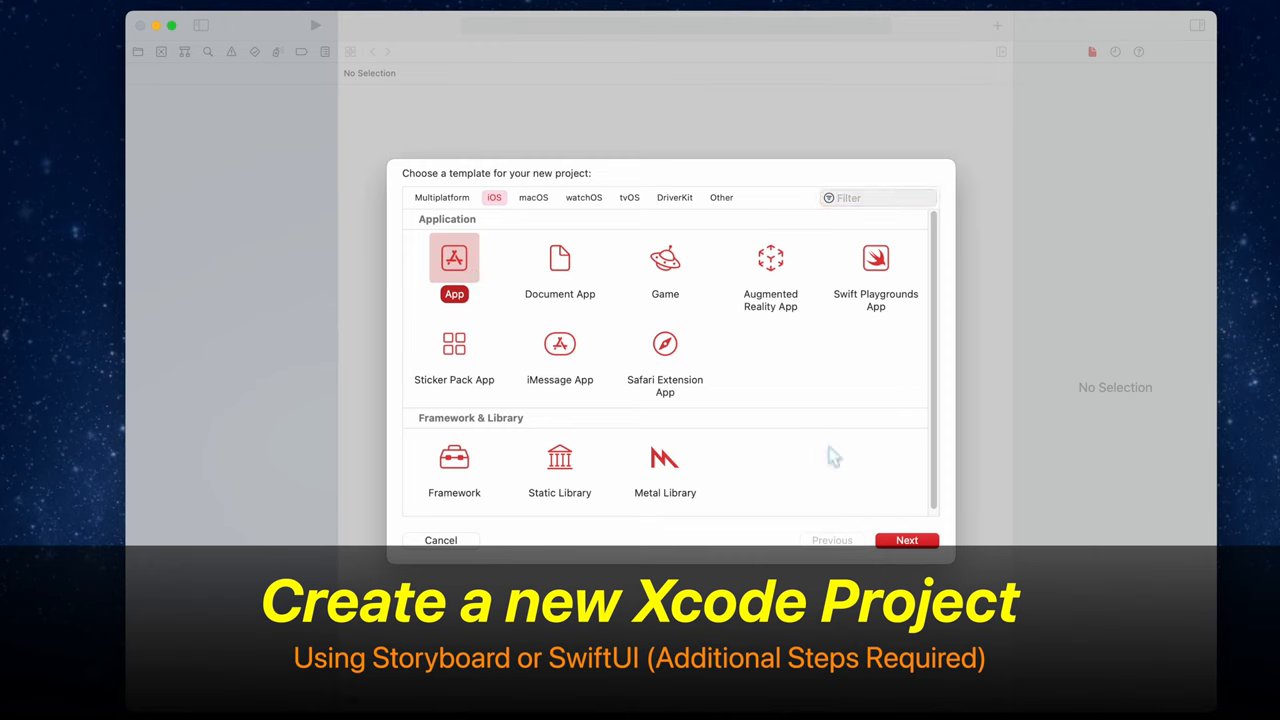
- Create an iOS App project named PushNotificationsDemo in Swift, saved to the Desktop
left_click(906, 540)
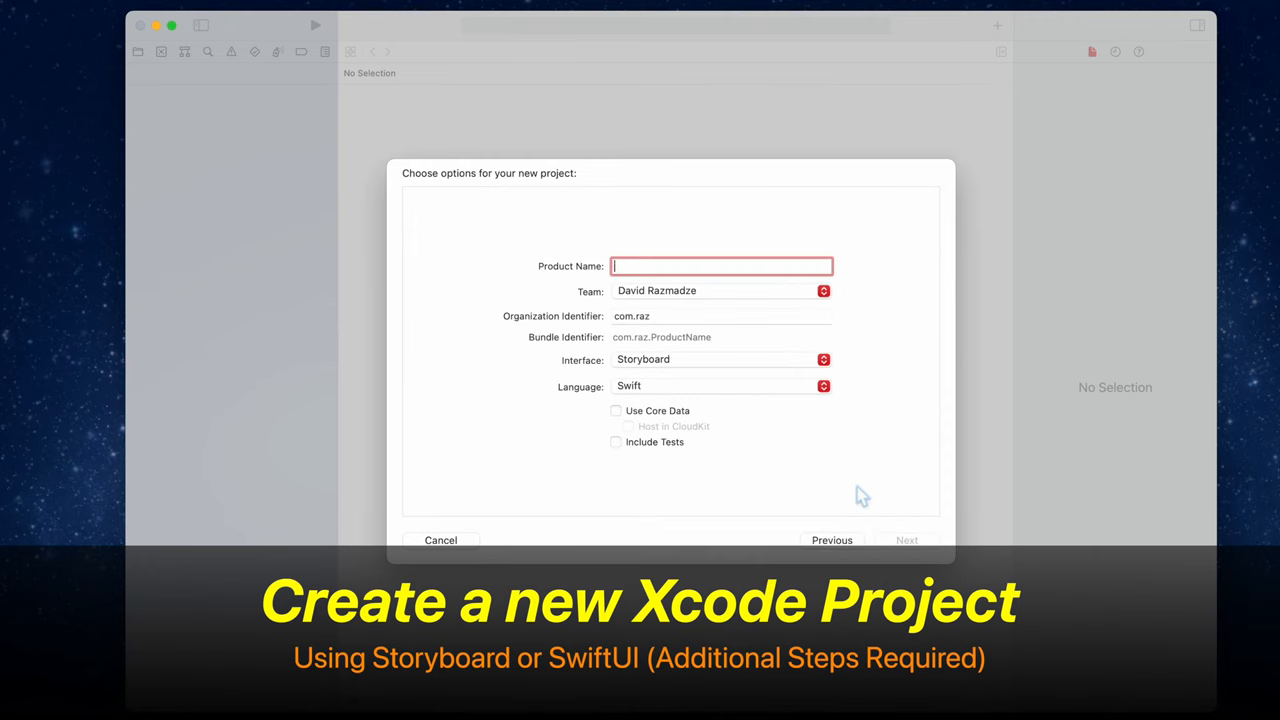
type("PushN")
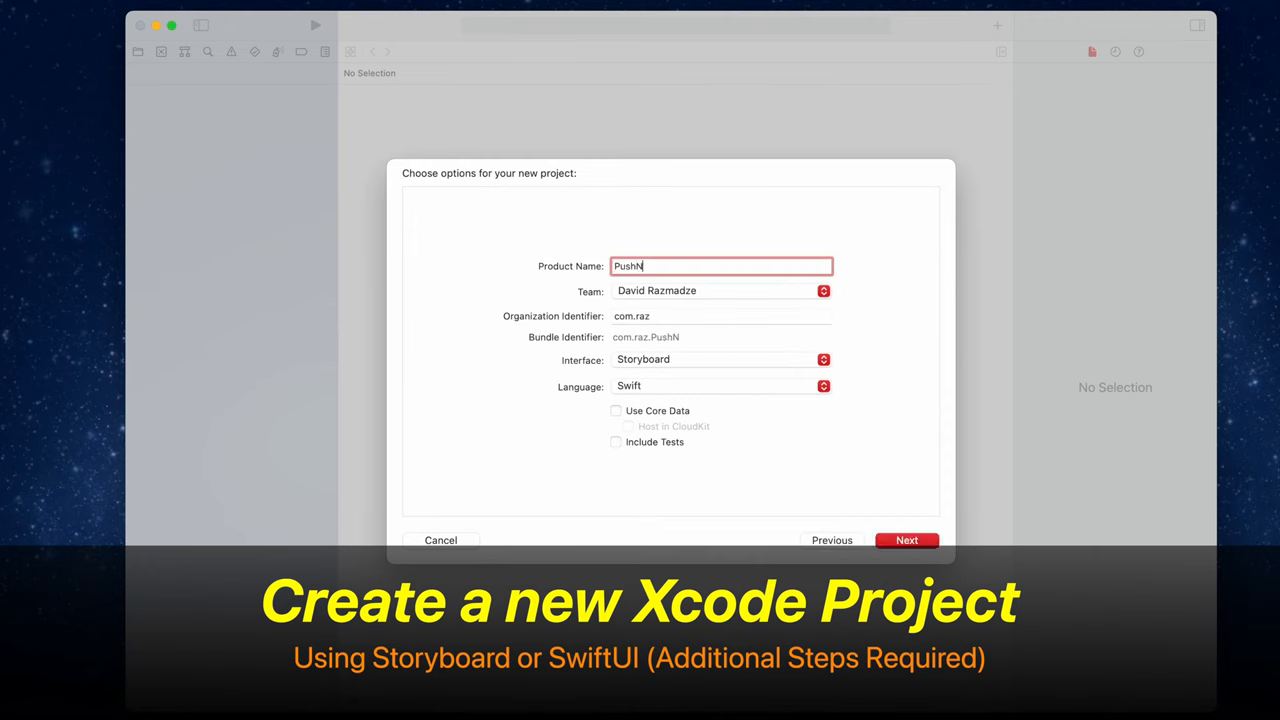
type("otif")
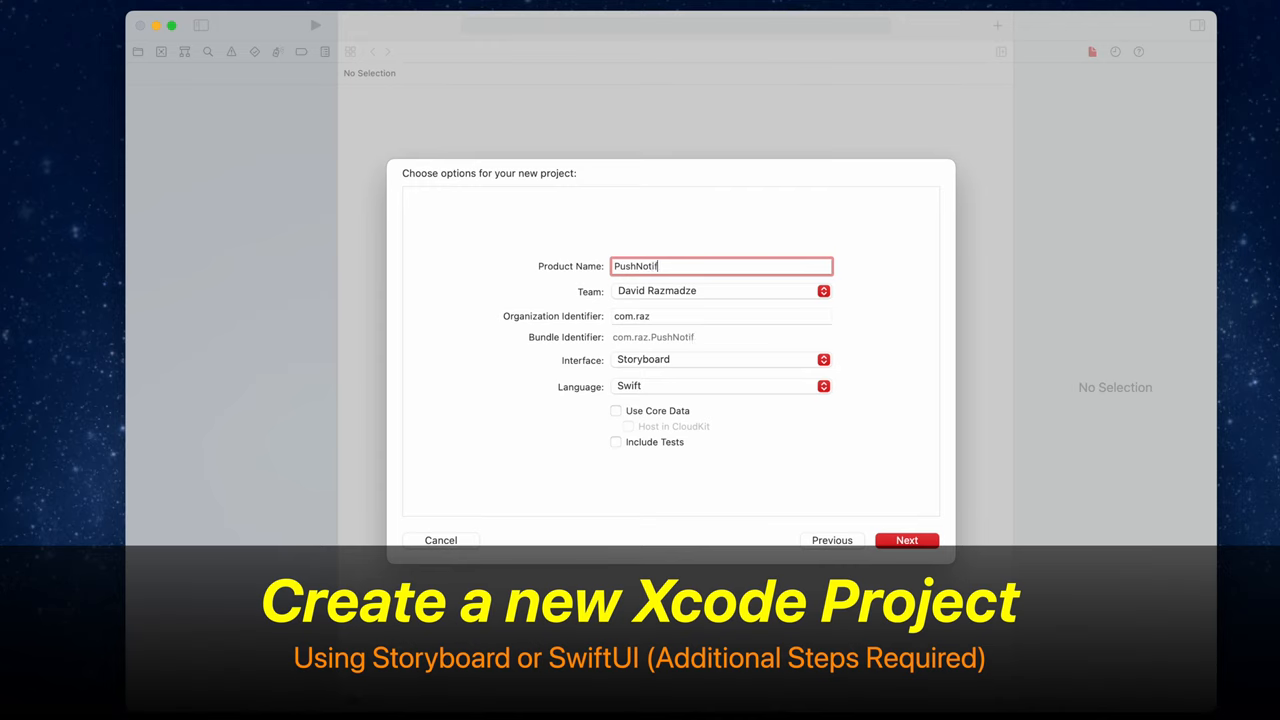
type("icationsD")
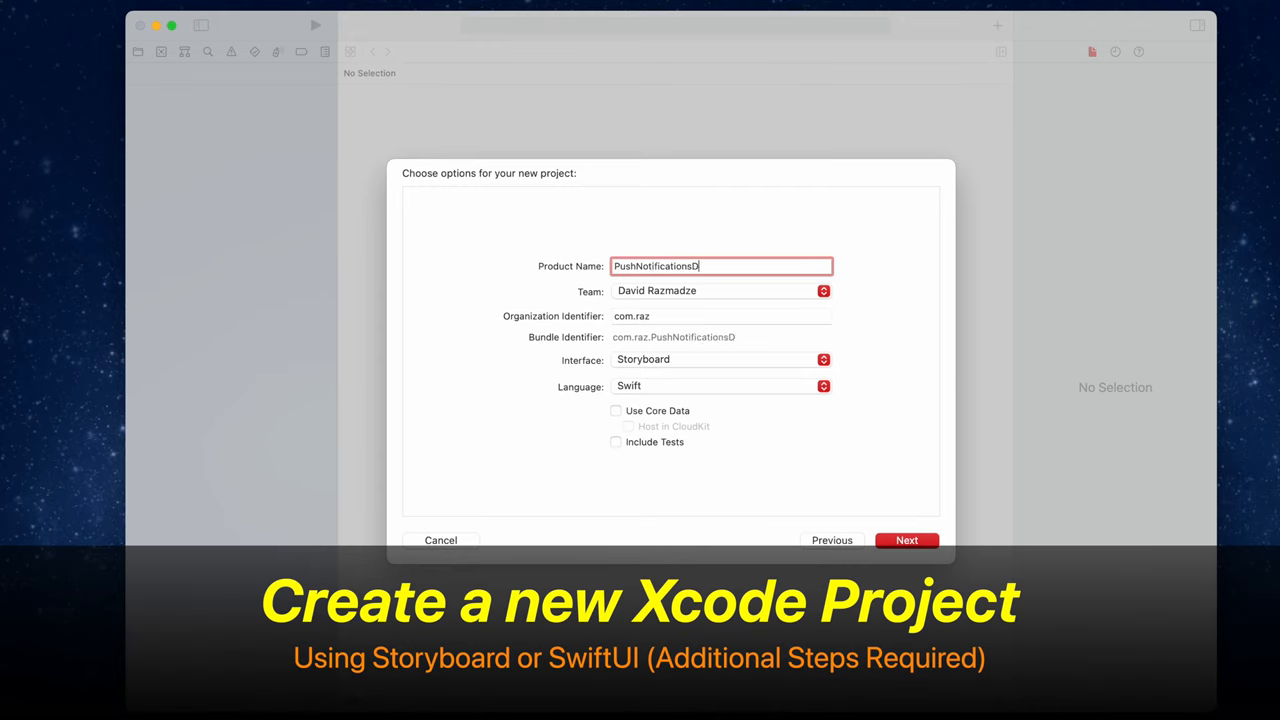
type("emo")
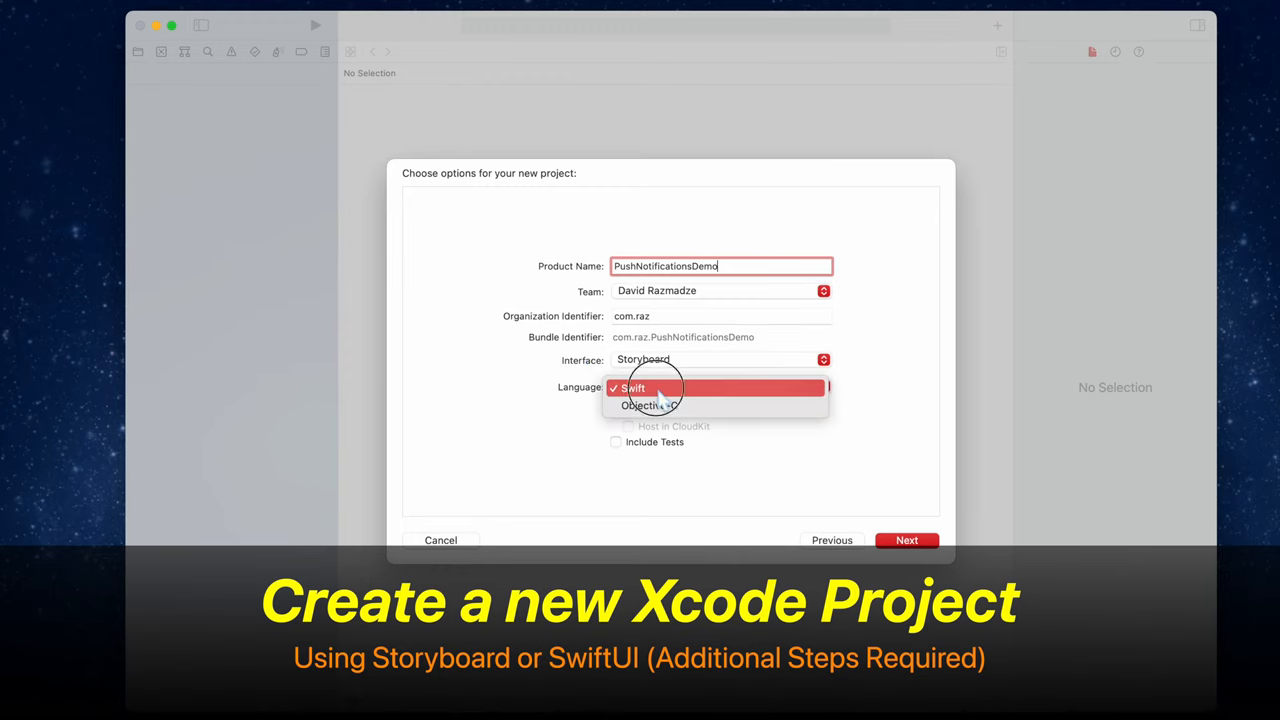
left_click(632, 388)
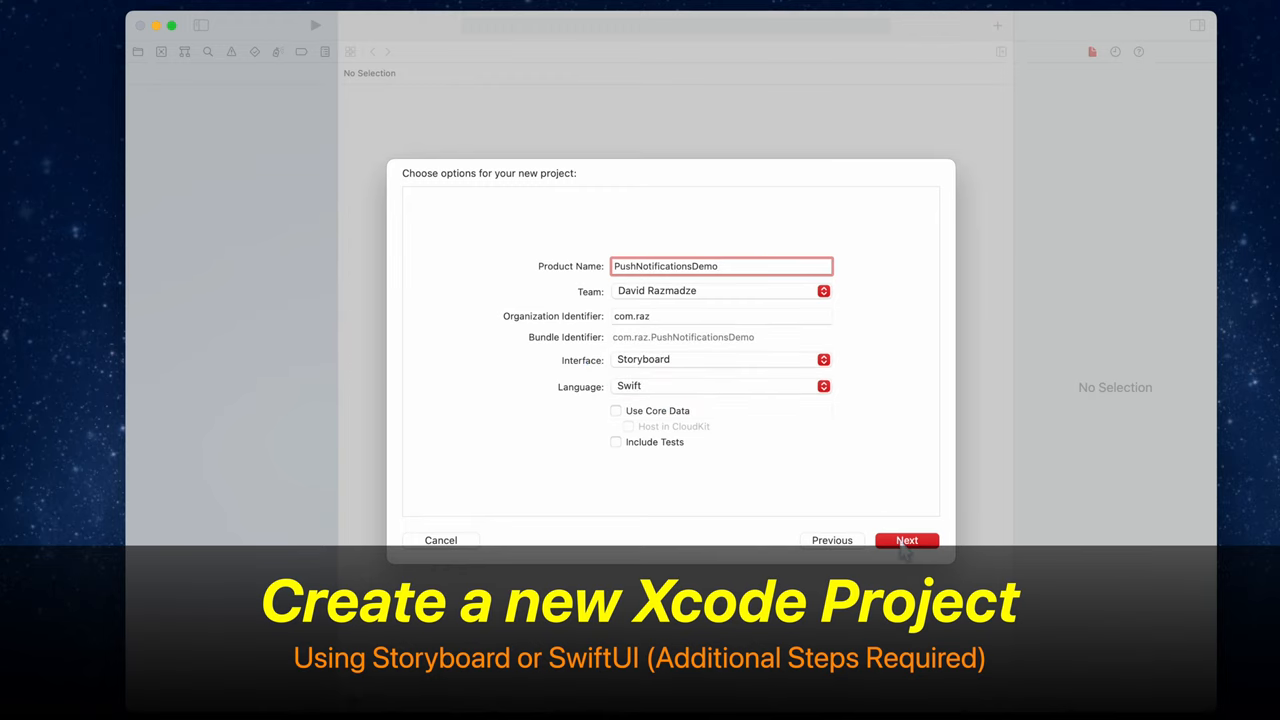
left_click(907, 540)
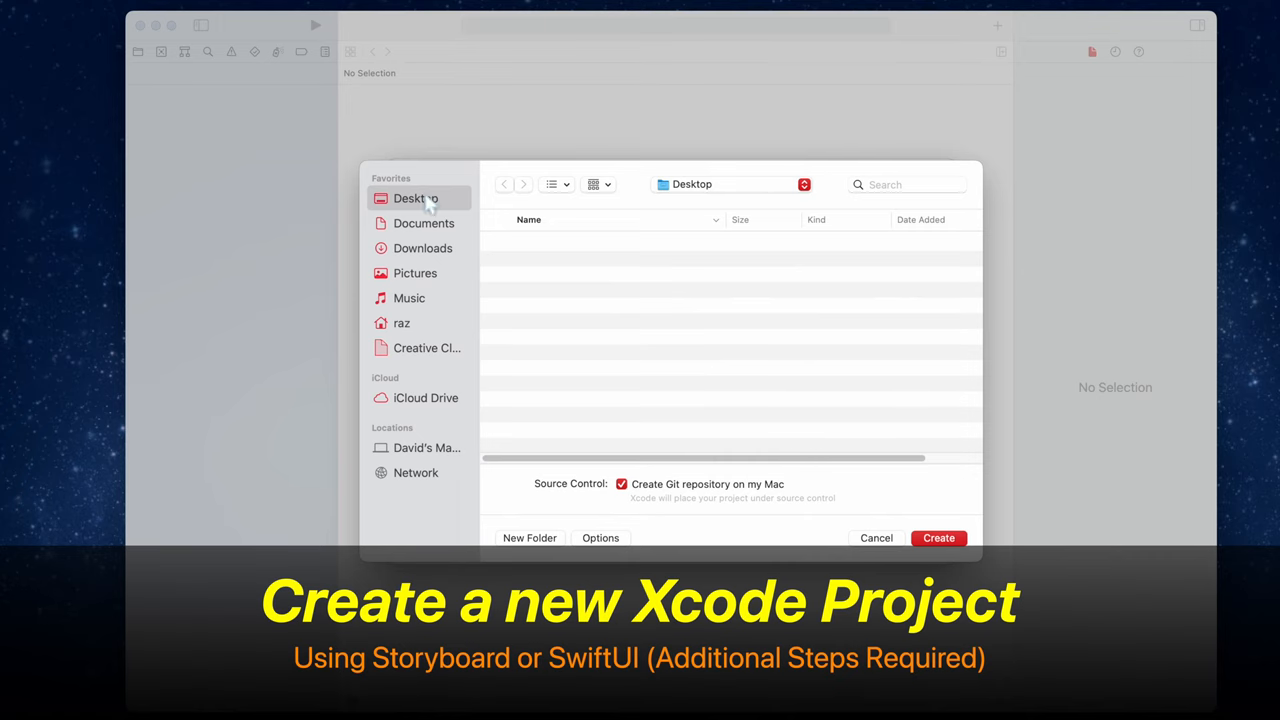
left_click(938, 538)
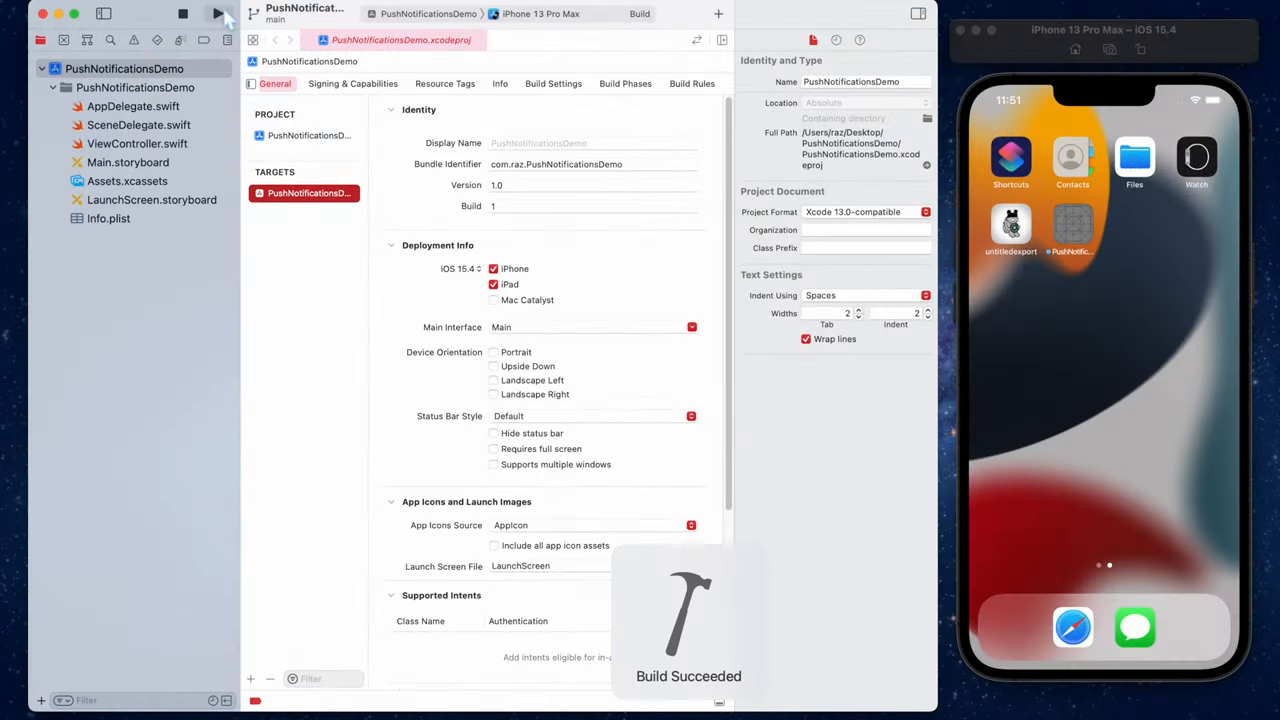
- Build and run the new app on the iPhone 13 Pro Max simulator
left_click(217, 13)
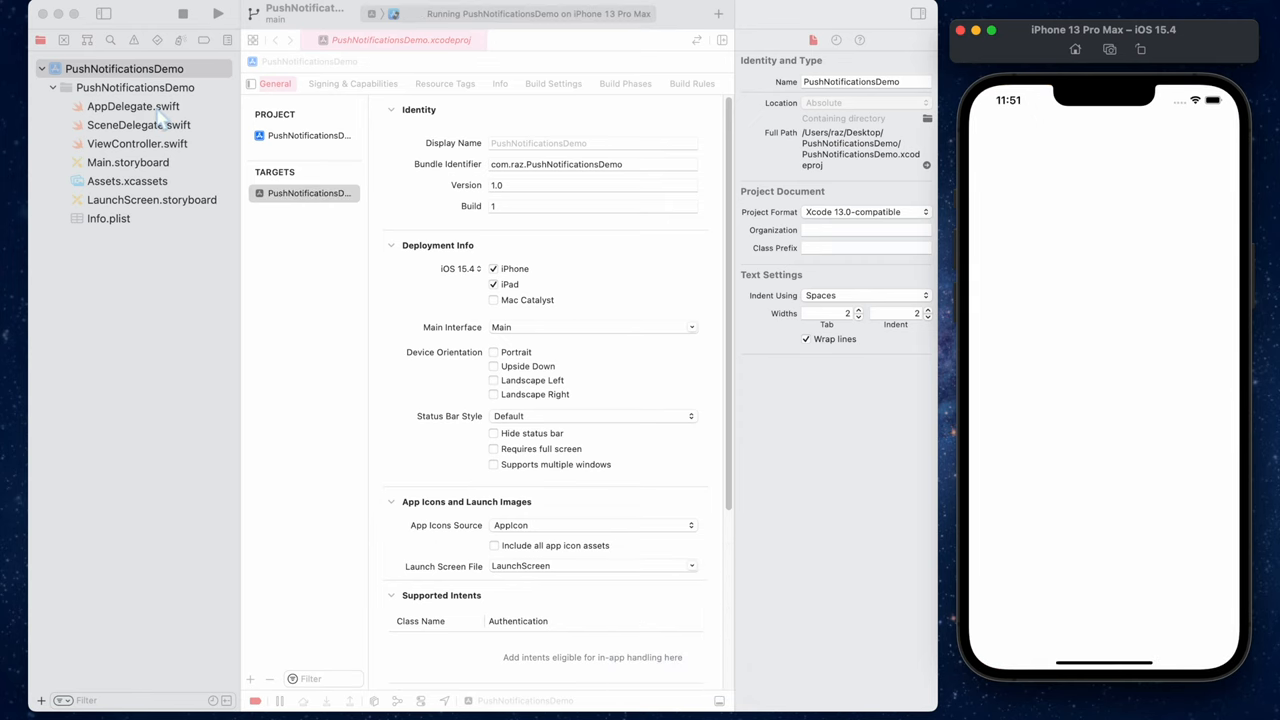
mouse_move(908, 30)
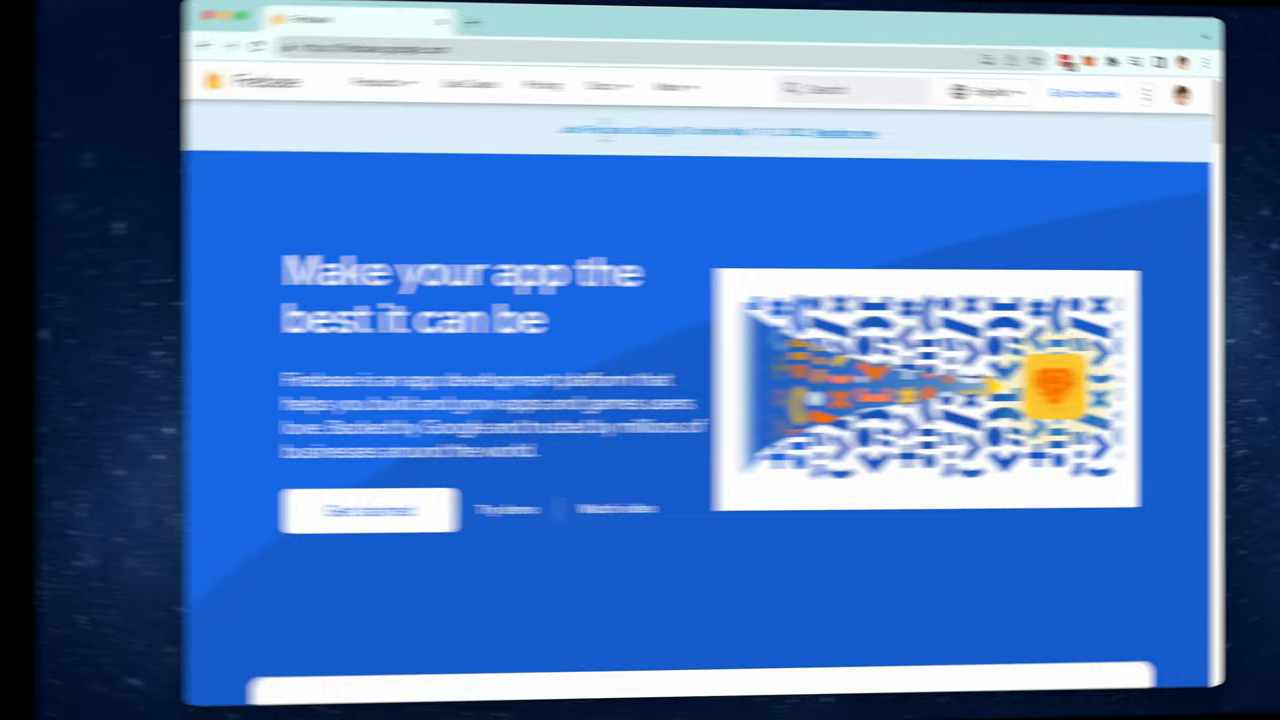
- Reach the Cloud Messaging documentation from the Firebase Documentation overview and read its intro
left_click(544, 87)
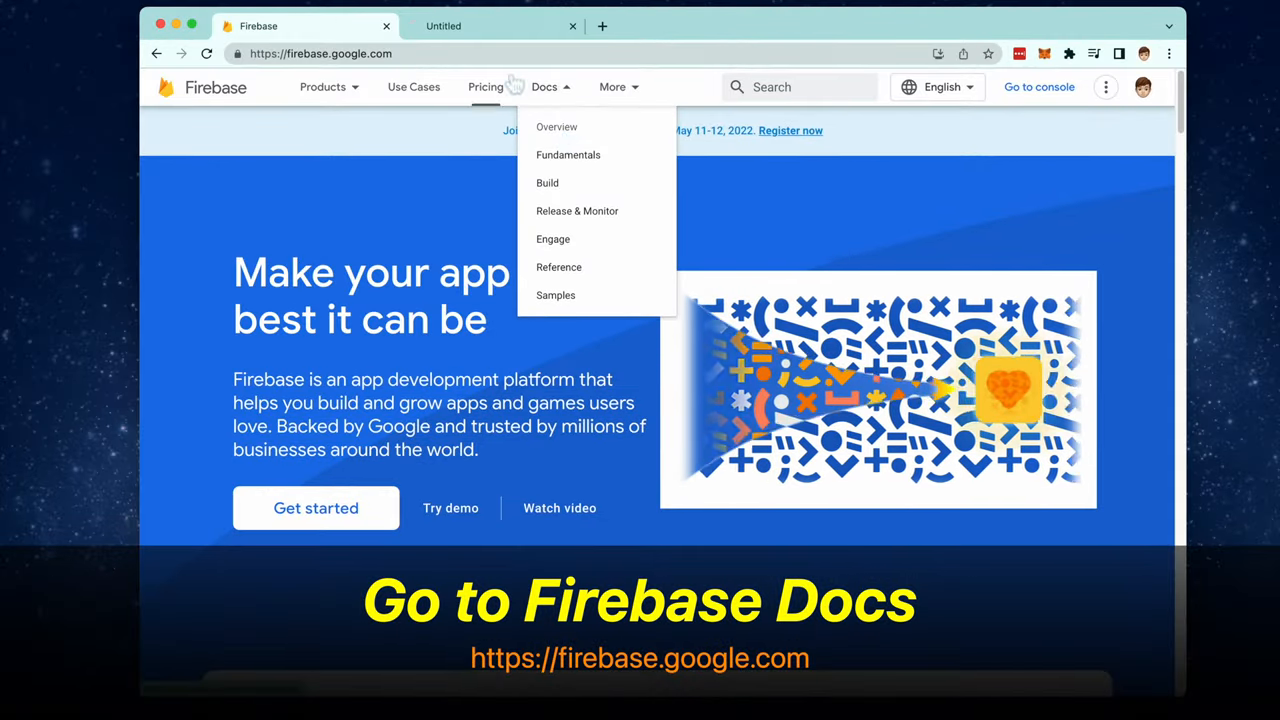
left_click(556, 126)
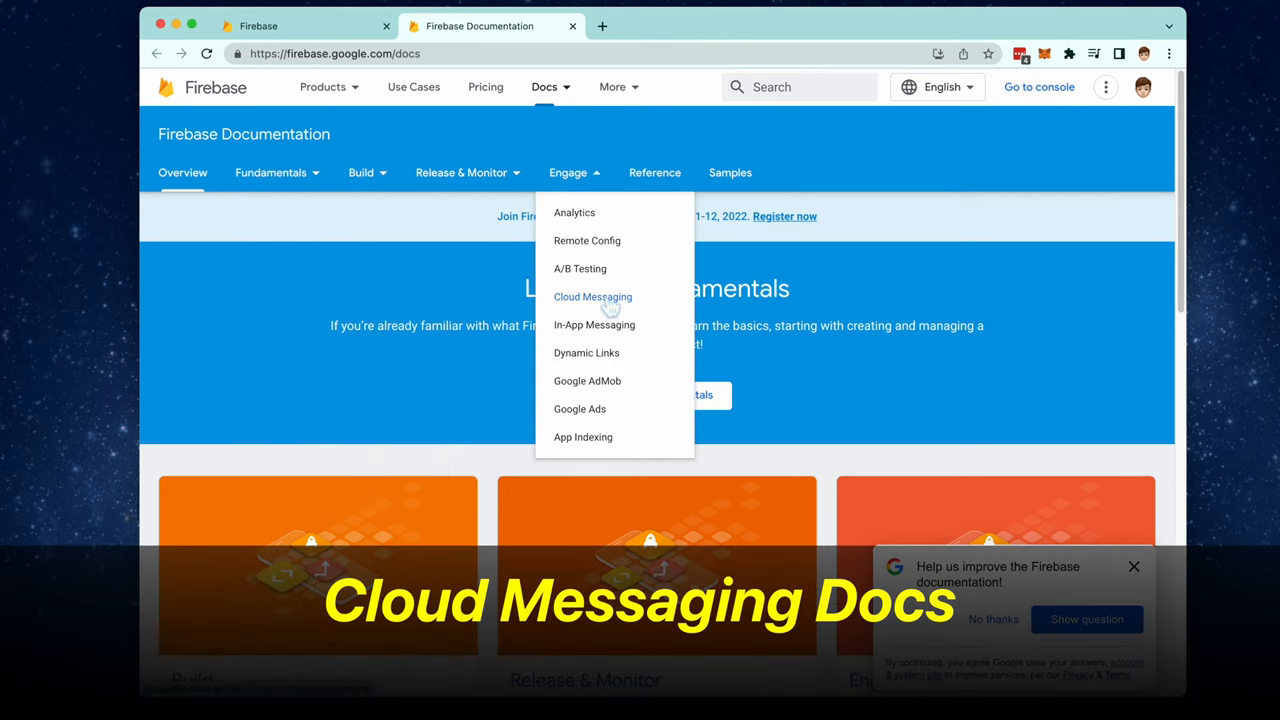
left_click(592, 296)
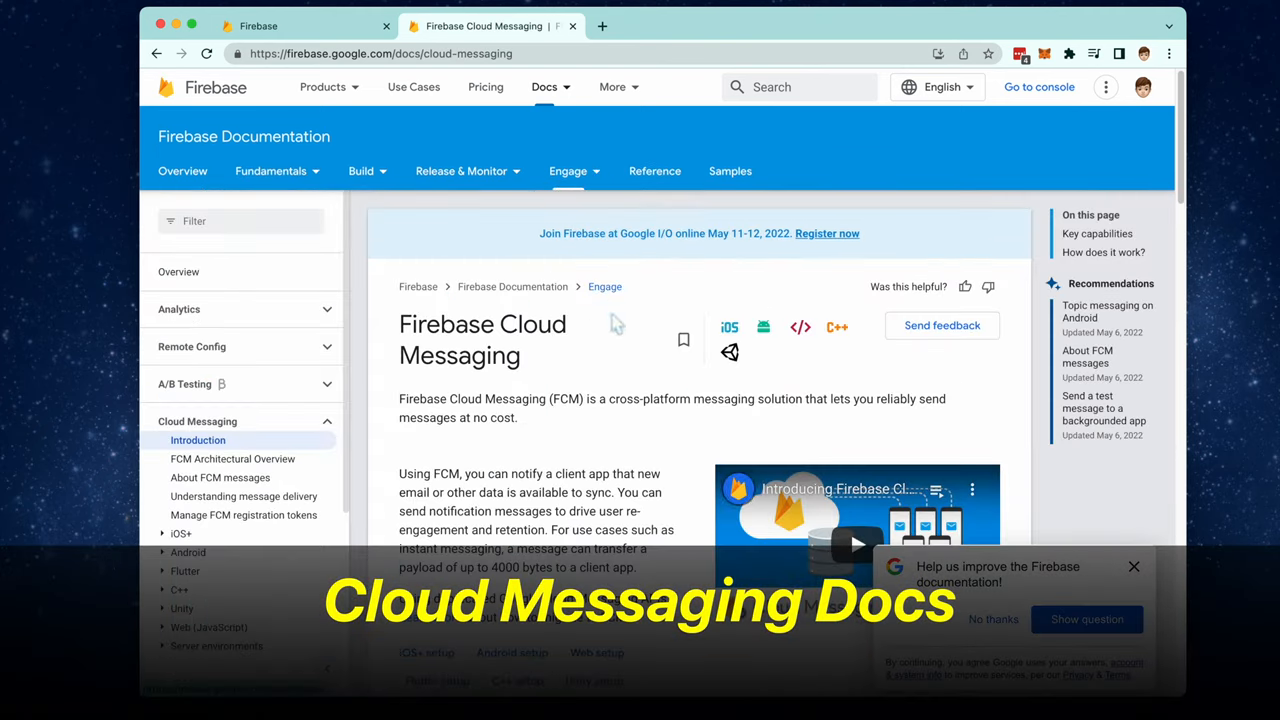
scroll("down", 3)
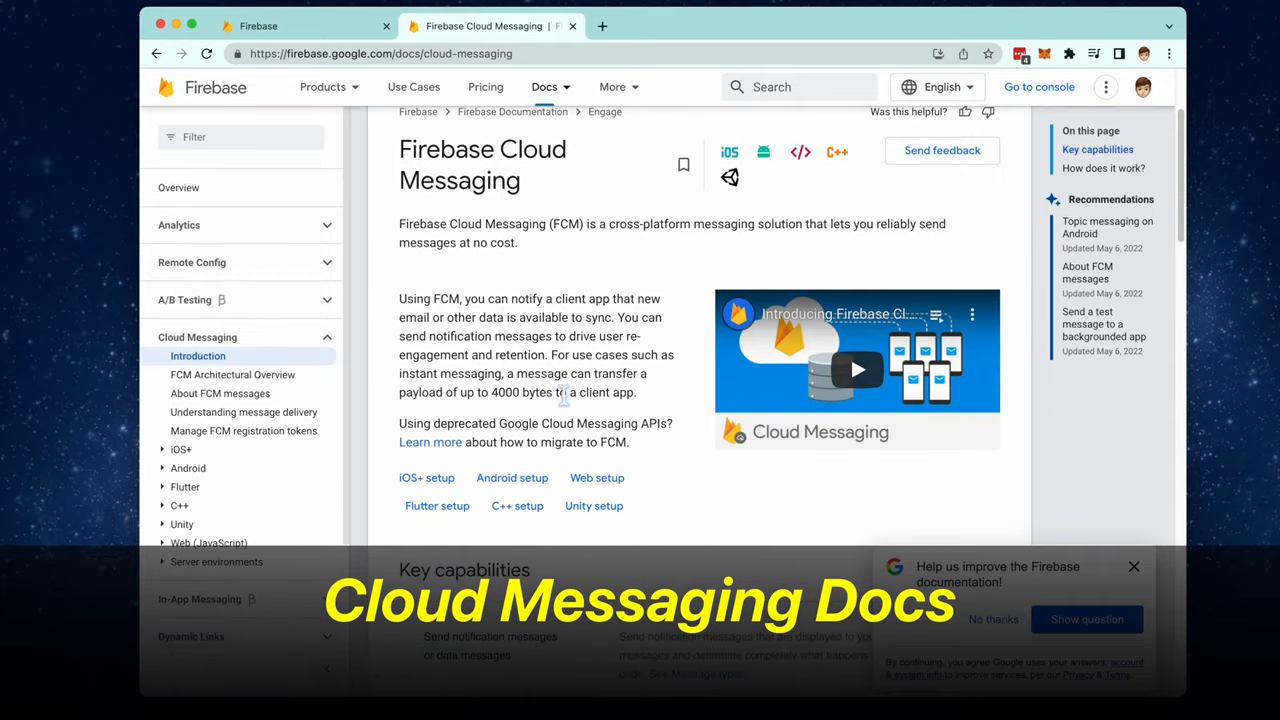
scroll("down", 3)
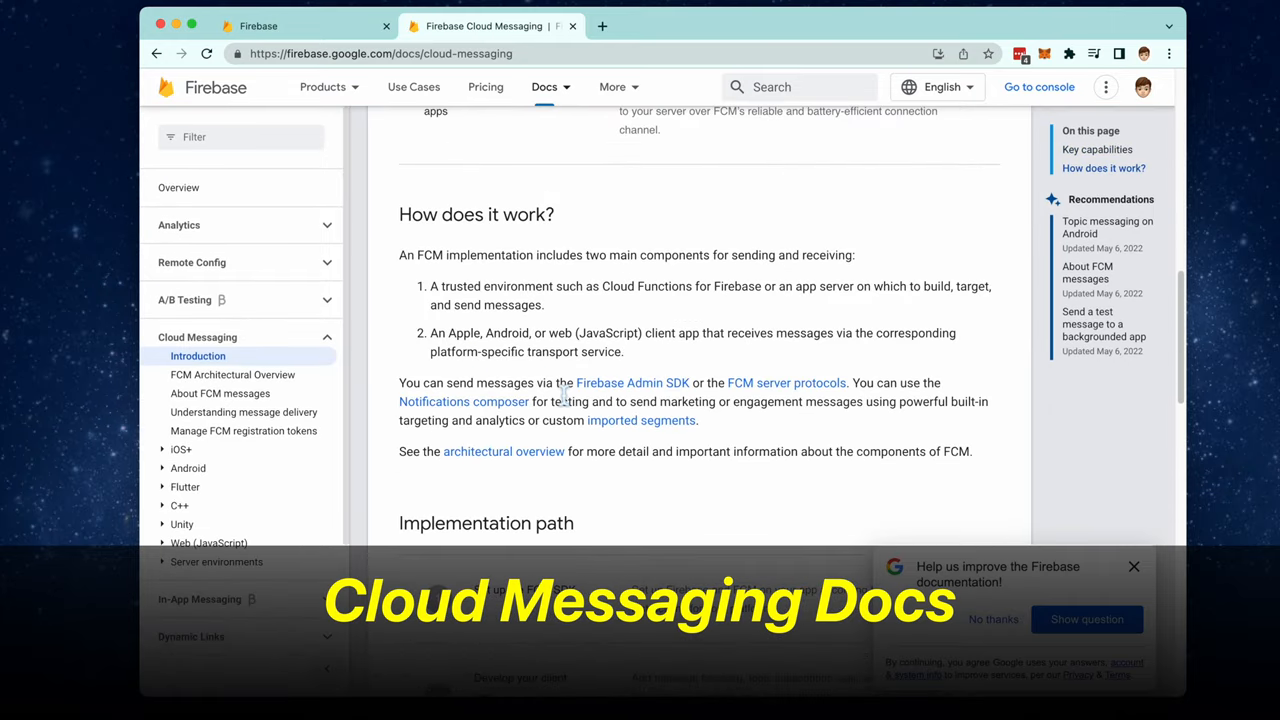
scroll("down", 3)
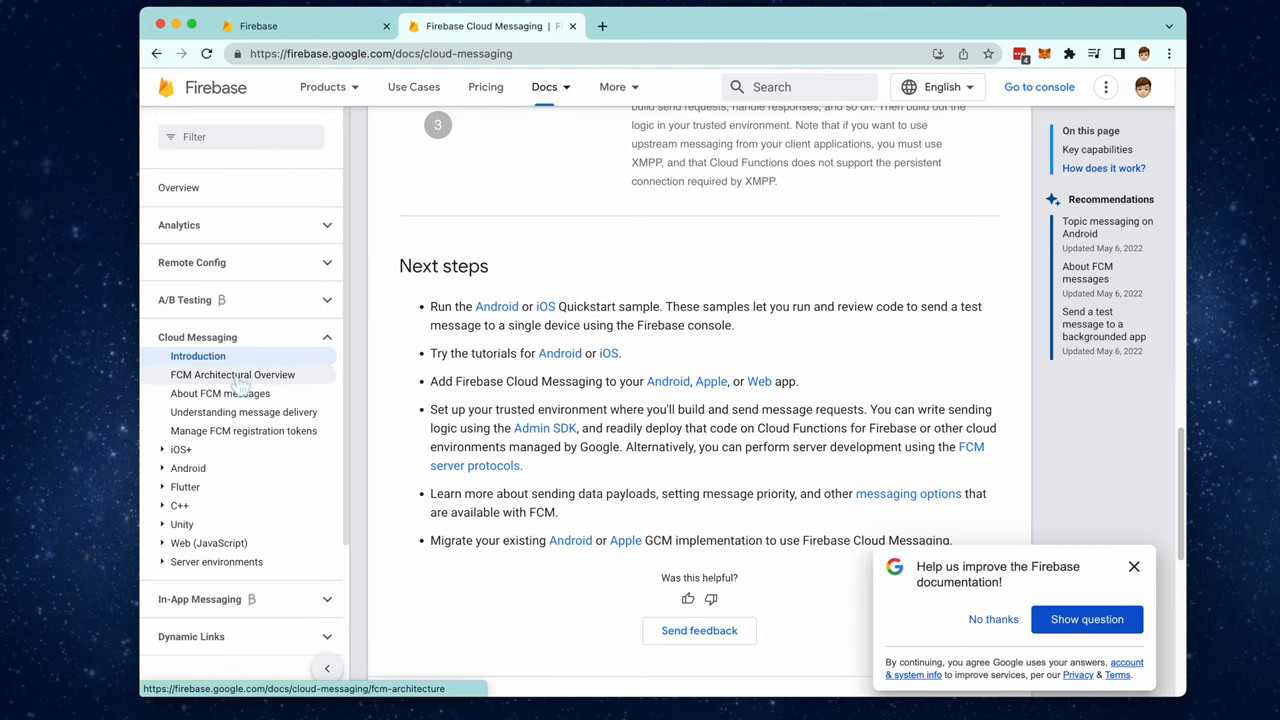
- Read the FCM Architectural Overview and move on to the Apple platforms client setup guide
left_click(232, 374)
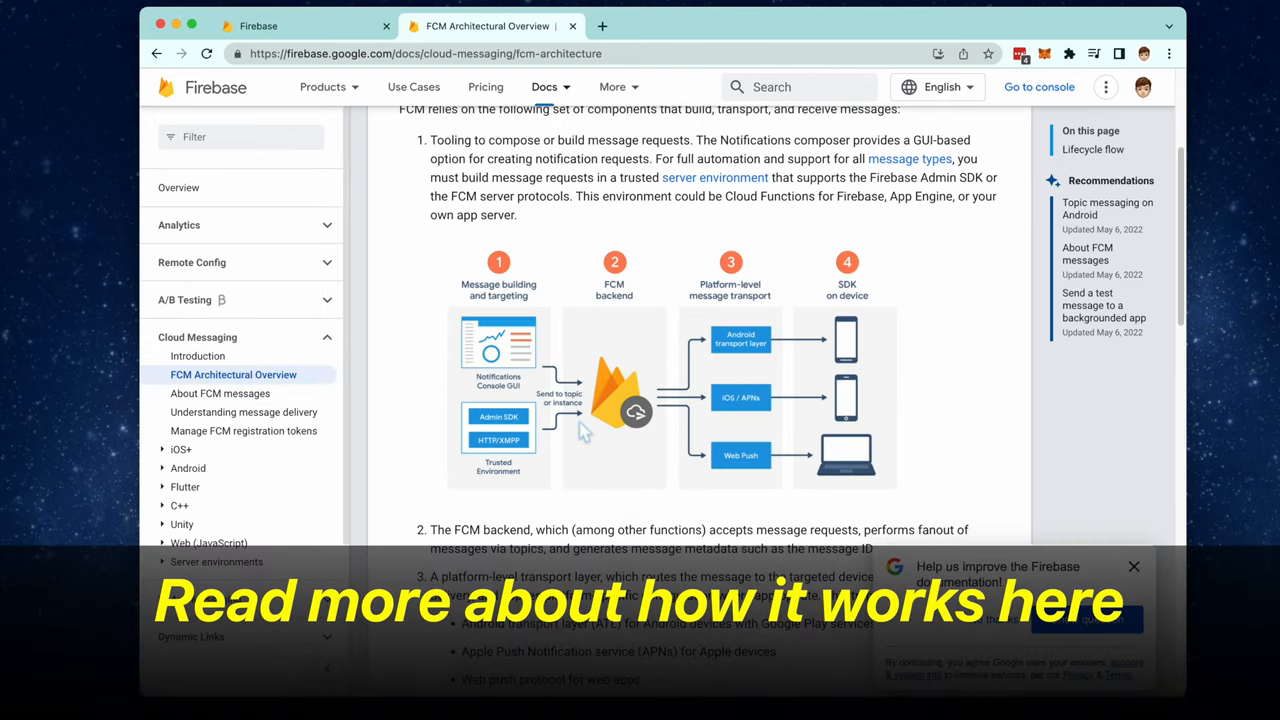
mouse_move(545, 480)
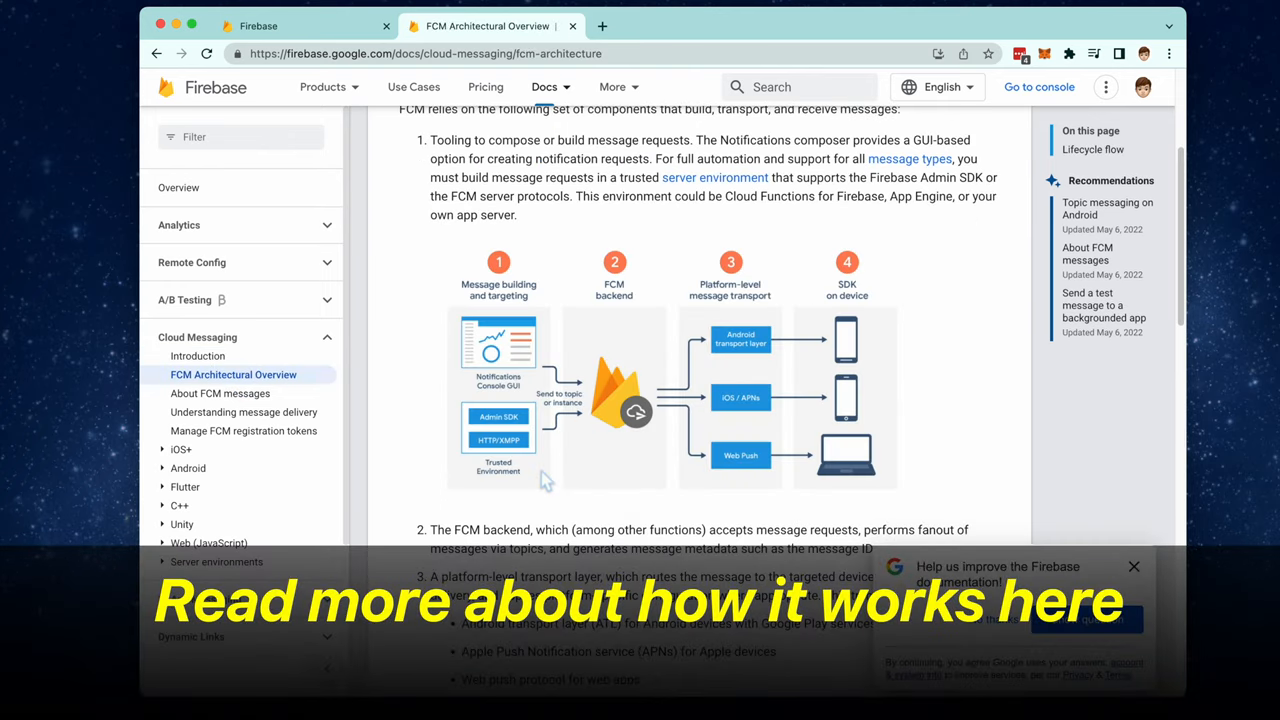
scroll("down", 3)
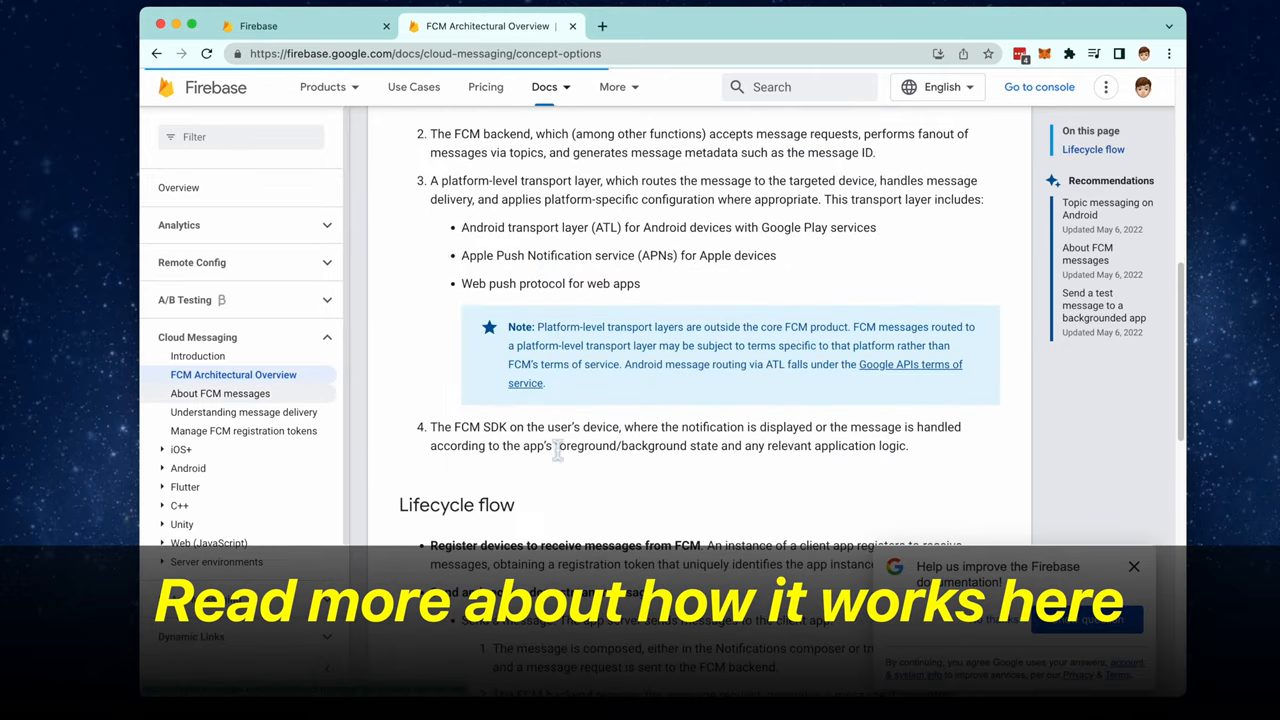
left_click(220, 393)
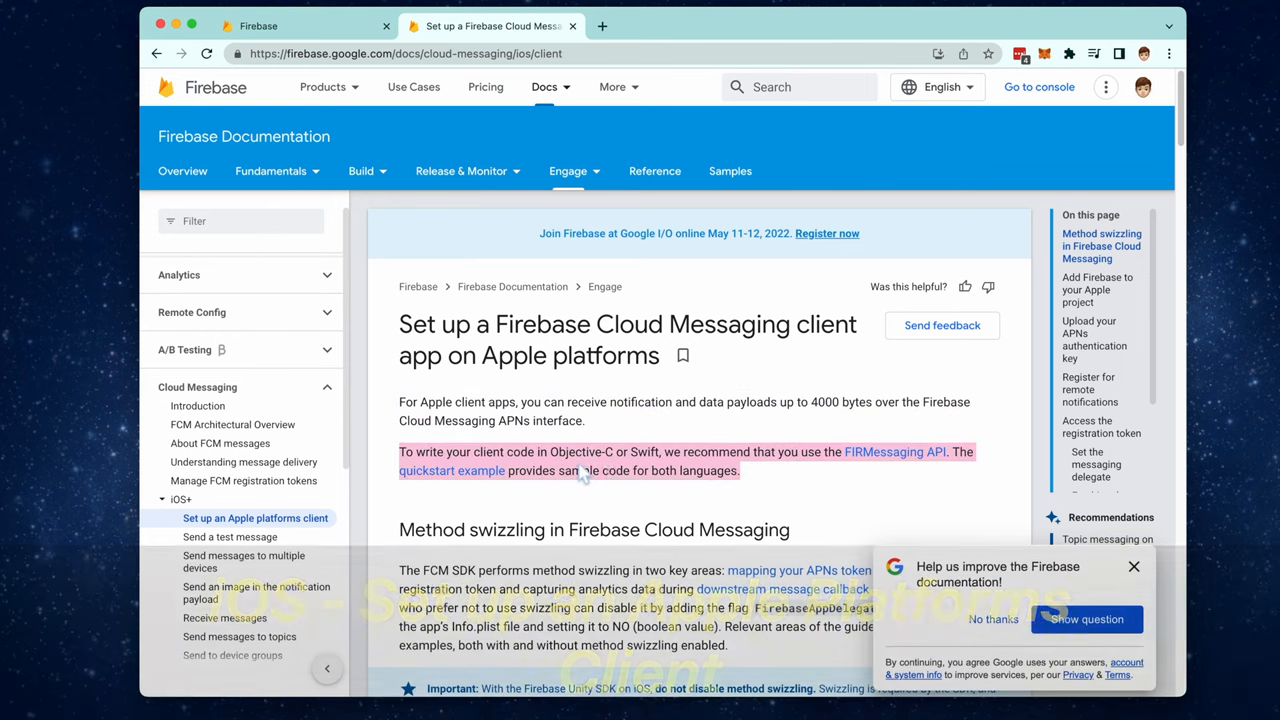
- Follow the 'add Firebase to your Apple project' link and scroll to Step 1, creating a Firebase project
scroll("down", 3)
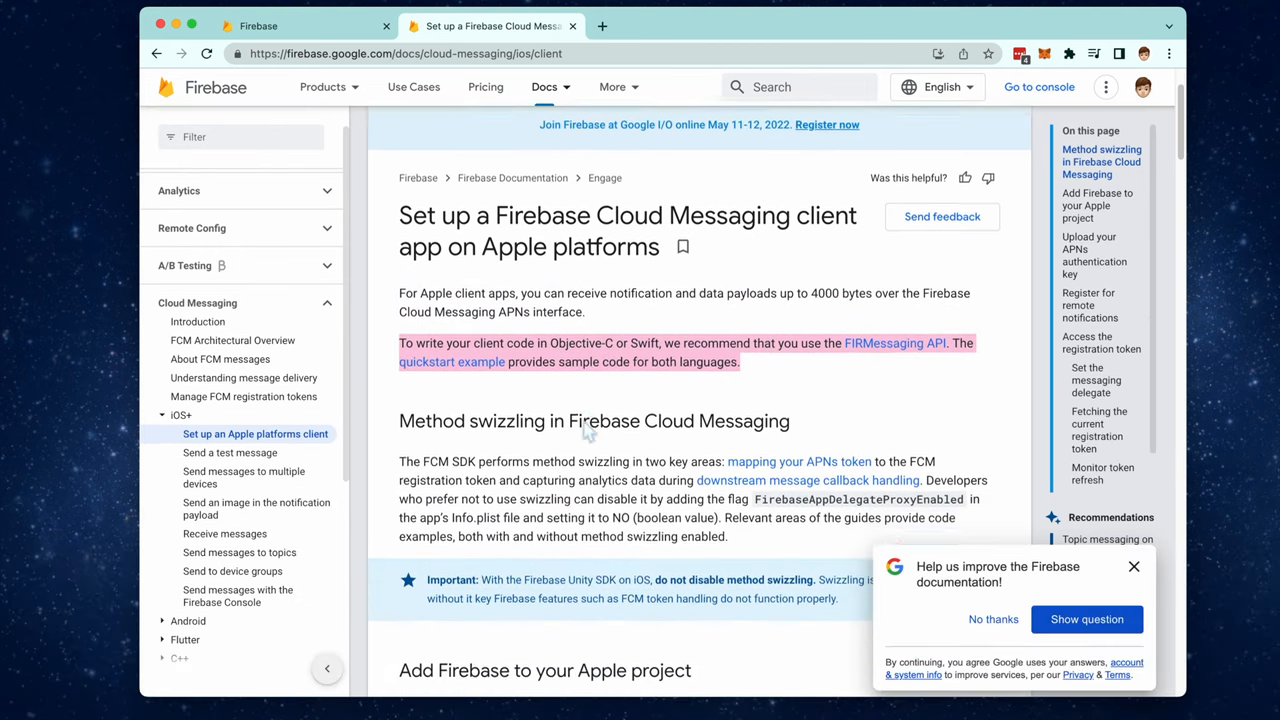
scroll("down", 3)
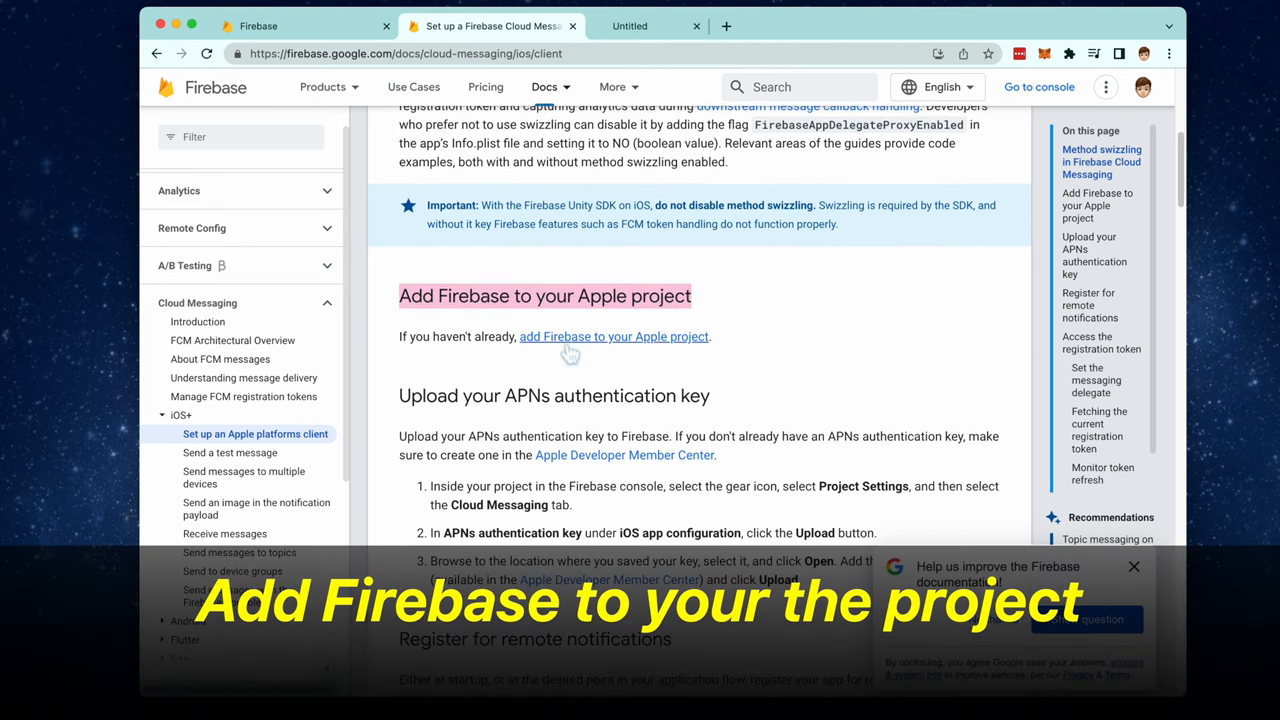
left_click(614, 336)
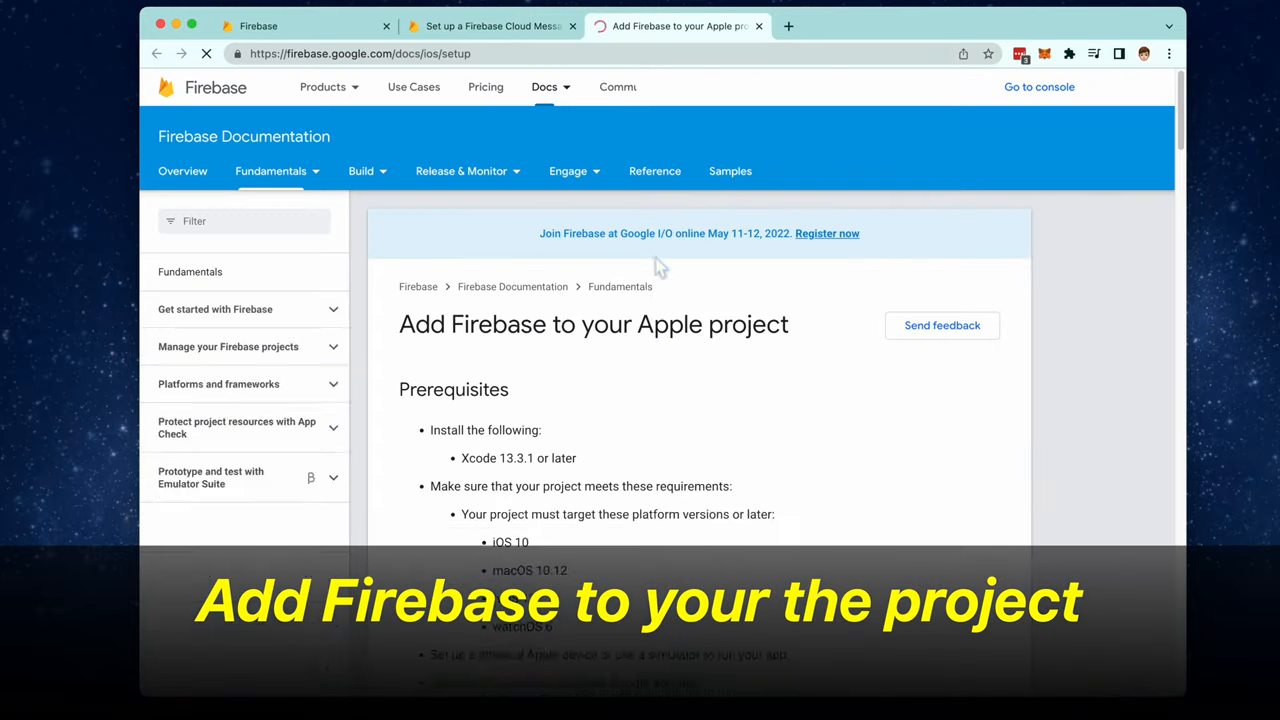
scroll("down", 3)
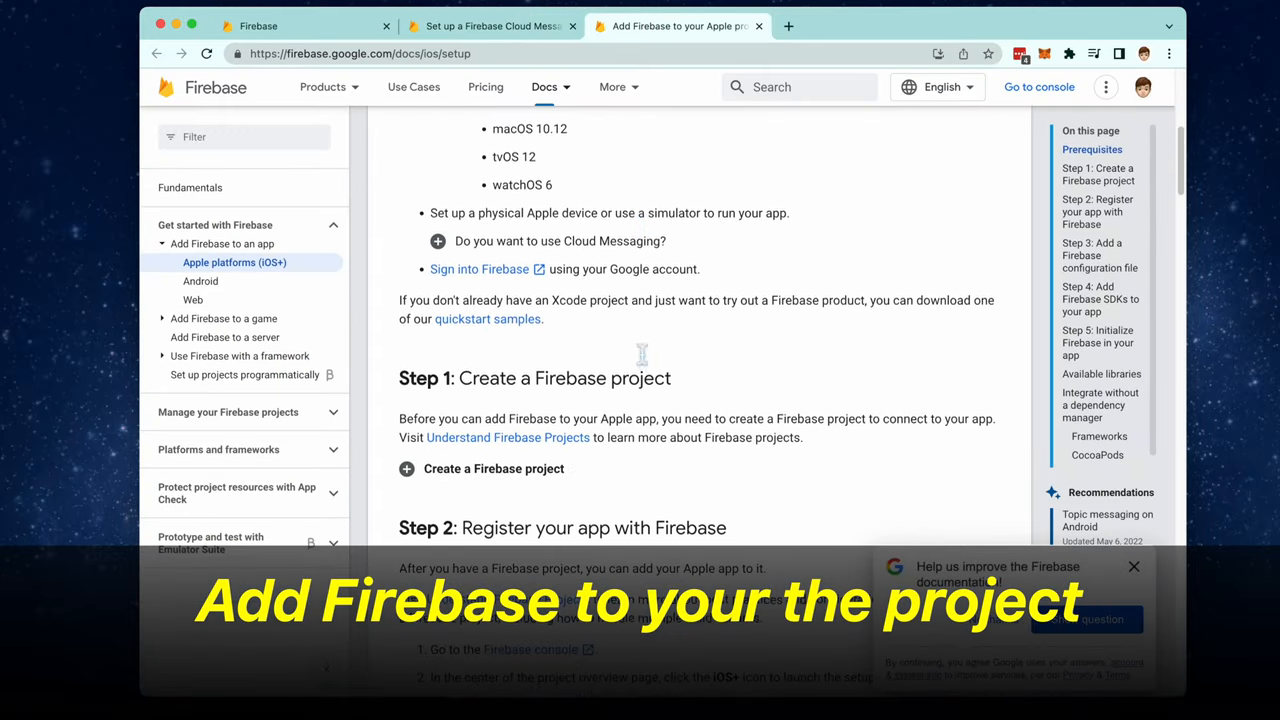
scroll("down", 3)
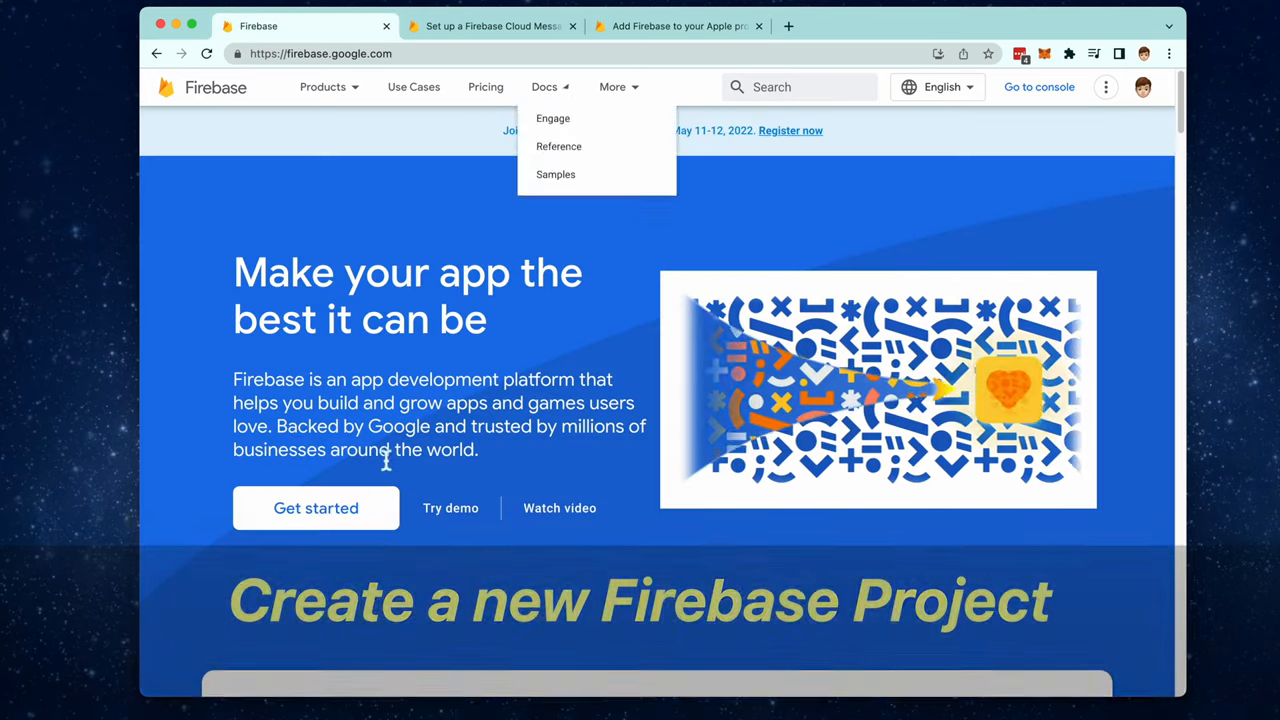
- From the console, add project PushNotificationsDemo with Analytics on the Default Account for Firebase
left_click(1039, 87)
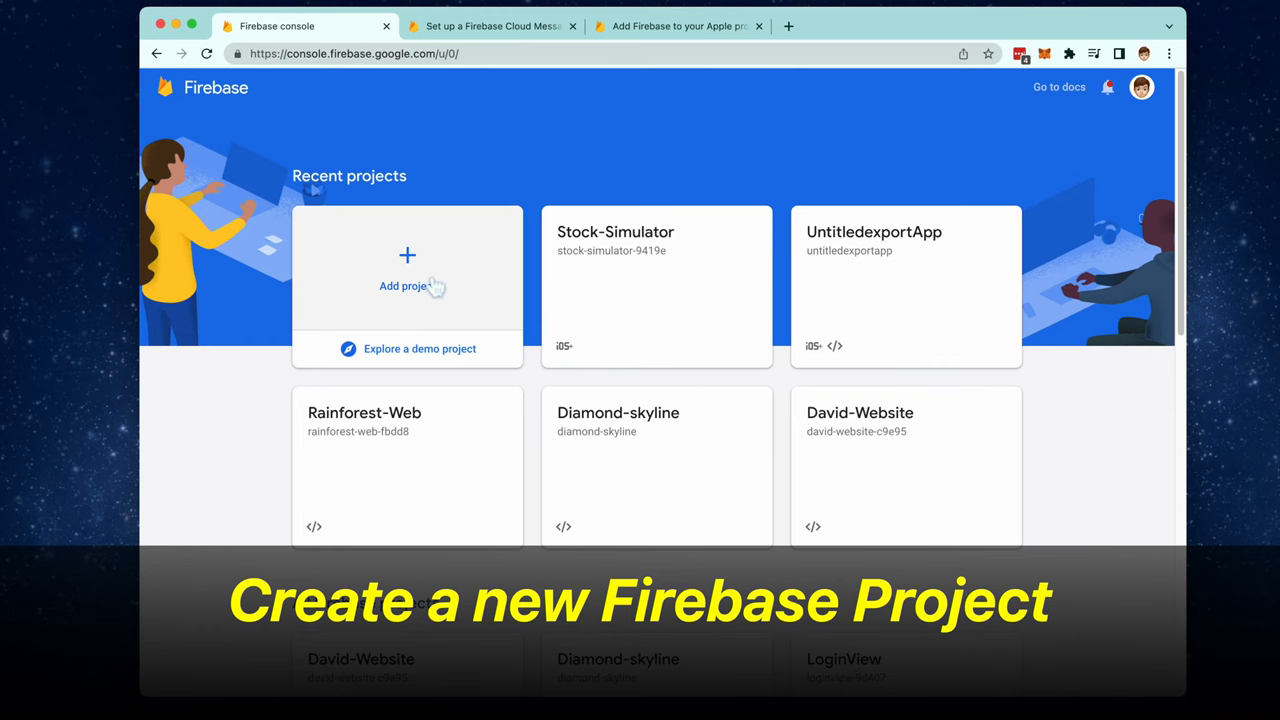
left_click(407, 265)
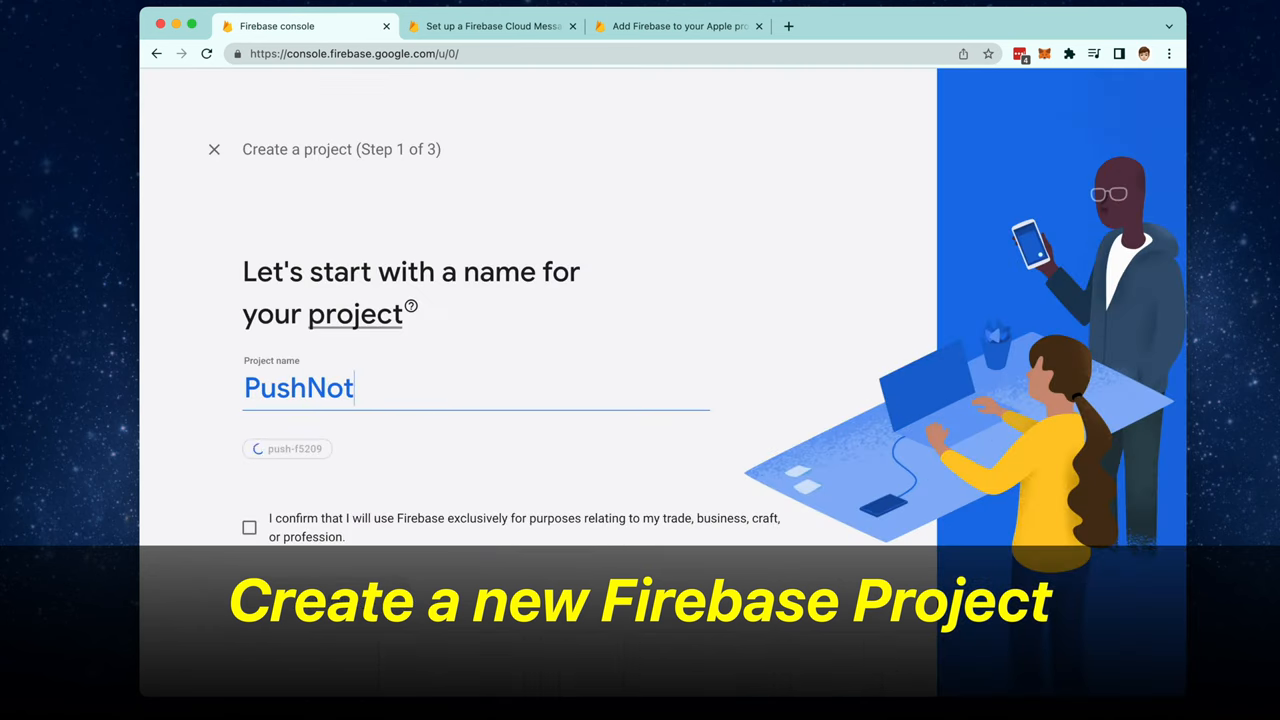
type("ificati")
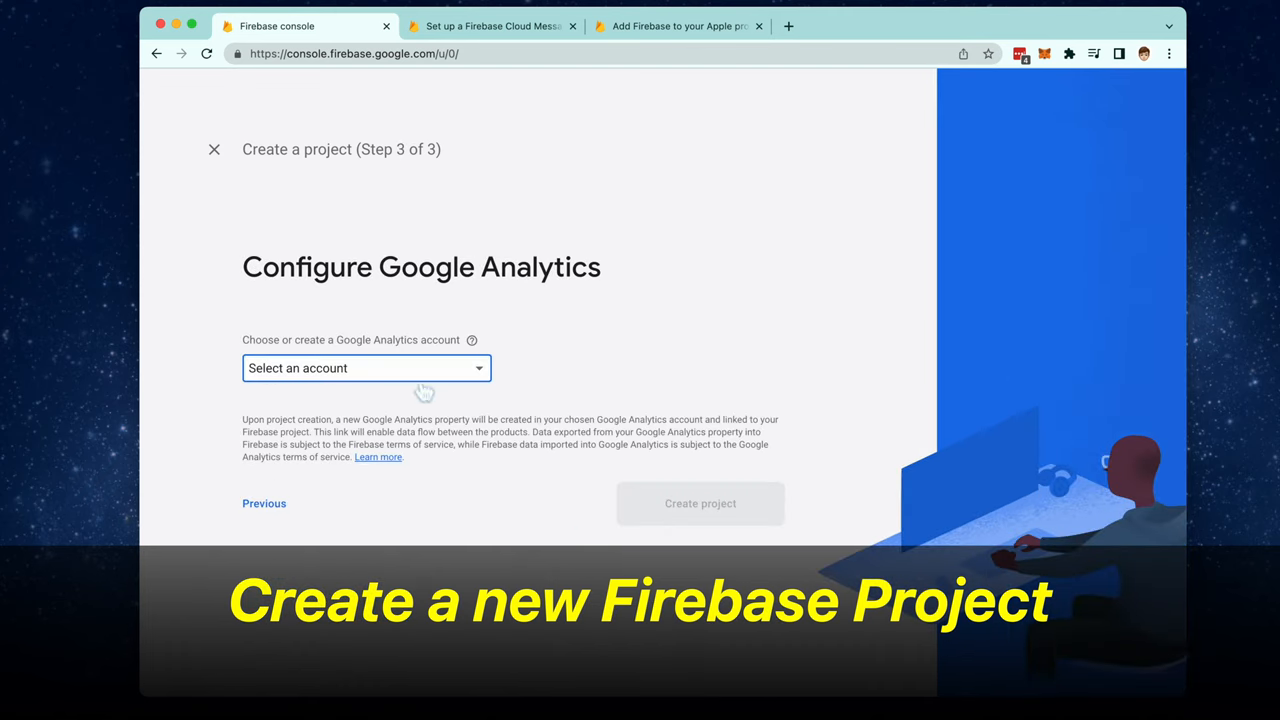
left_click(366, 368)
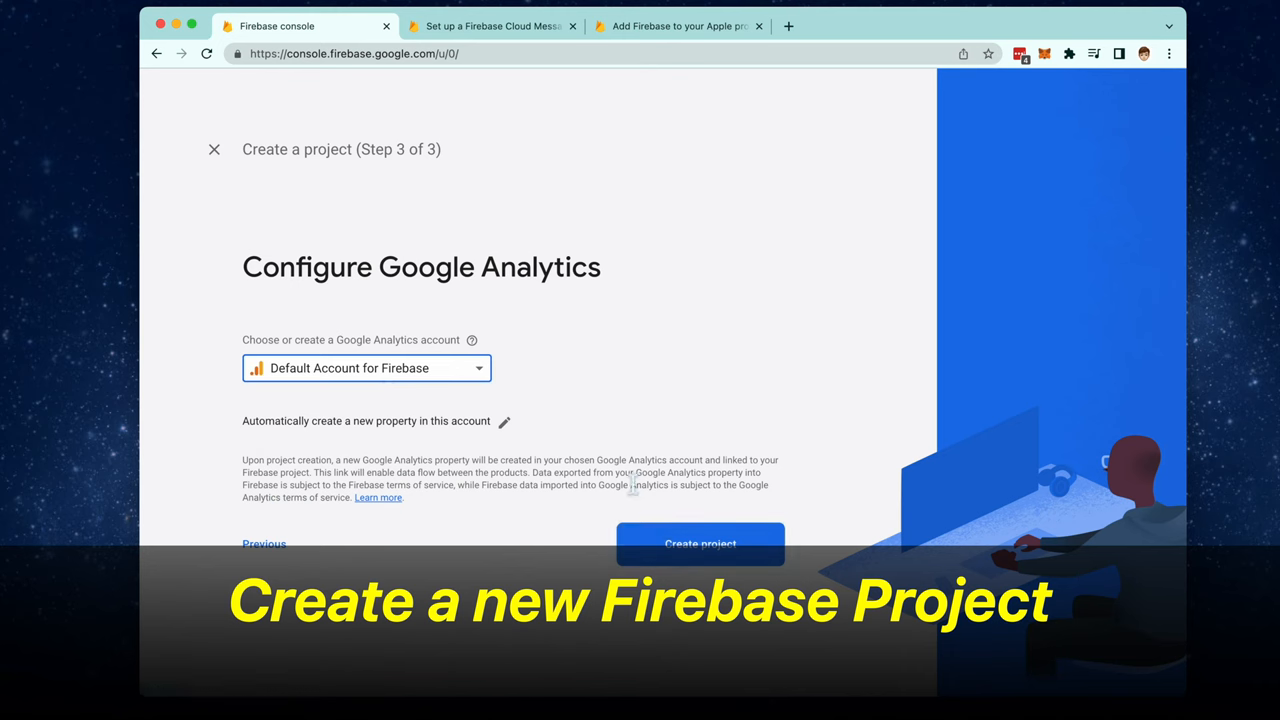
left_click(700, 543)
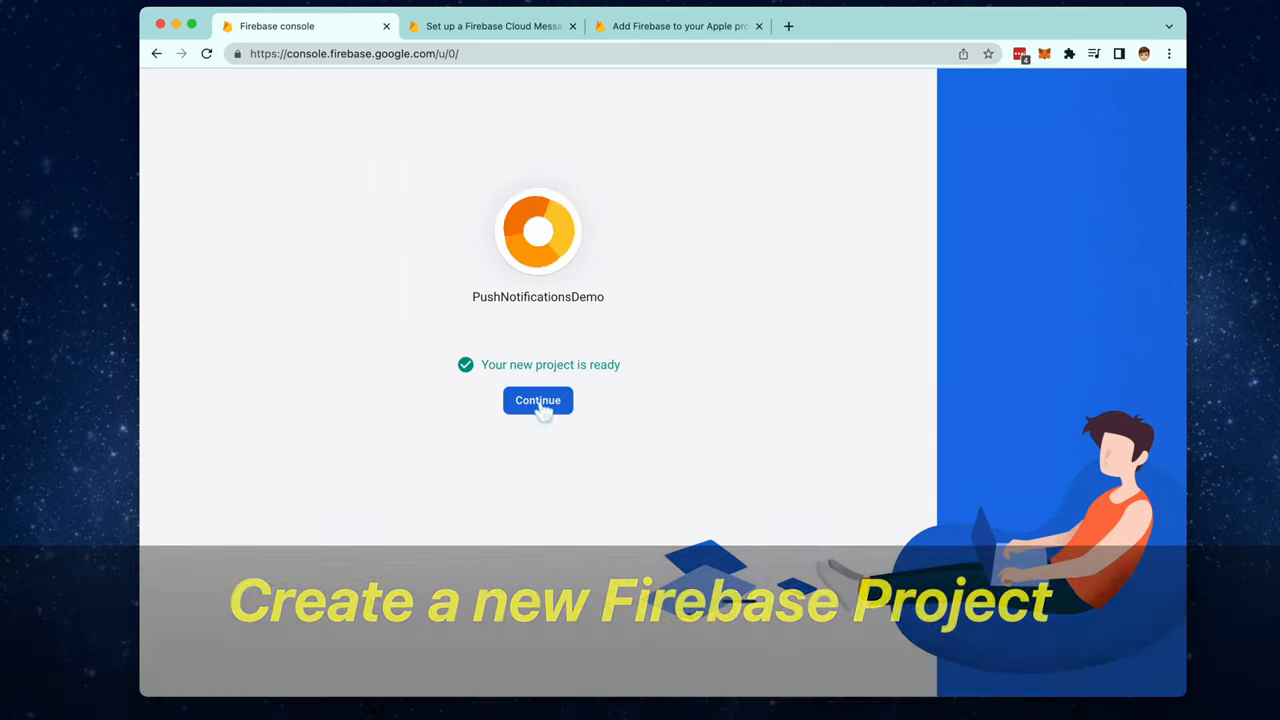
left_click(538, 400)
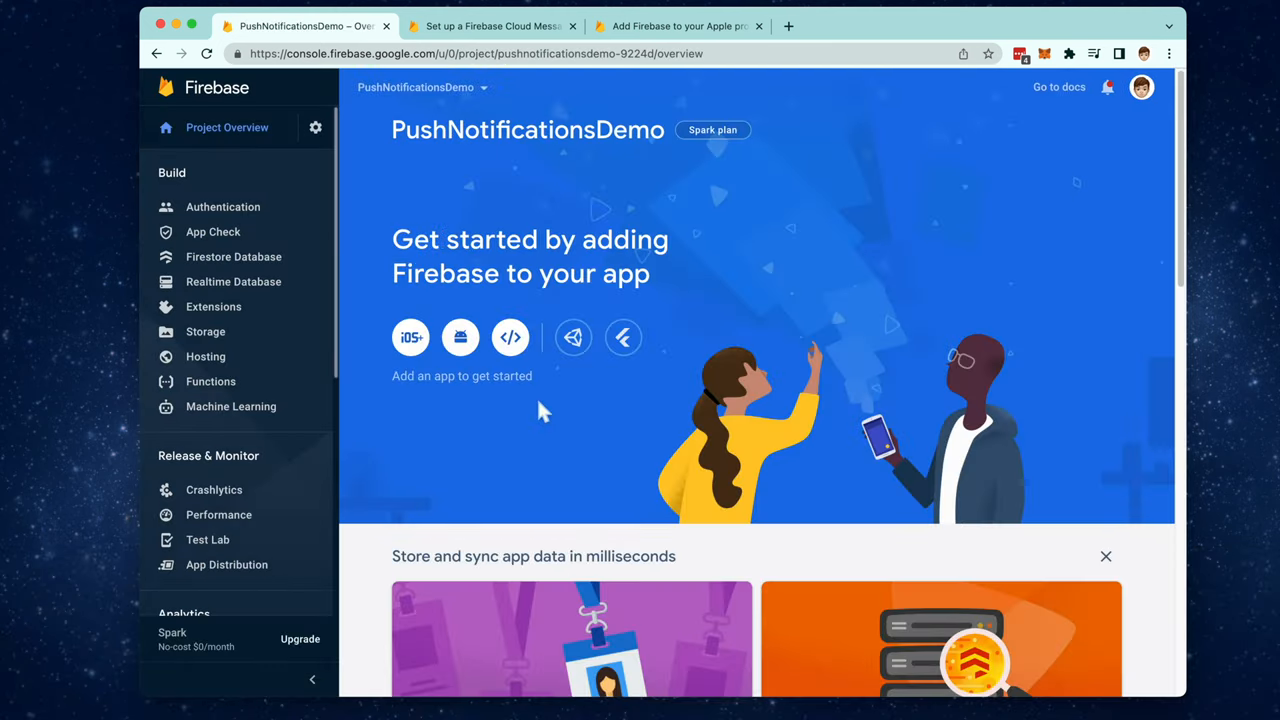
mouse_move(558, 452)
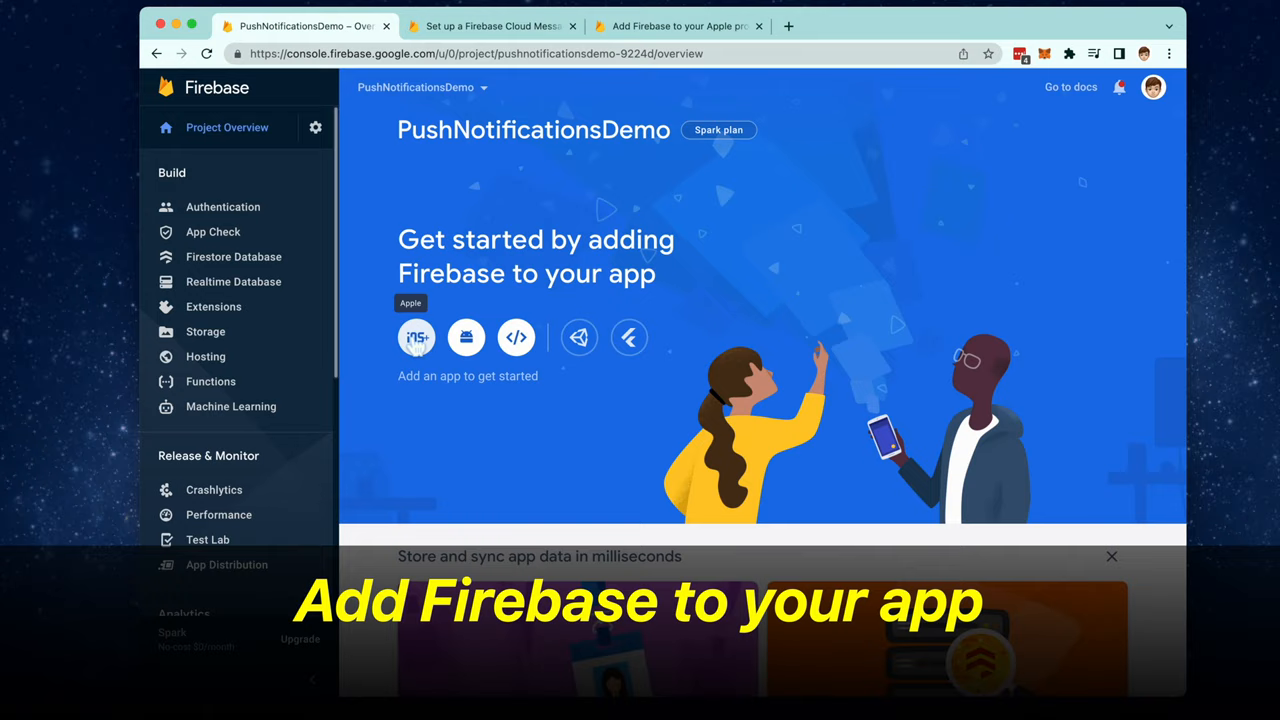
- Register an iOS app with bundle ID com.raz.PushNotificationsDemo
left_click(416, 337)
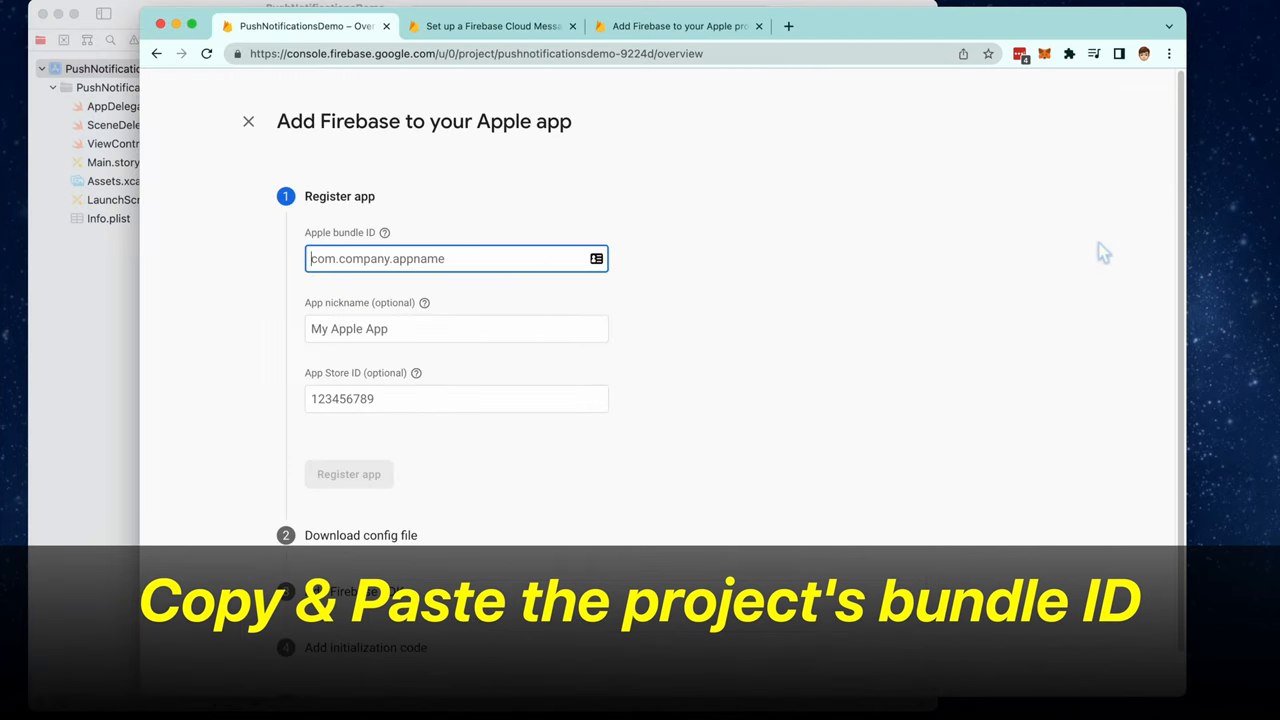
type("com.raz.PushNotificationsDemo")
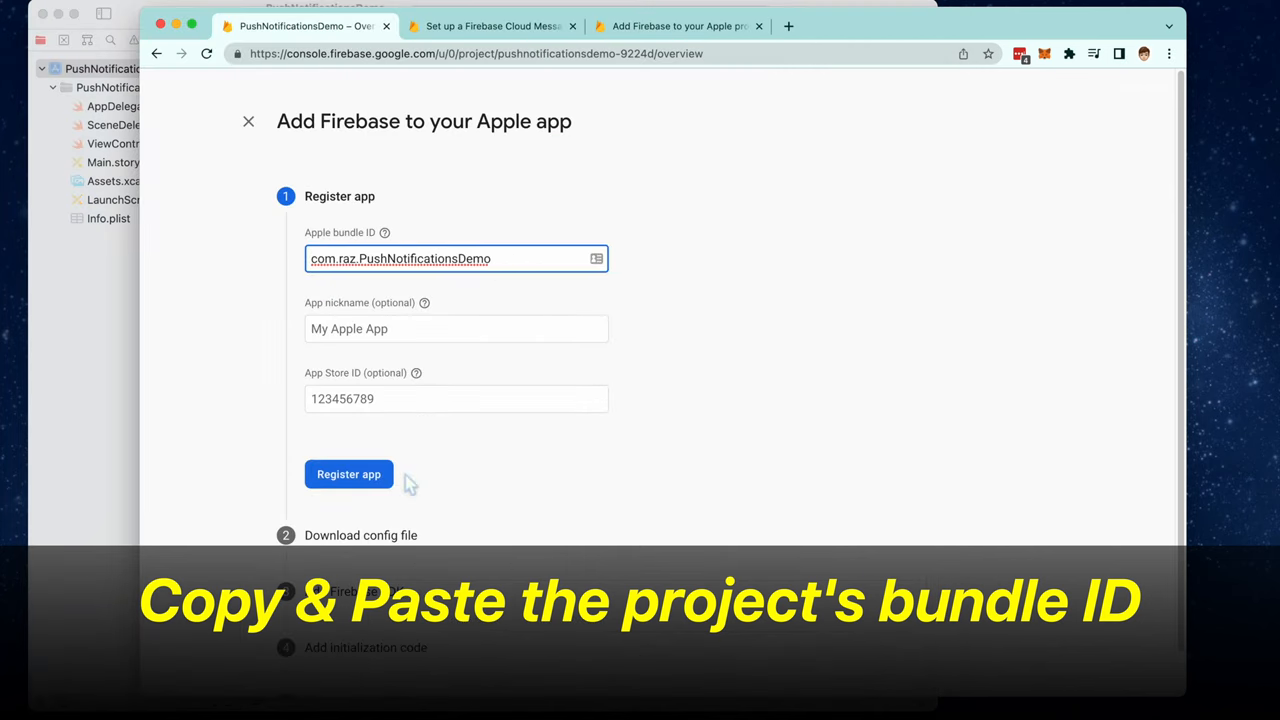
left_click(348, 474)
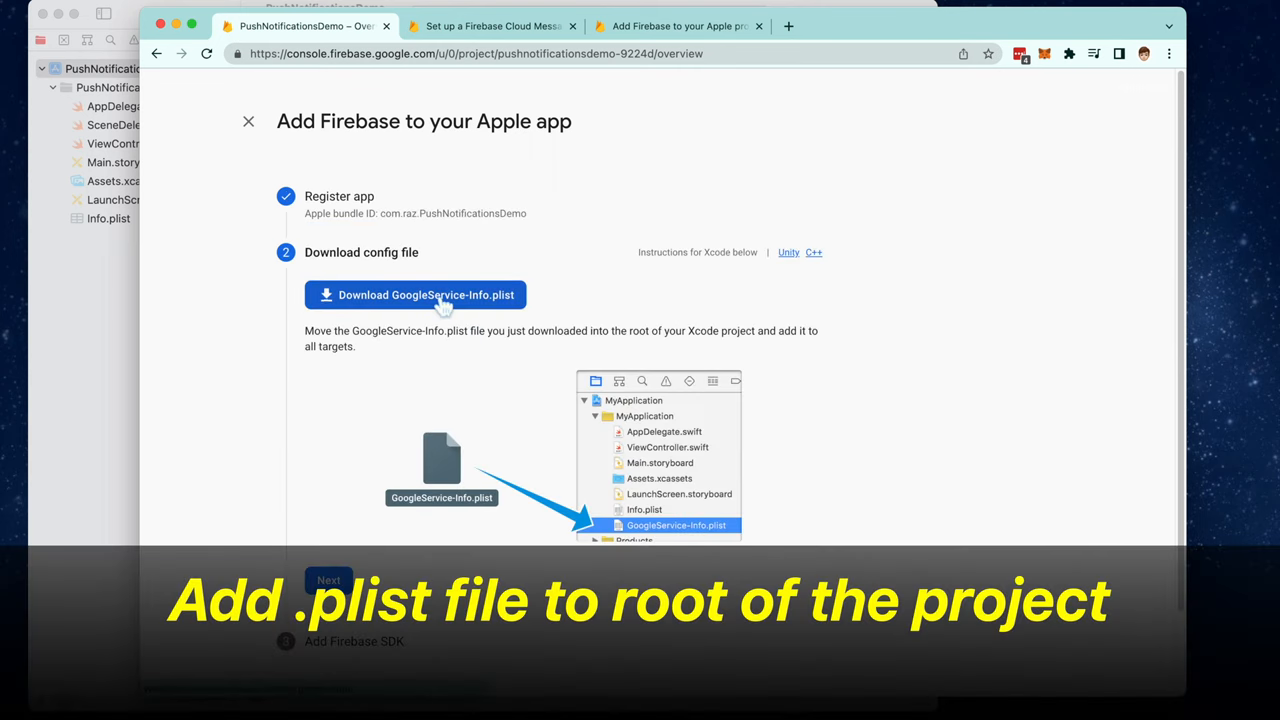
- Download GoogleService-Info.plist to the Desktop and add it to the Xcode app target
left_click(414, 294)
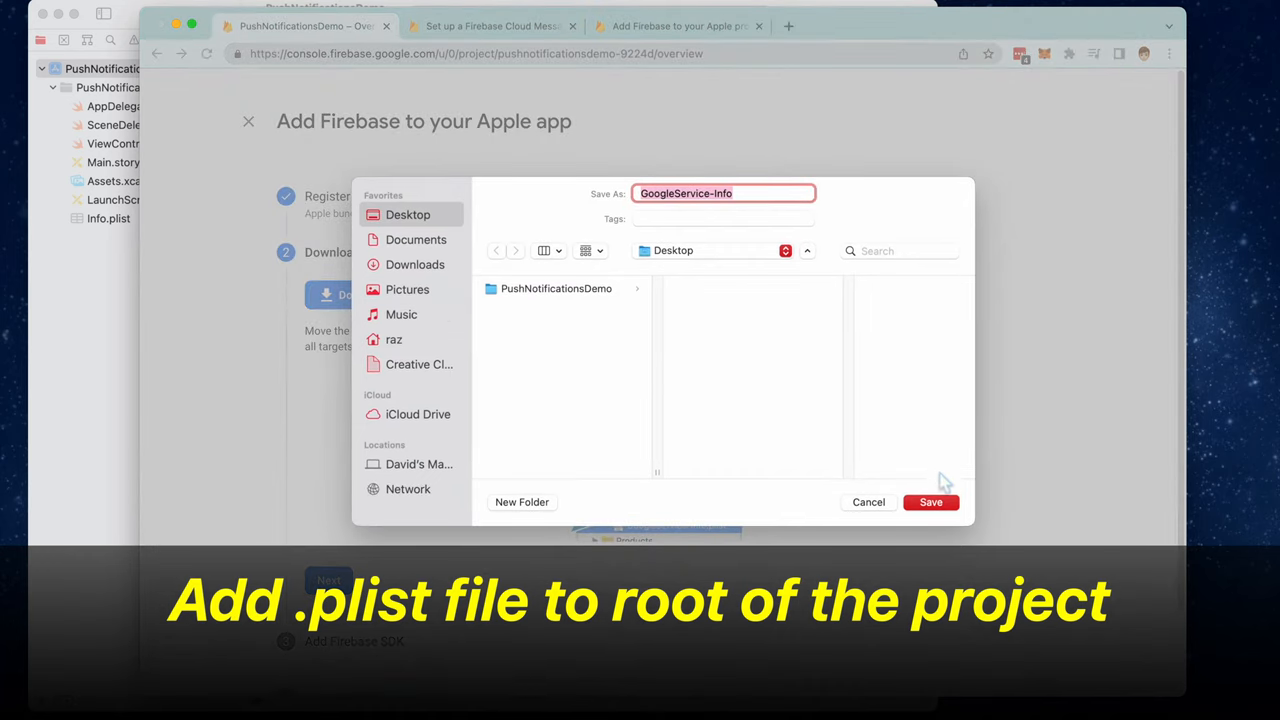
left_click(930, 502)
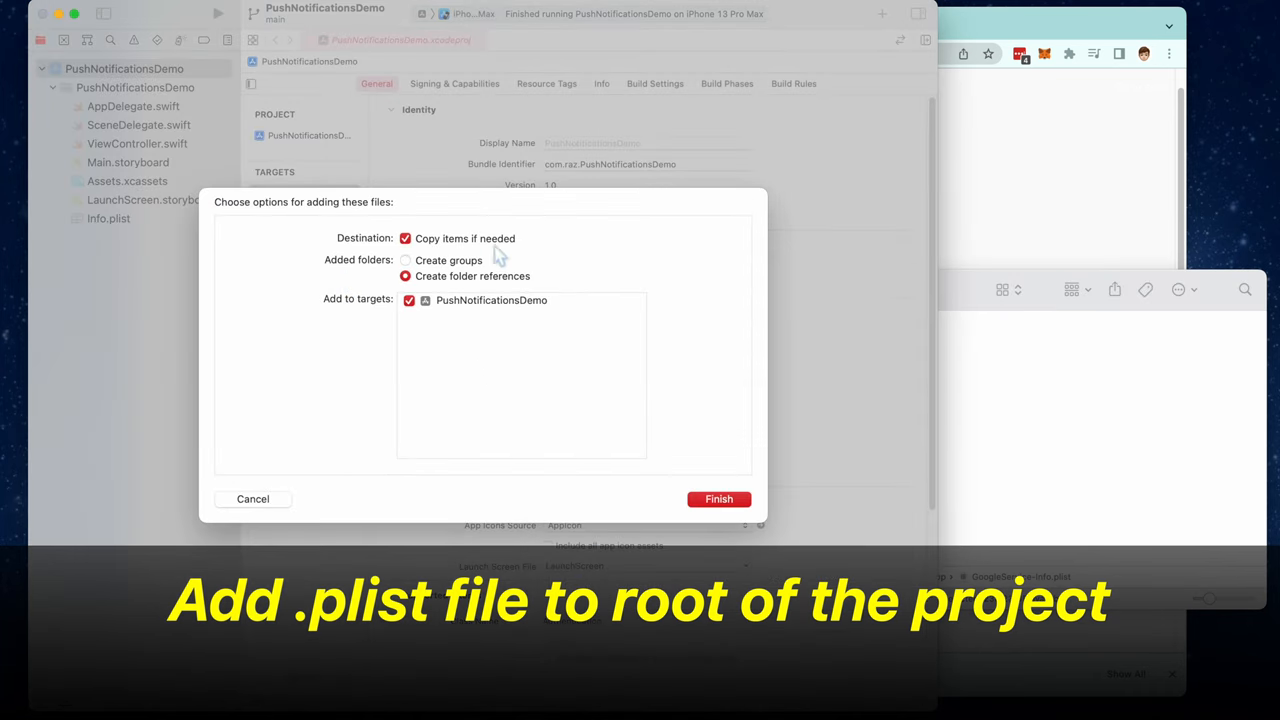
left_click(718, 499)
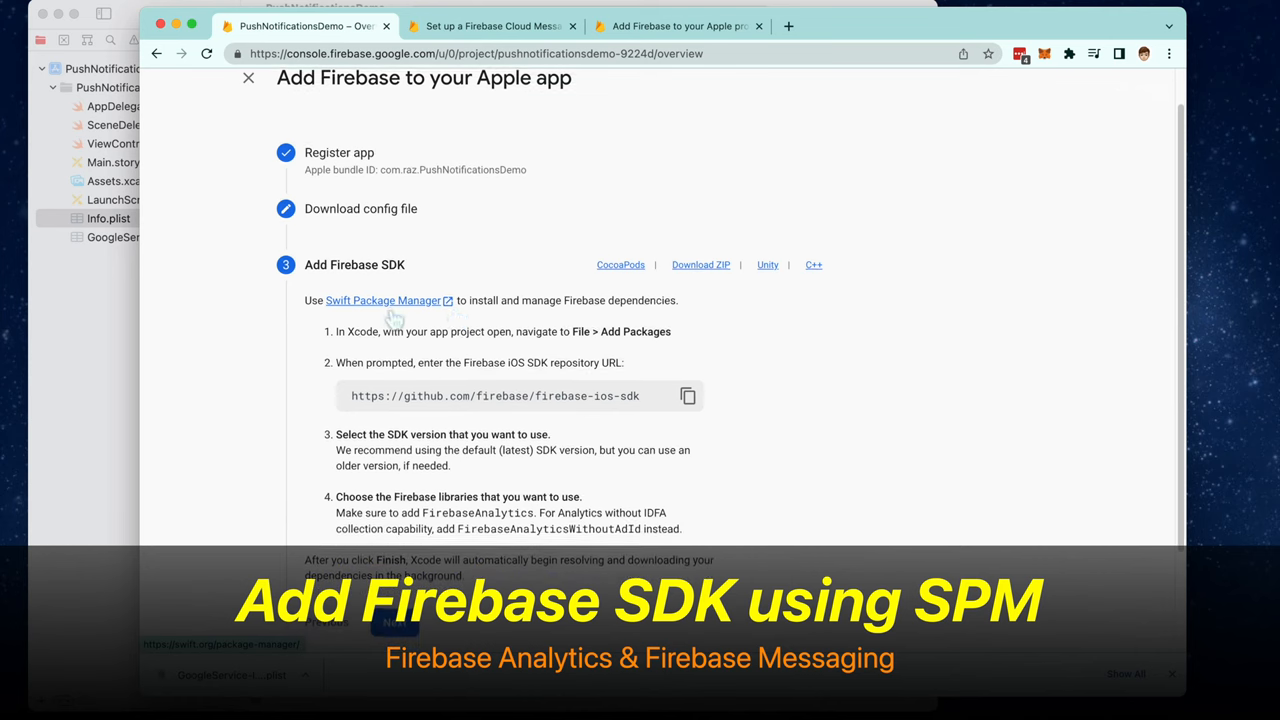
mouse_move(510, 305)
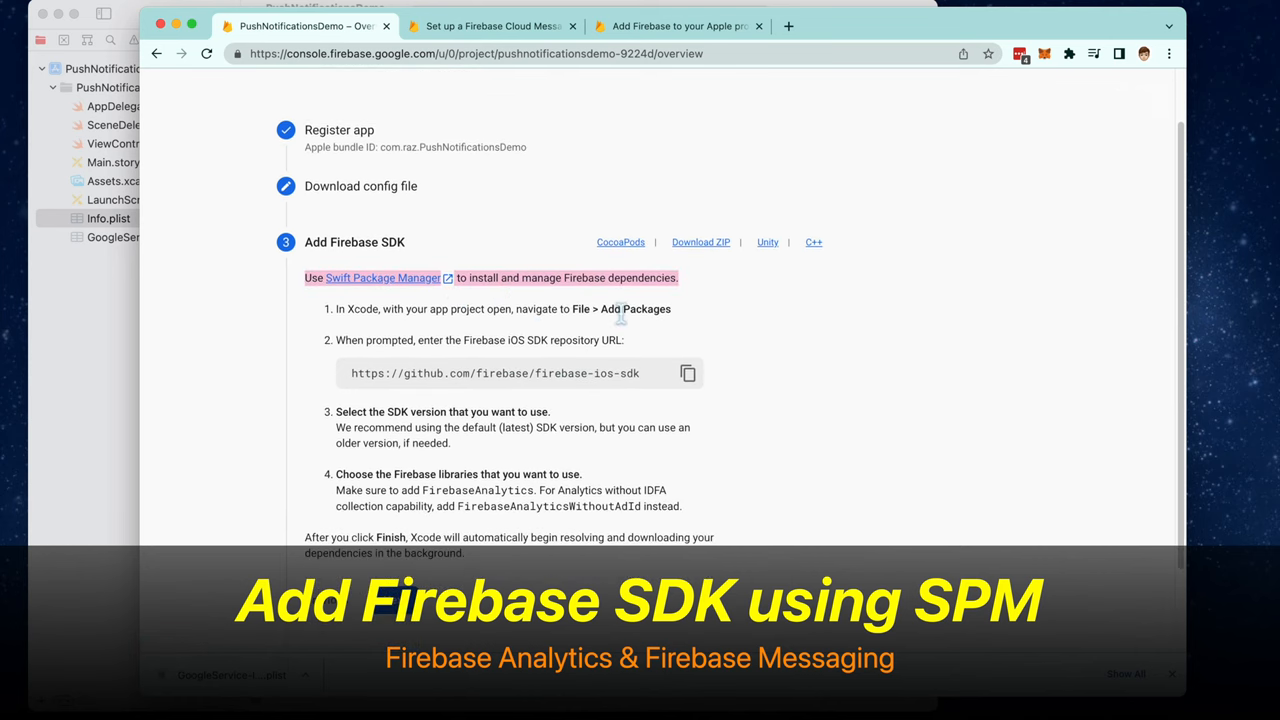
- Copy the firebase-ios-sdk GitHub repository URL from the Add Firebase SDK step
left_click(688, 373)
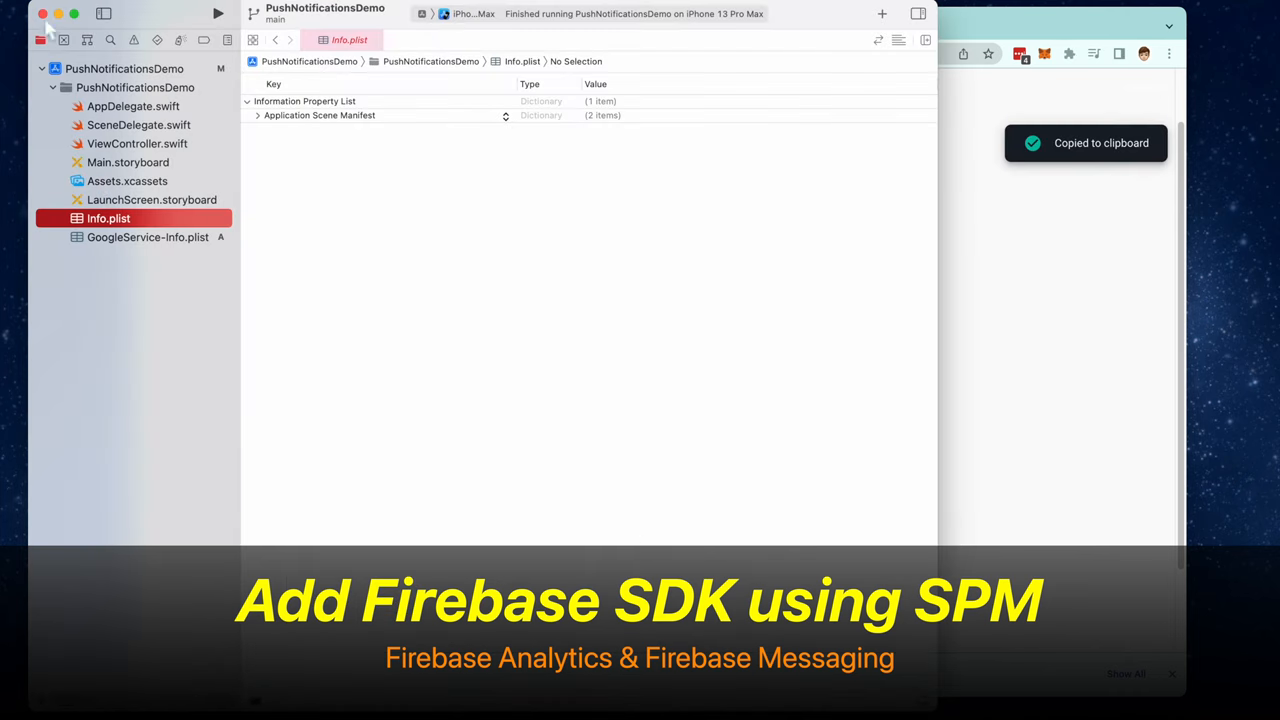
left_click(43, 5)
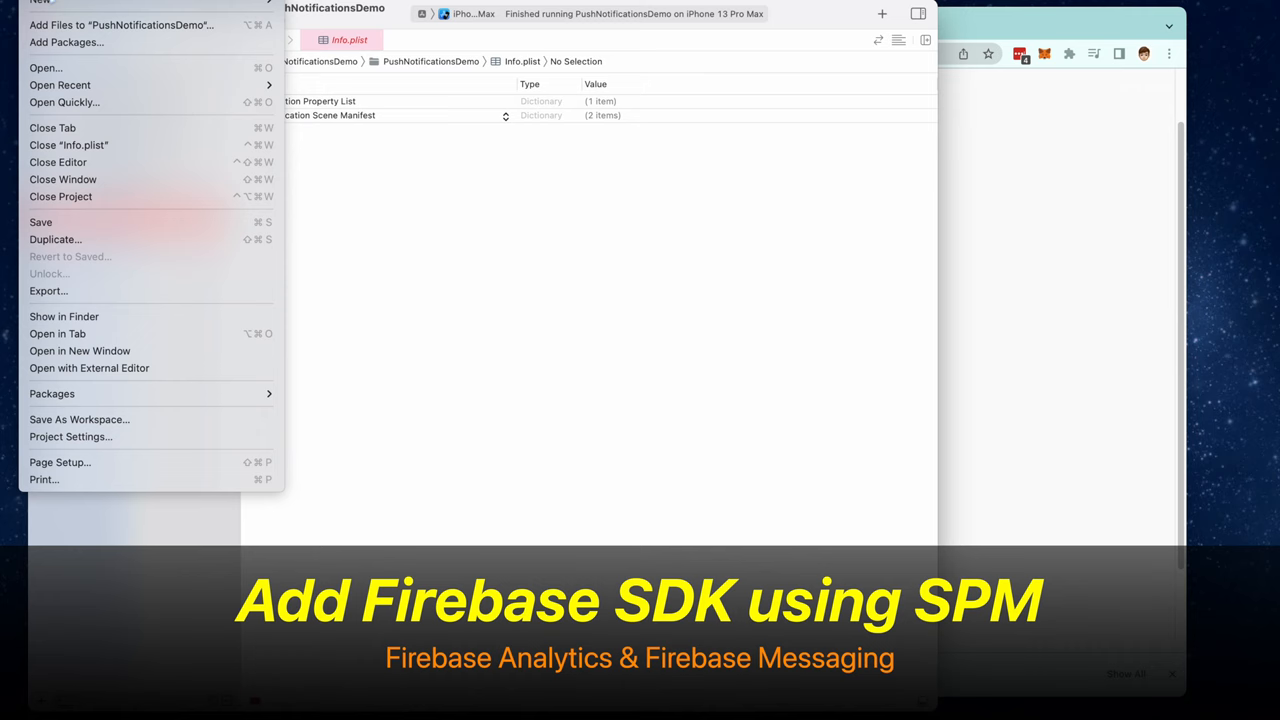
left_click(66, 42)
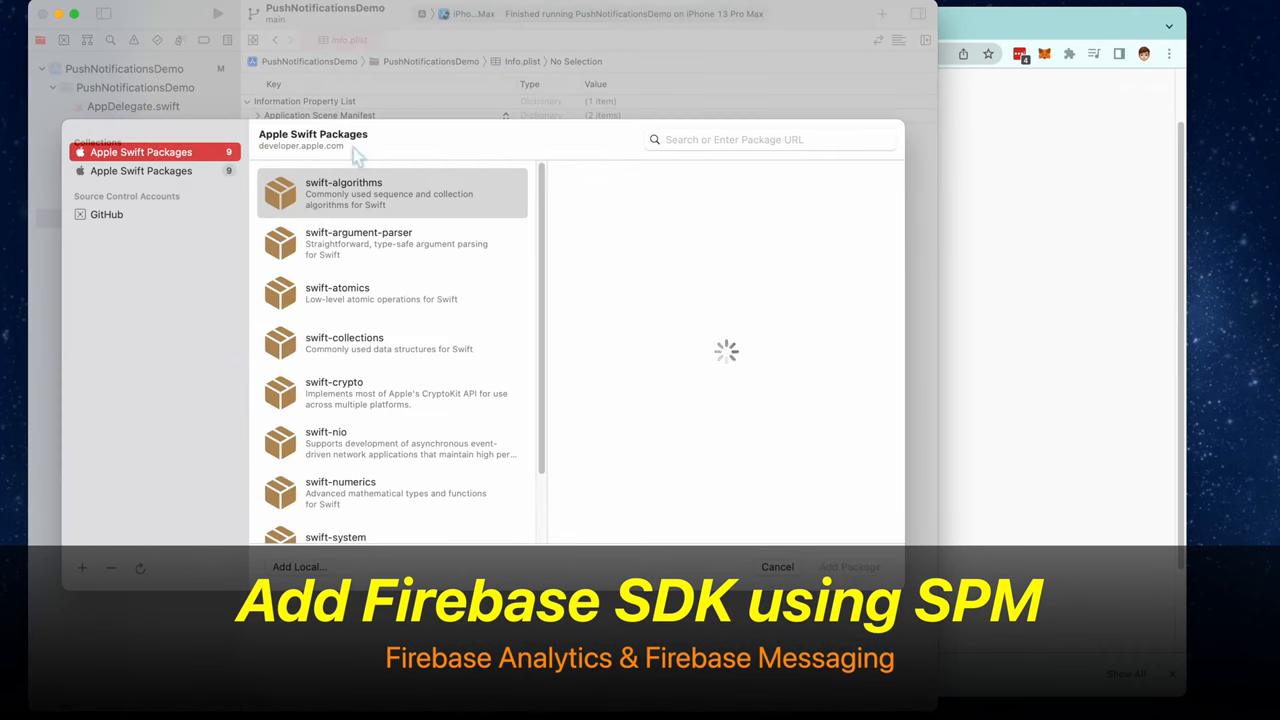
left_click(390, 193)
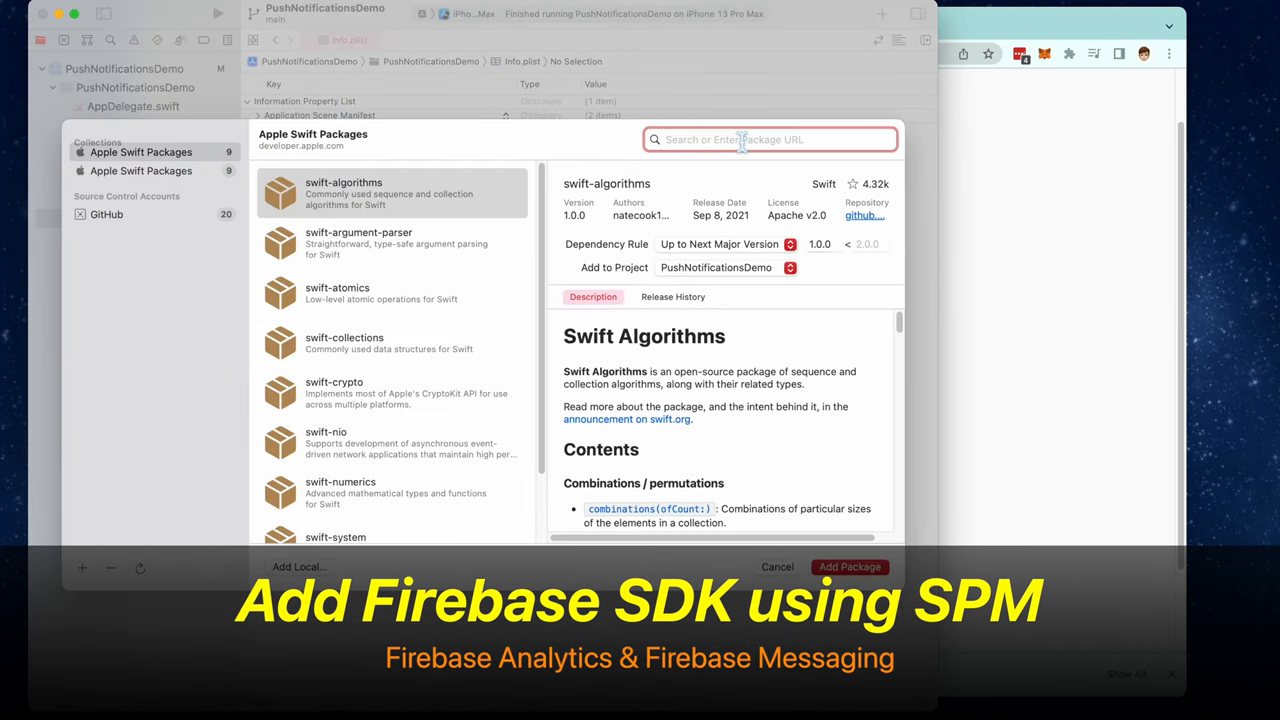
type("https://github.com/firebase/firebase-ios-sdk")
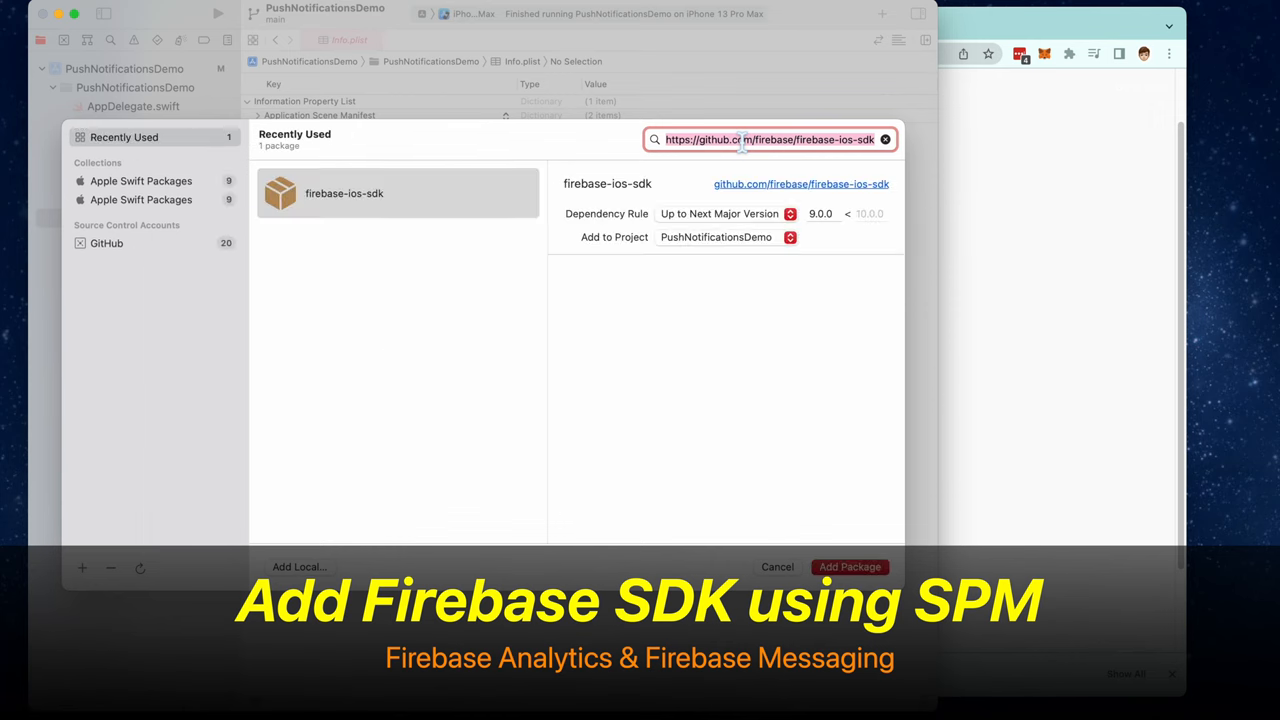
left_click(398, 193)
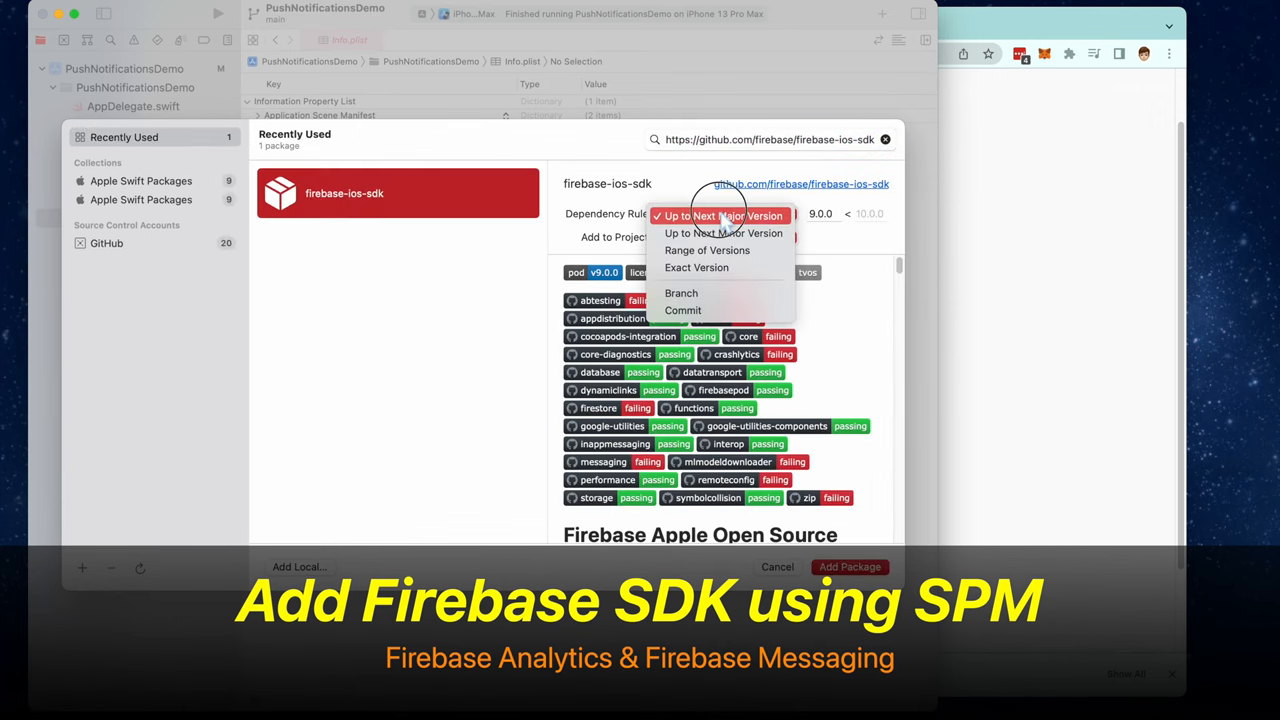
left_click(720, 215)
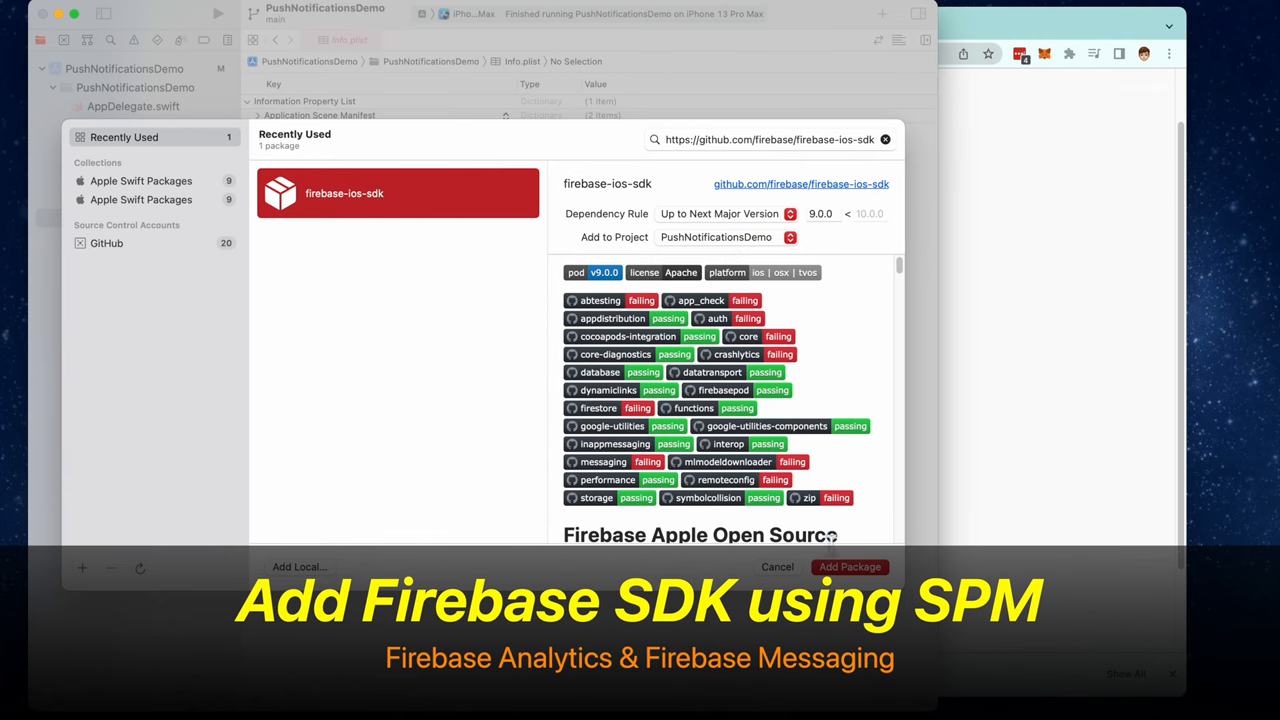
left_click(849, 567)
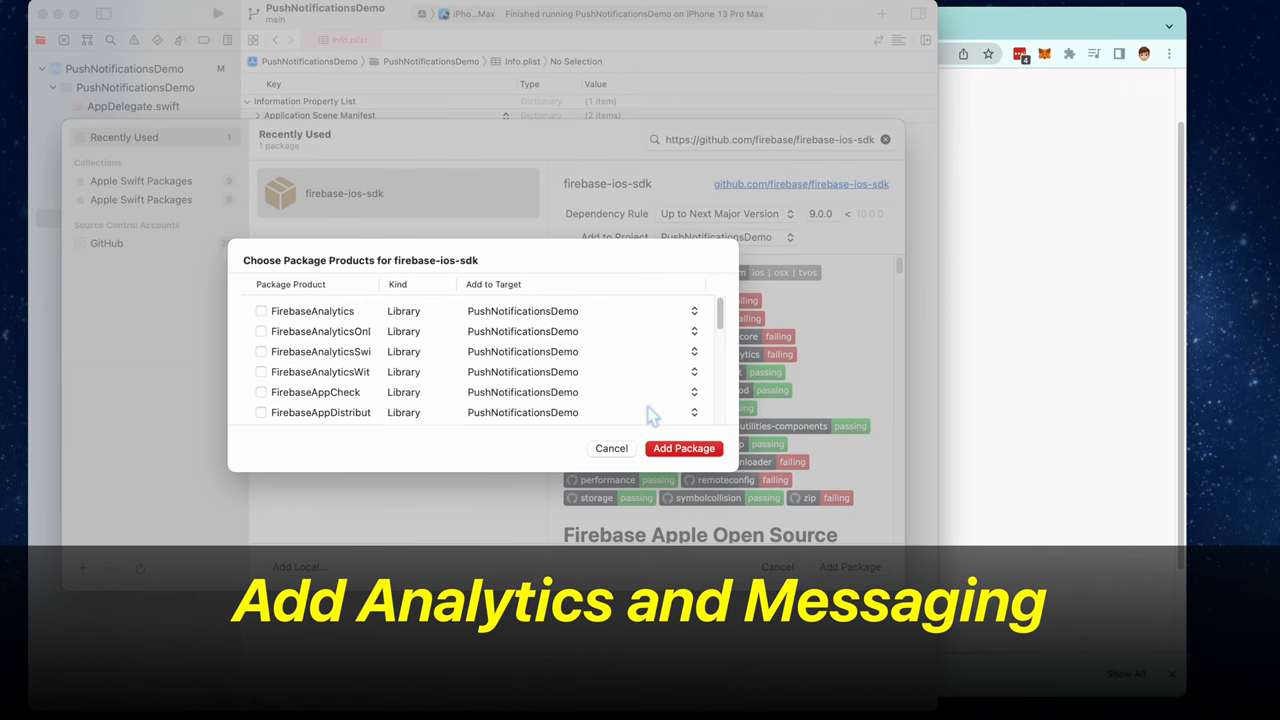
mouse_move(740, 470)
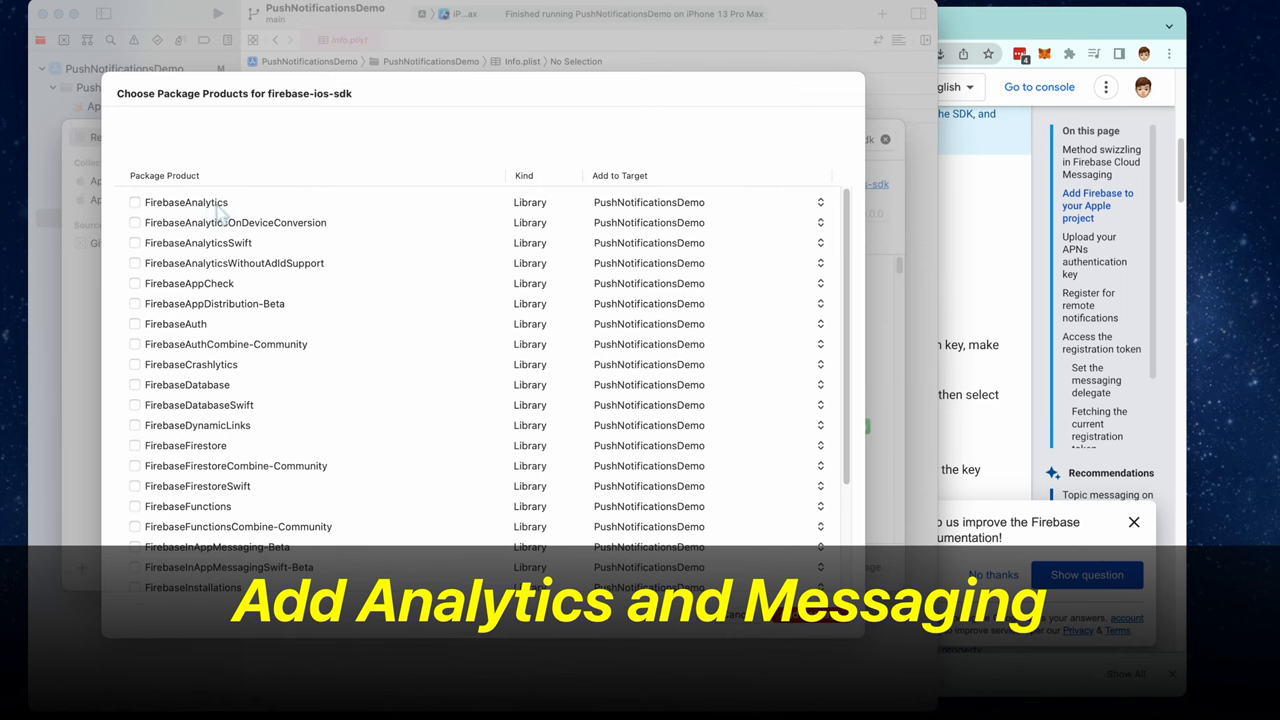
- Tick FirebaseMessaging in Choose Package Products and add Firebase 9.0.0 to the project
scroll("down", 3)
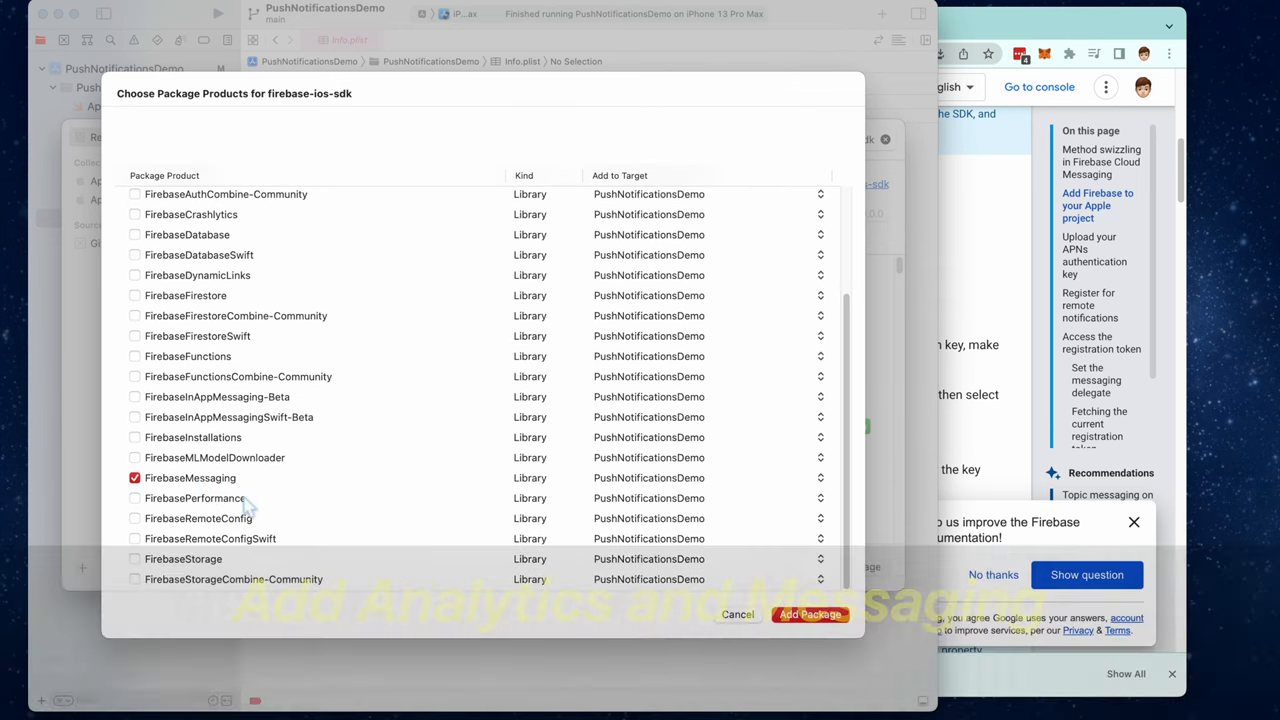
left_click(809, 614)
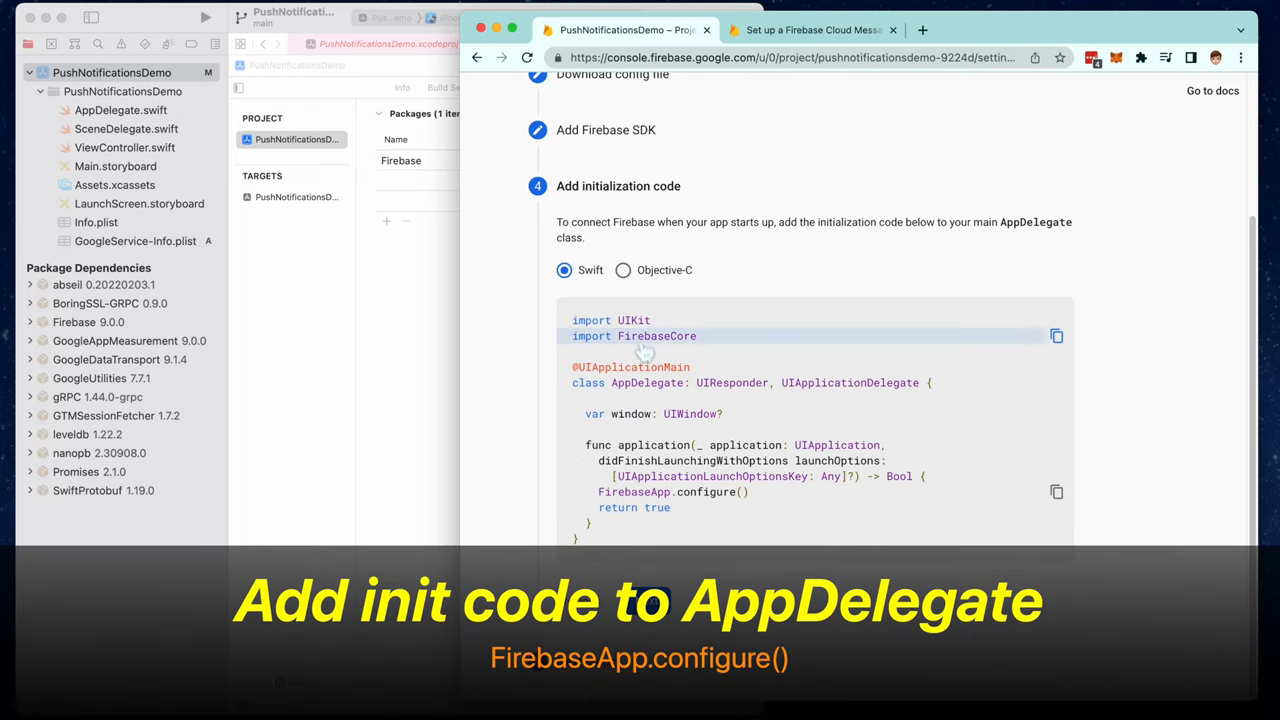
- Paste import FirebaseCore and FirebaseApp.configure() into AppDelegate.swift
left_click(1056, 335)
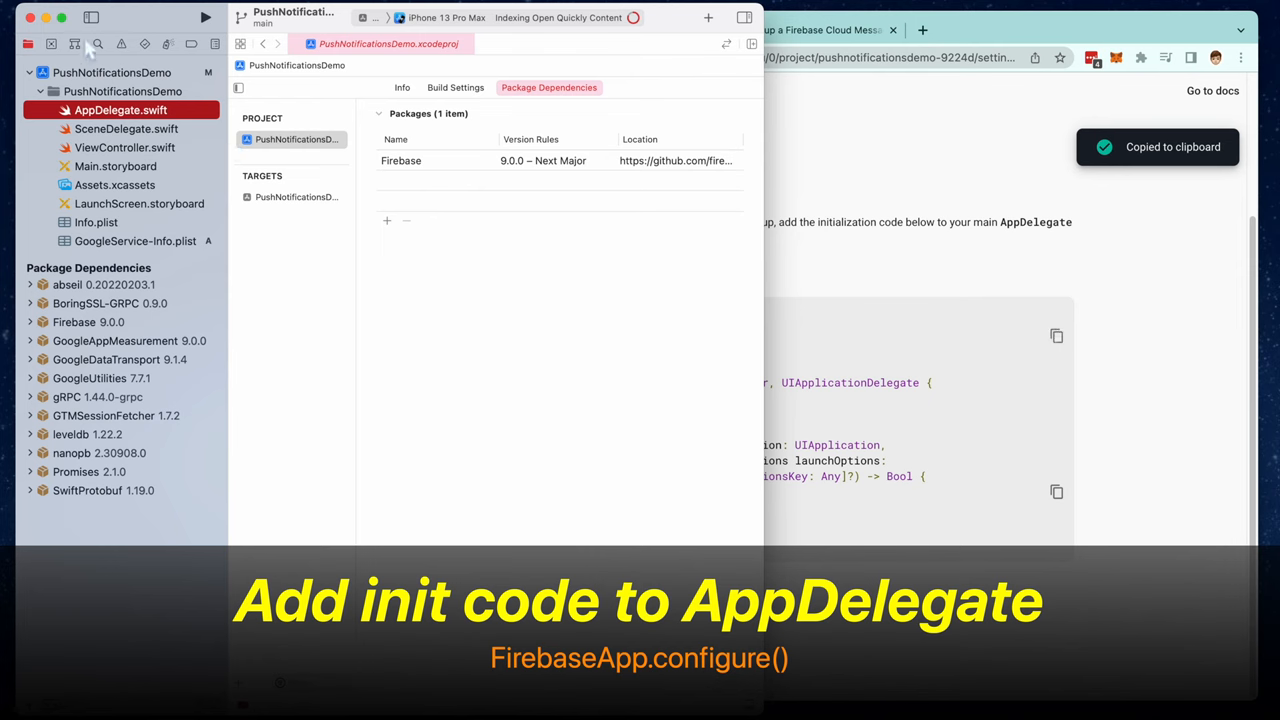
left_click(121, 110)
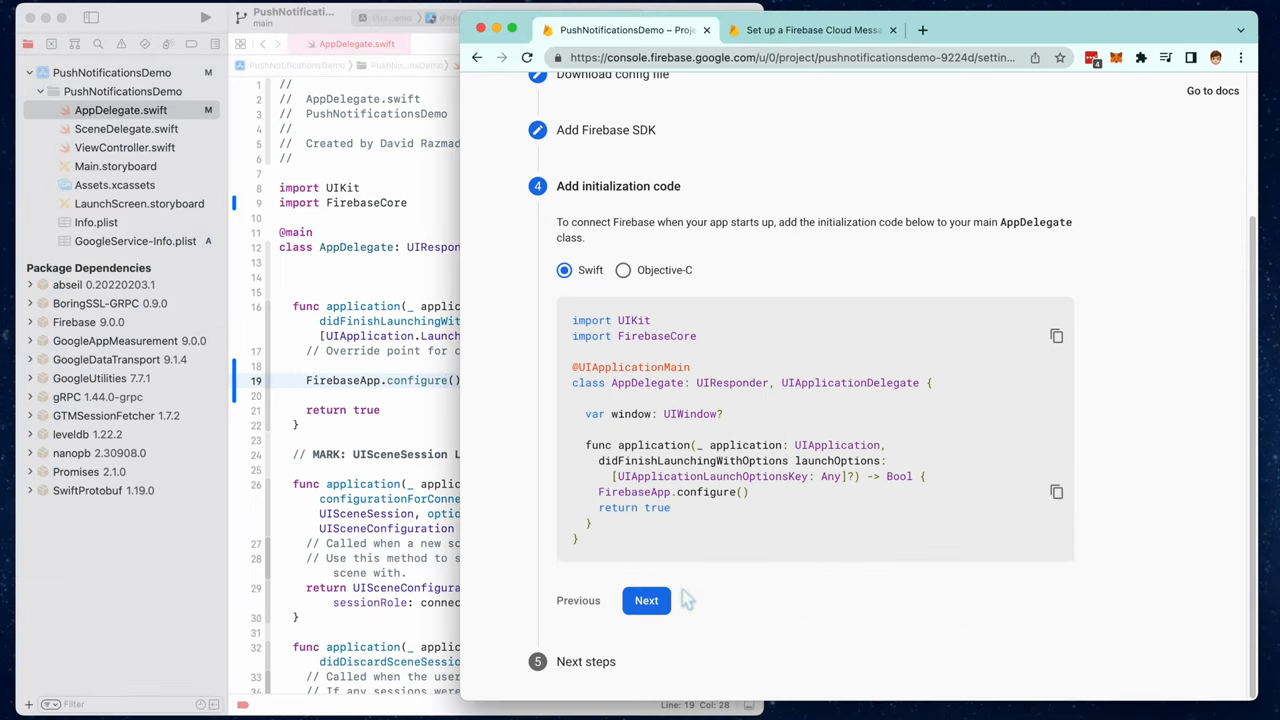
- Finish the Firebase console setup and continue to the project overview
left_click(646, 600)
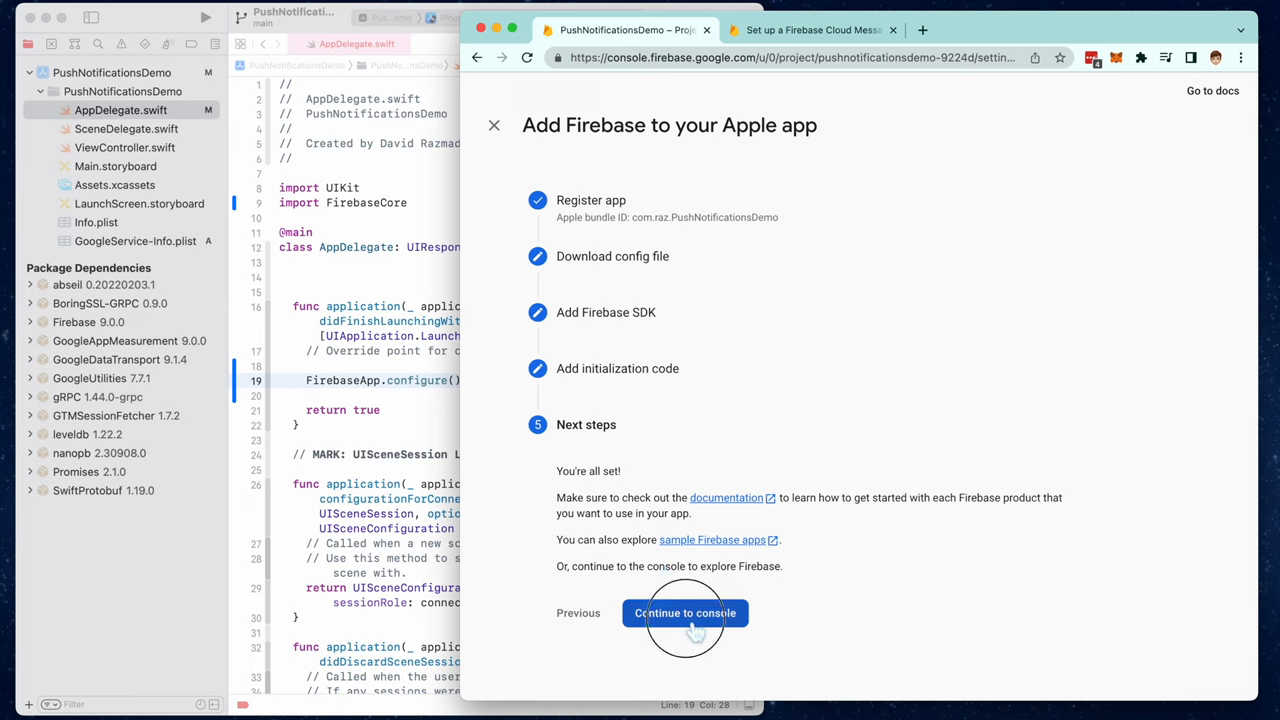
left_click(685, 613)
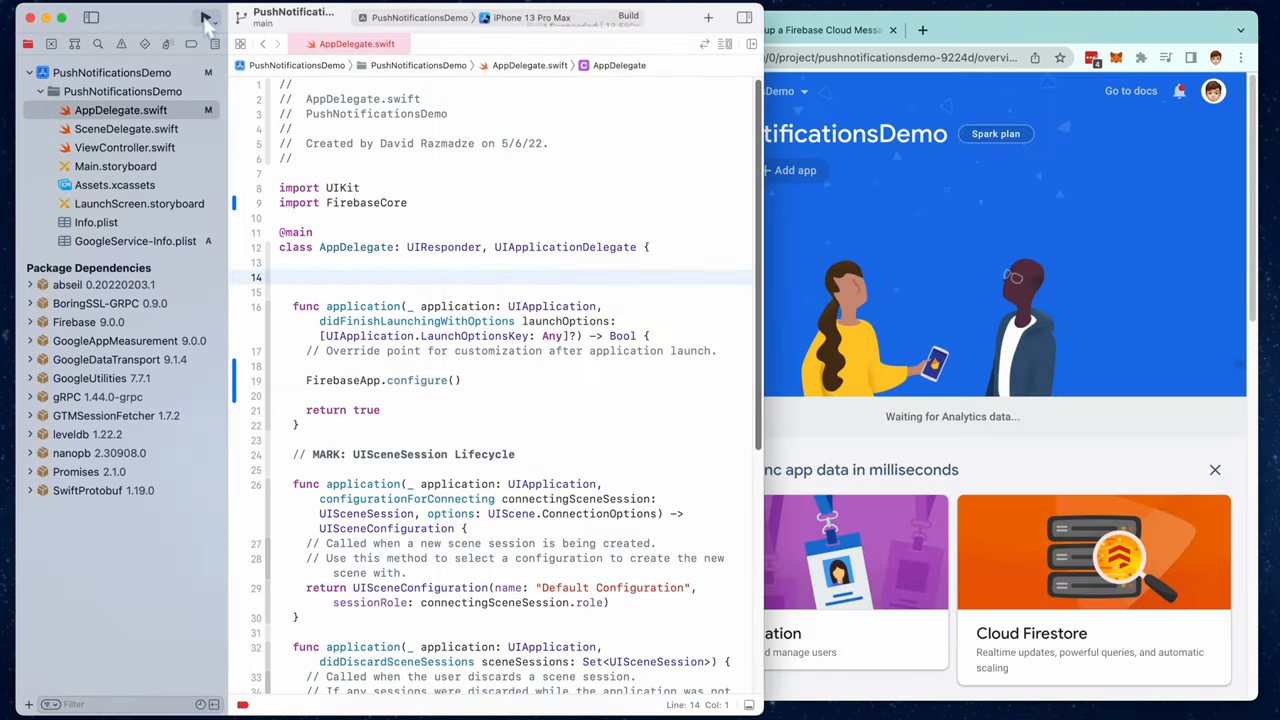
- Build and run the app from Xcode
left_click(205, 17)
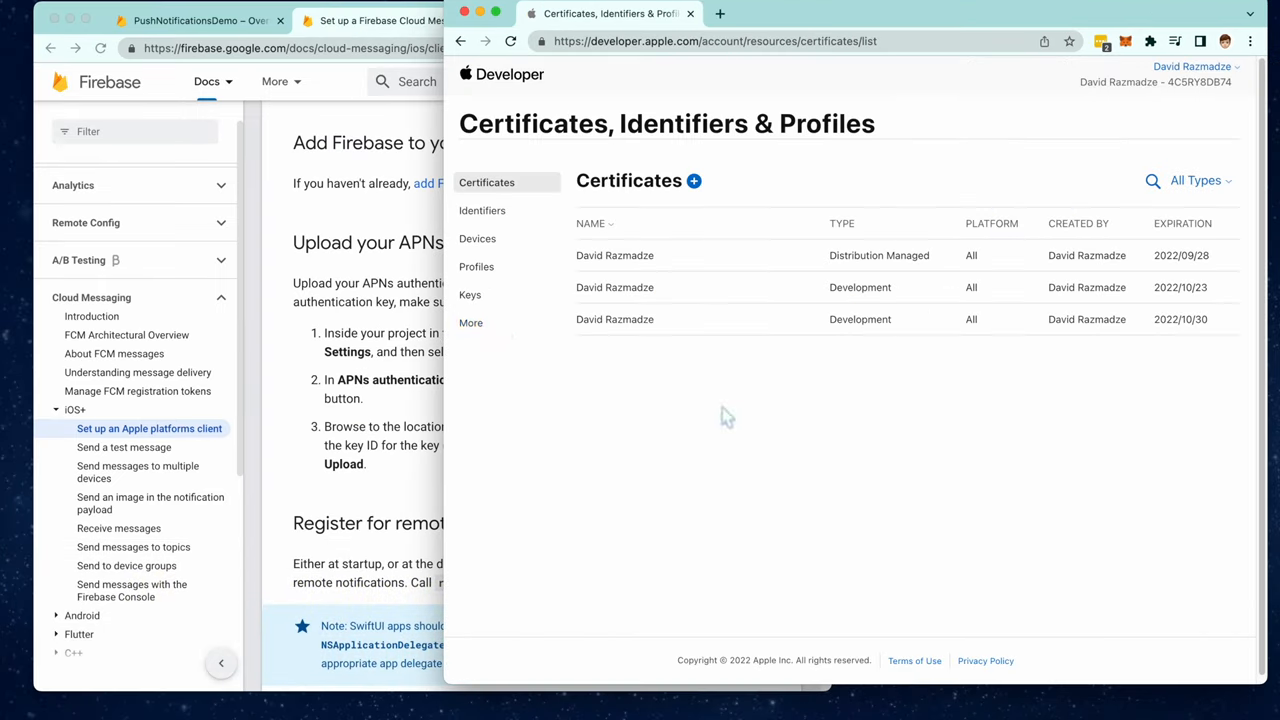
- Start a new developer key named 'Push Notification Demo' from the Keys list
left_click(470, 294)
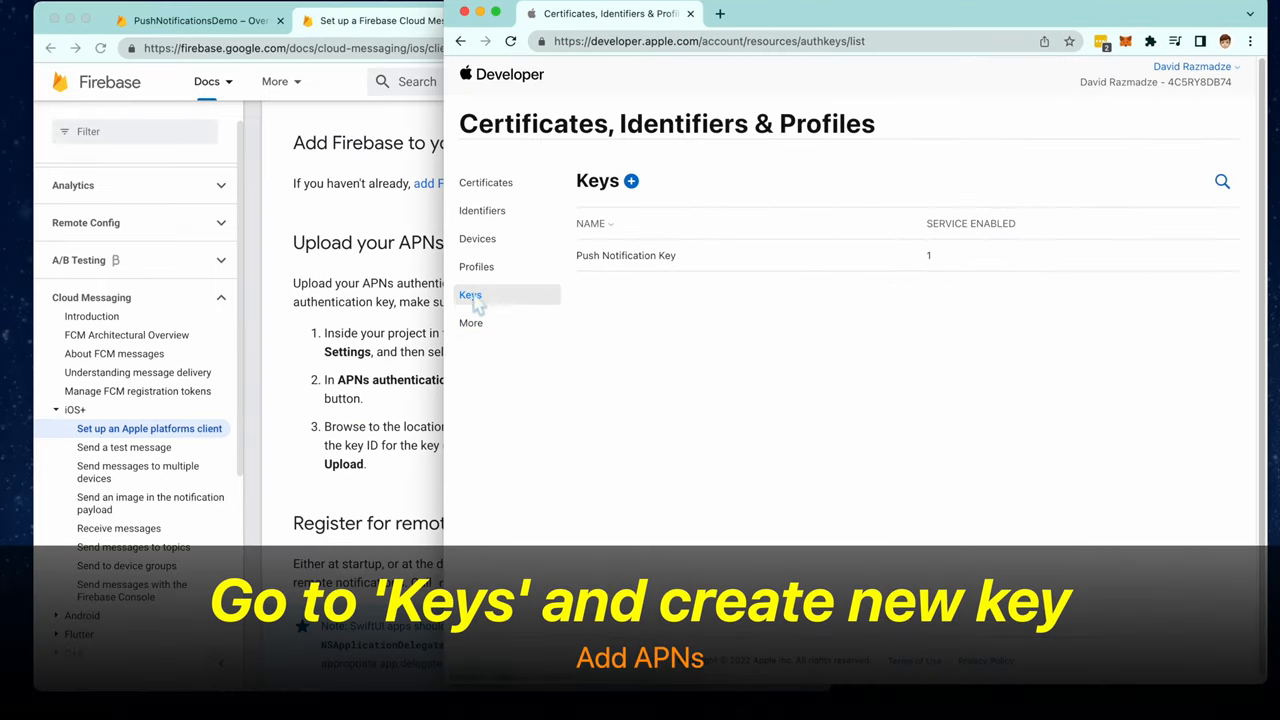
left_click(631, 181)
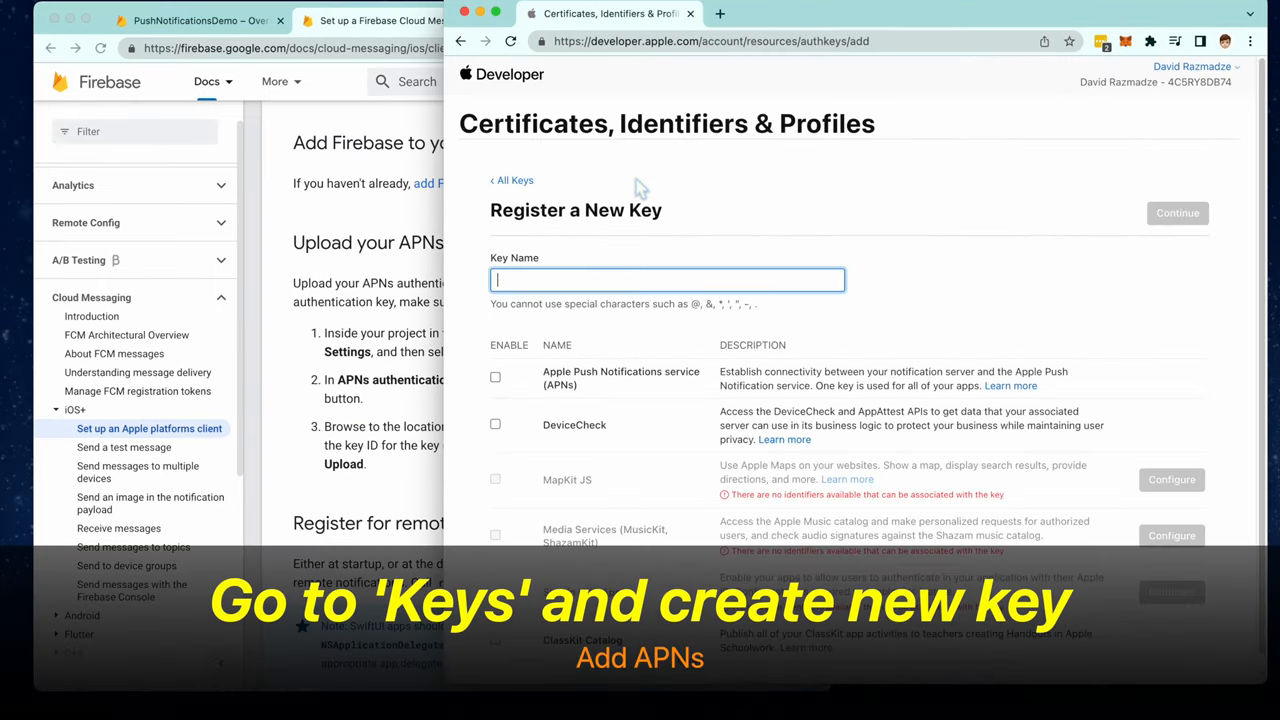
type("Pus")
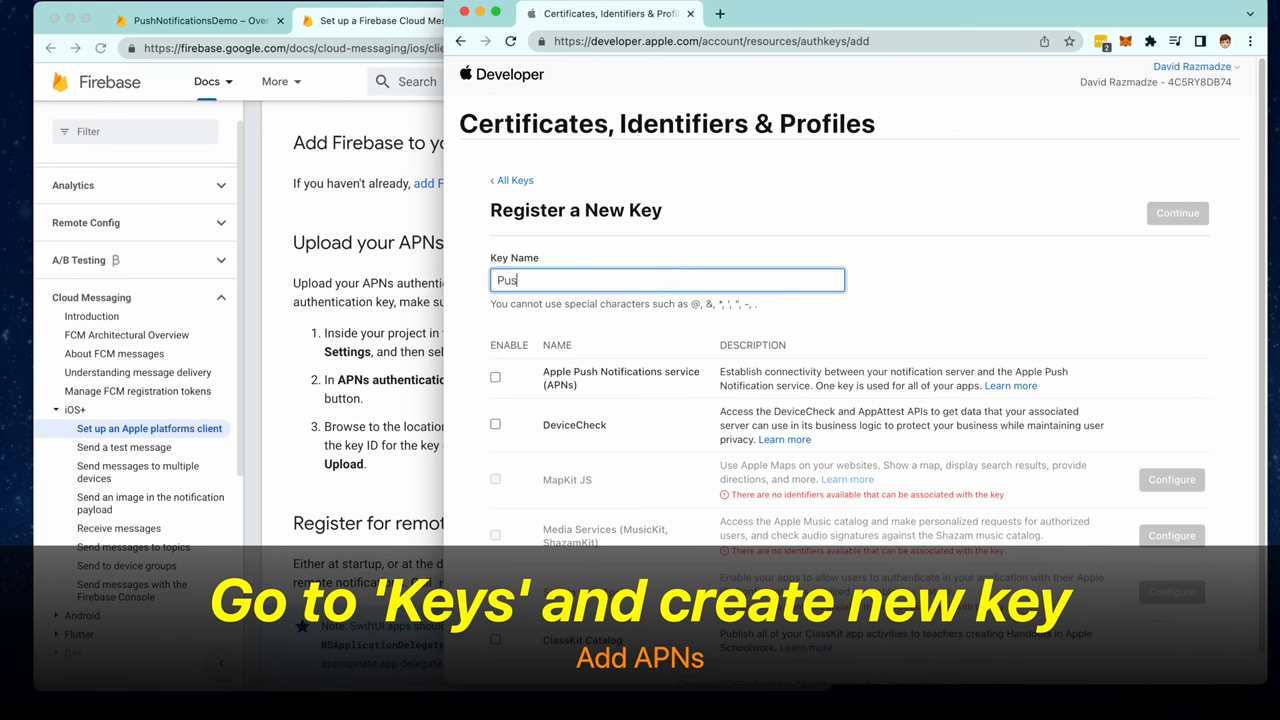
type("h Notification")
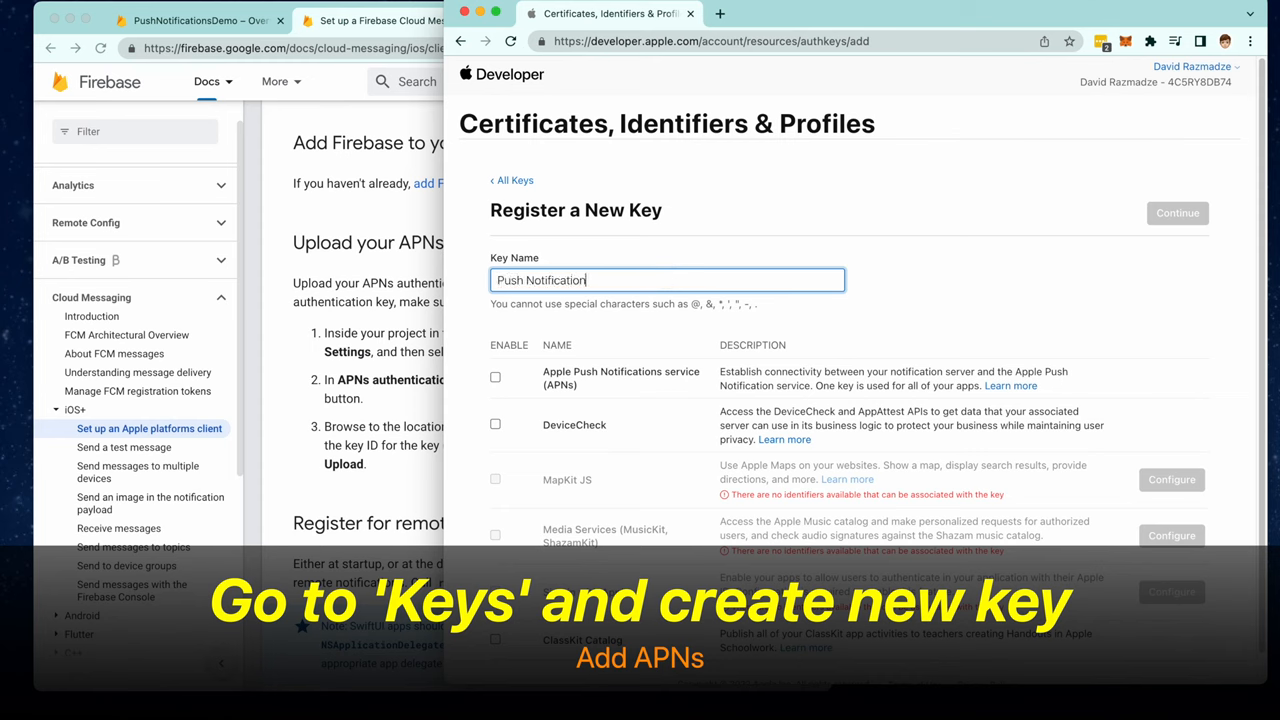
type("Demo")
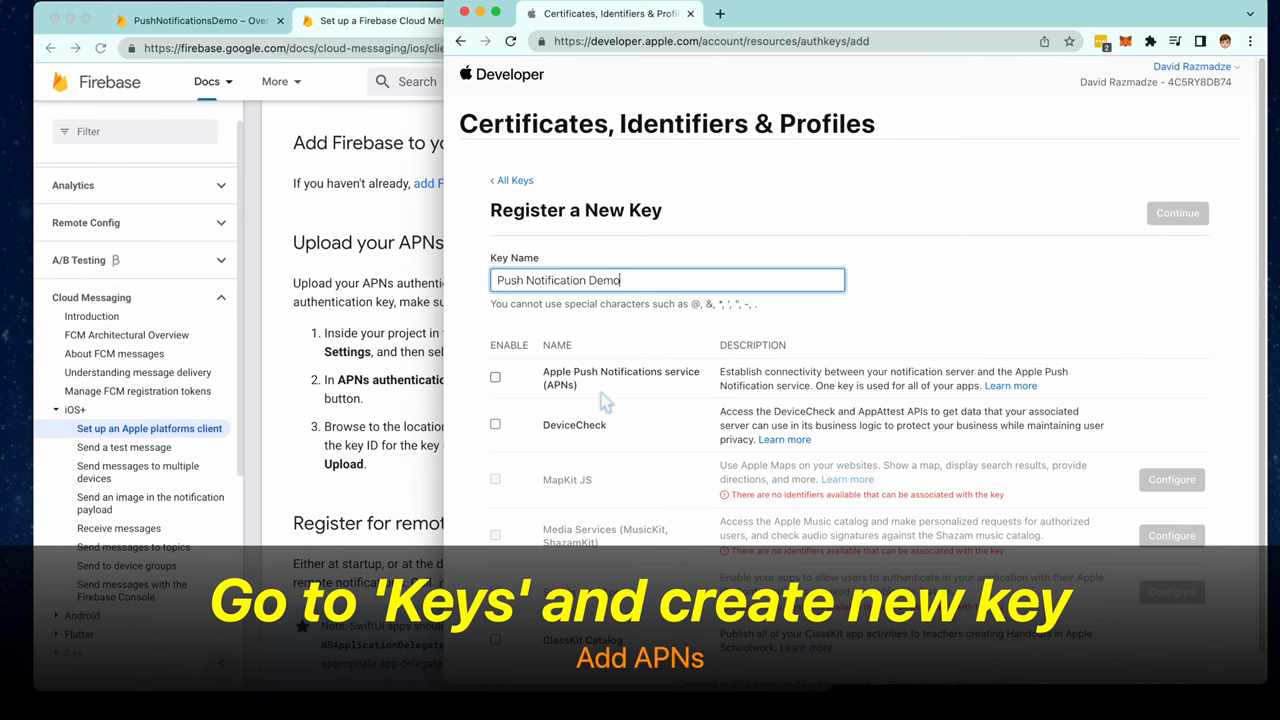
- Enable Apple Push Notifications service (APNs) on the key and register it
left_click(495, 377)
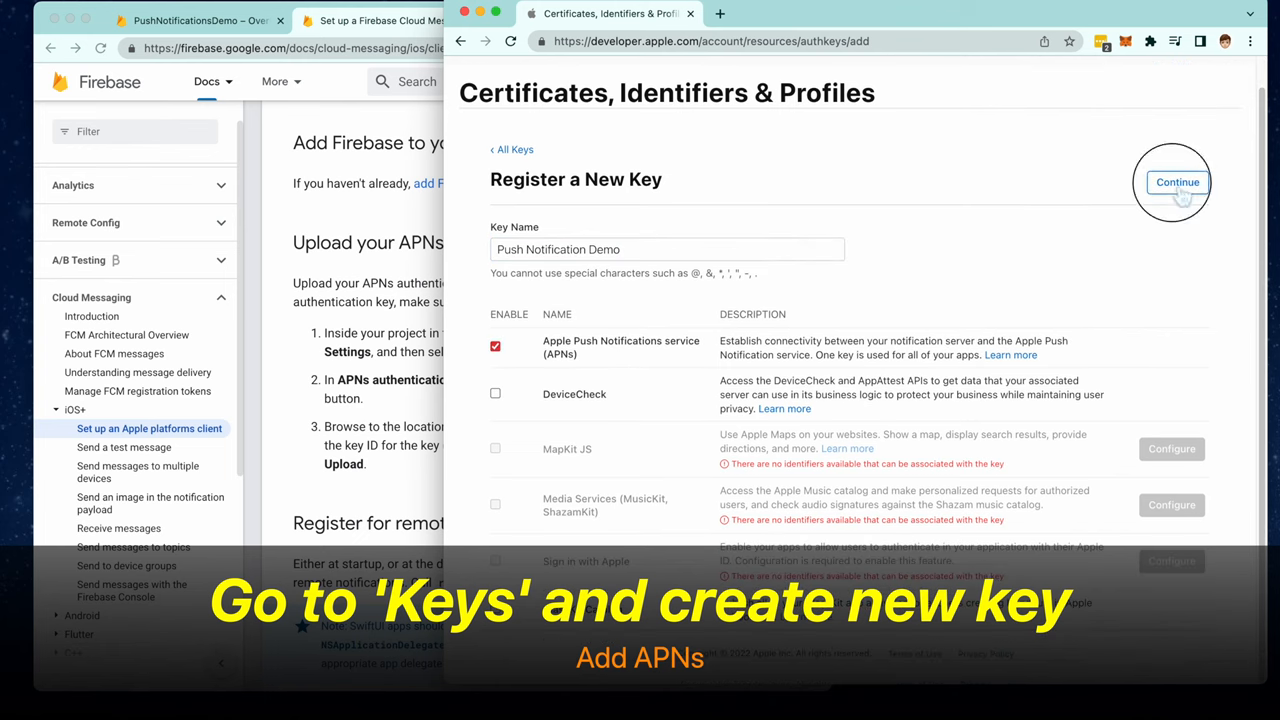
left_click(1177, 182)
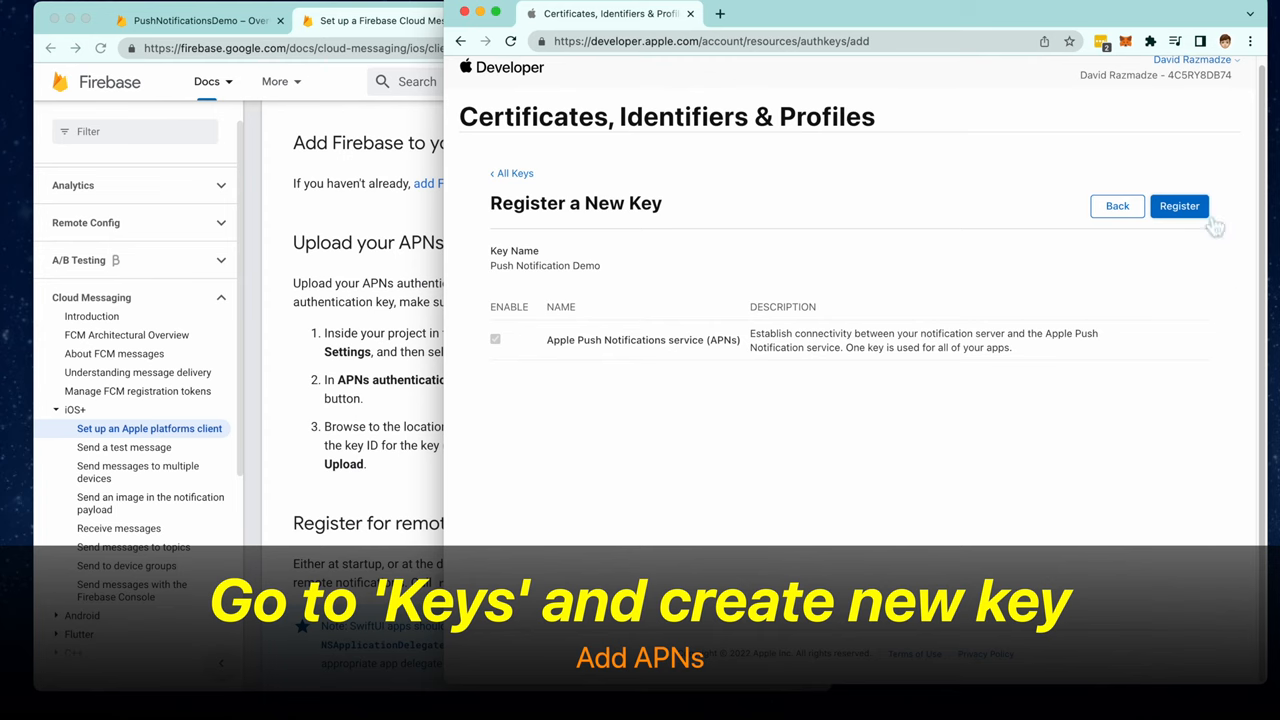
left_click(1179, 206)
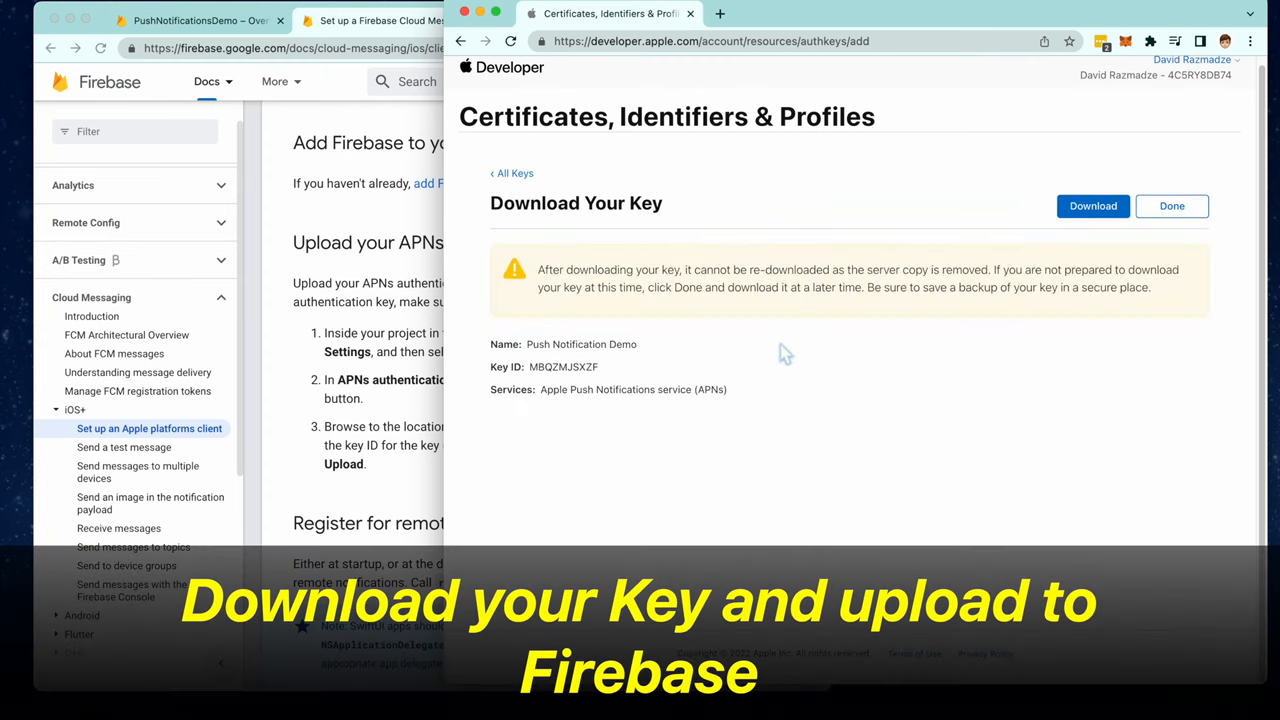
- Download the AuthKey_MBQZMJSXZF.p8 file to the Desktop and go to Firebase Project settings
left_click(1093, 206)
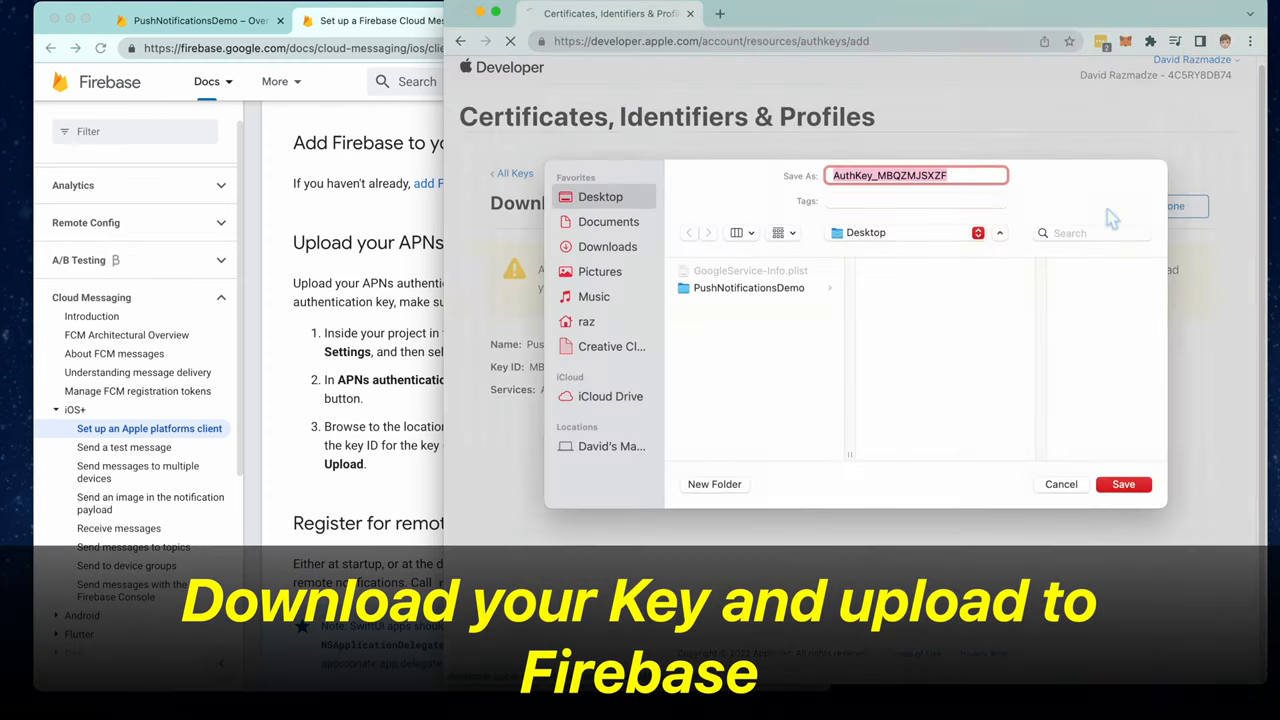
left_click(1123, 484)
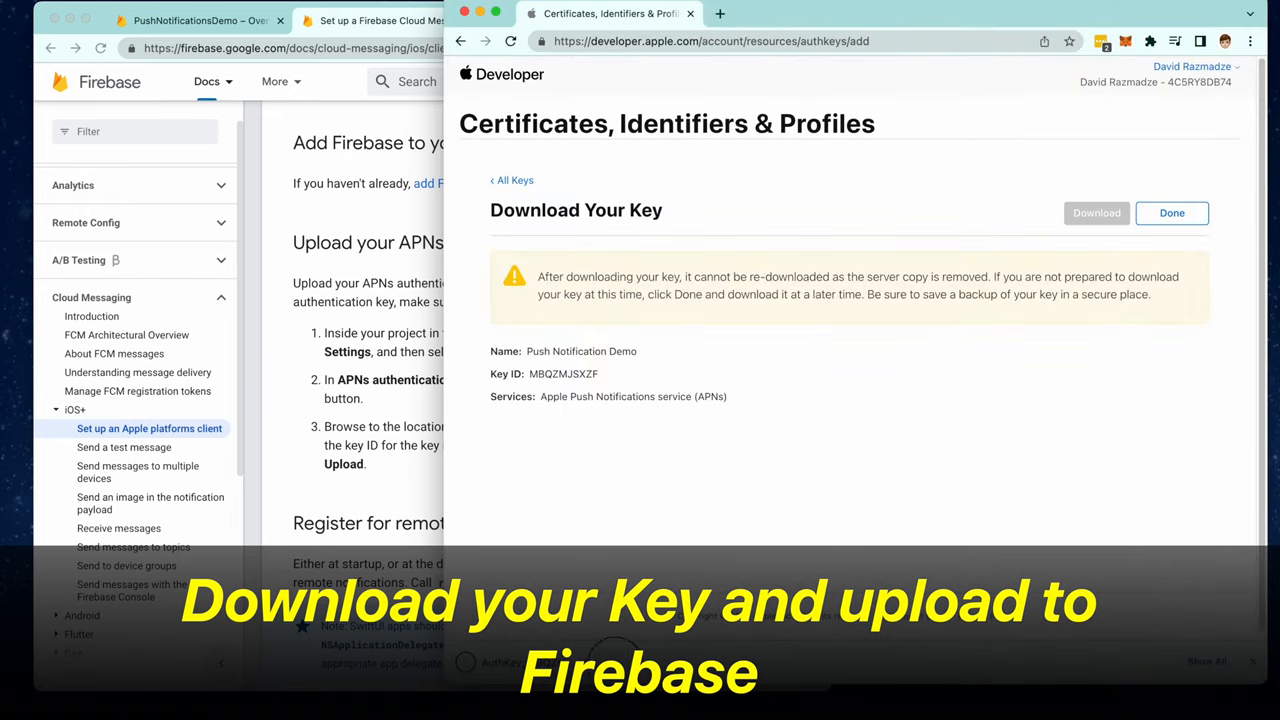
left_click(1097, 213)
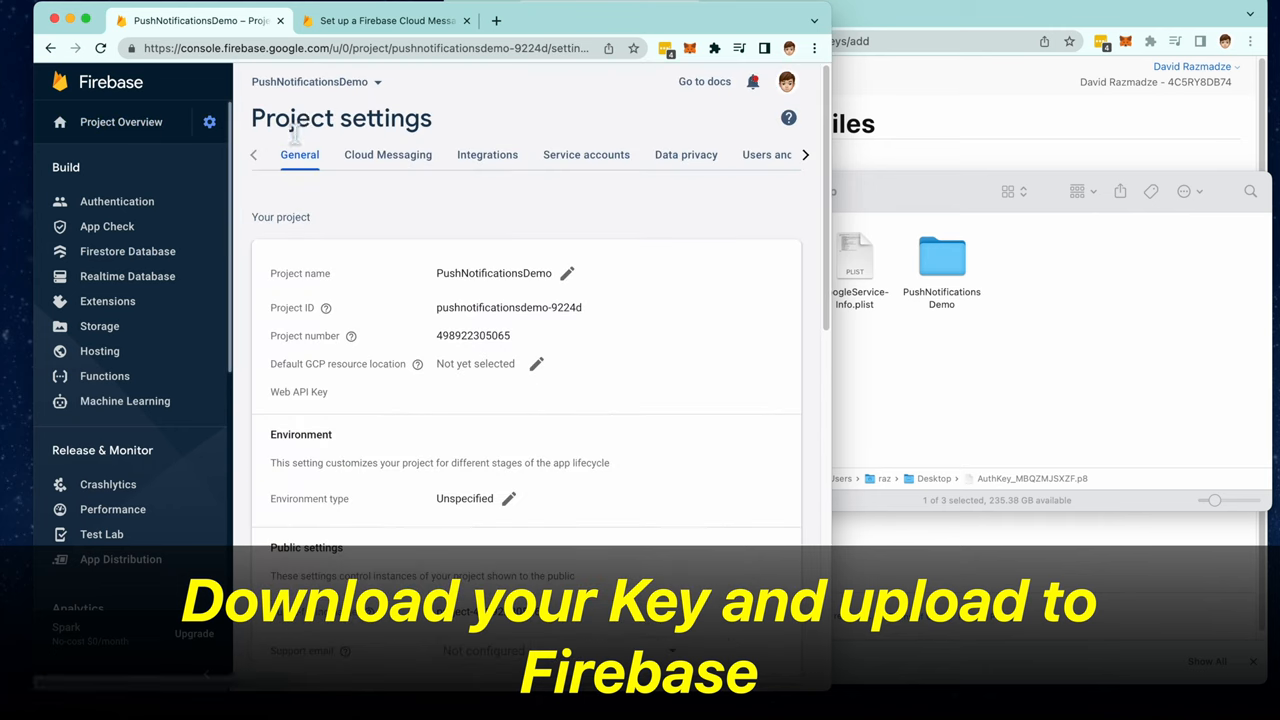
left_click(388, 154)
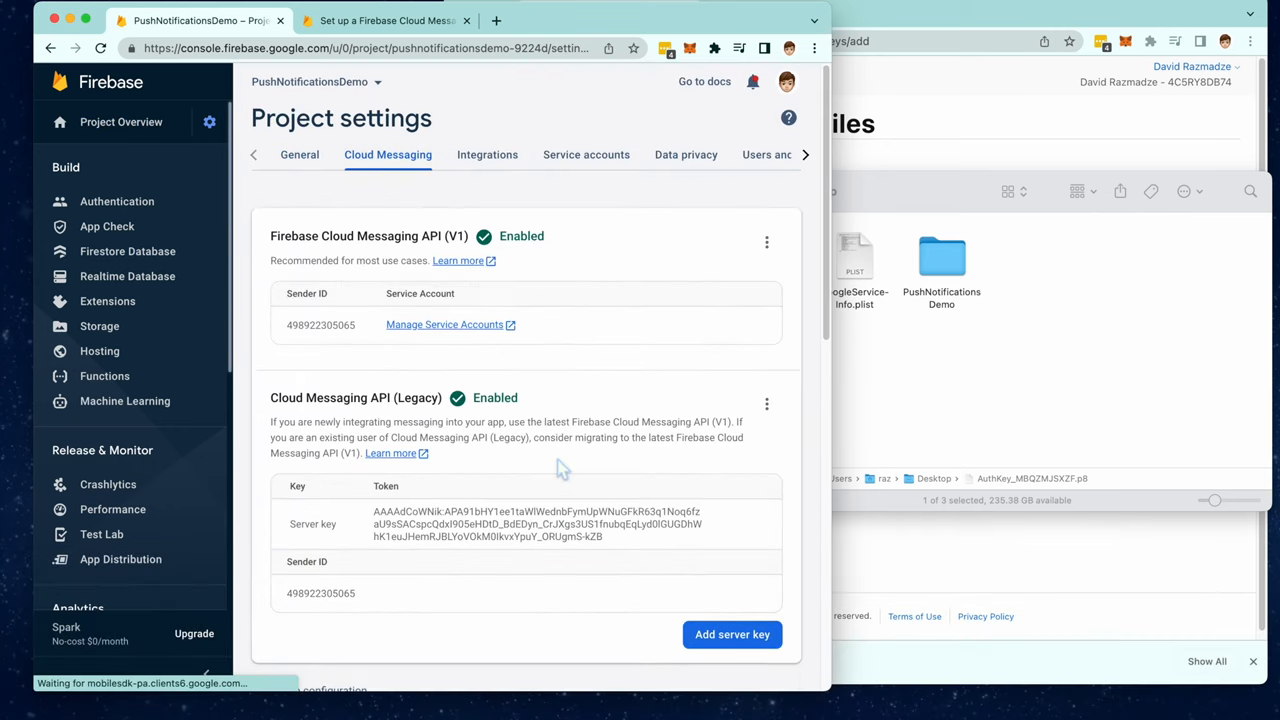
scroll("down", 3)
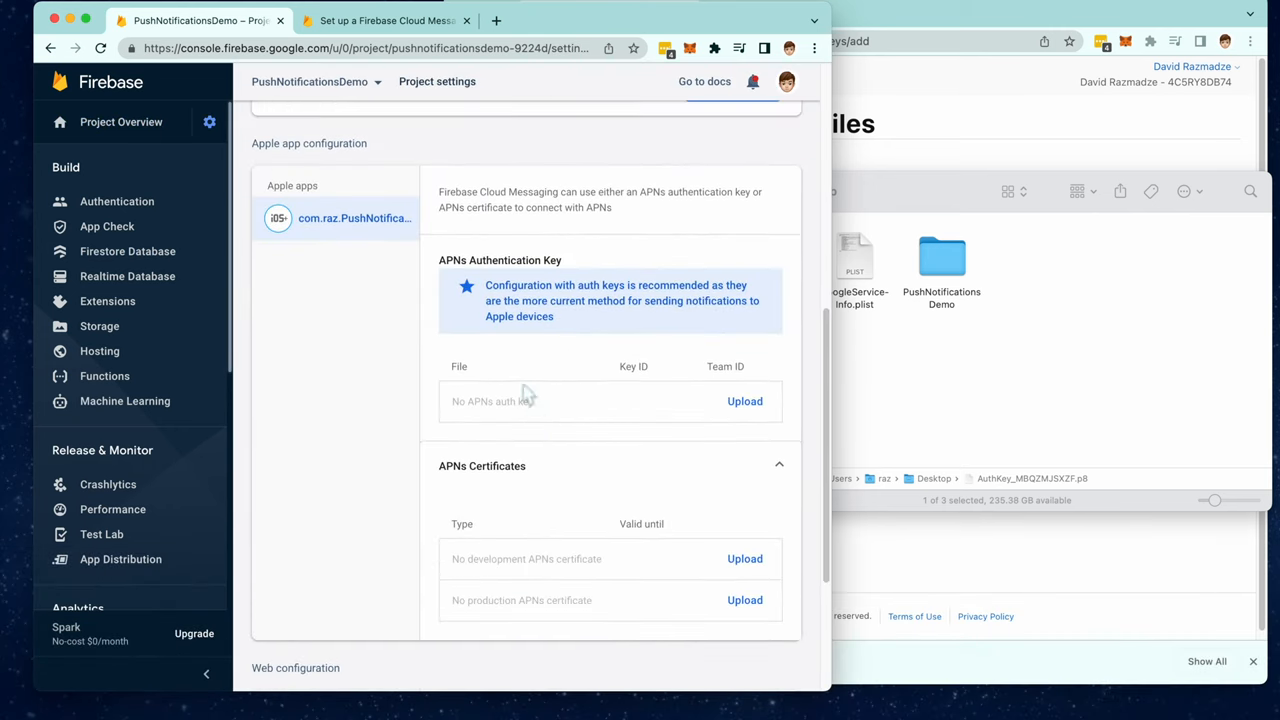
left_click(745, 401)
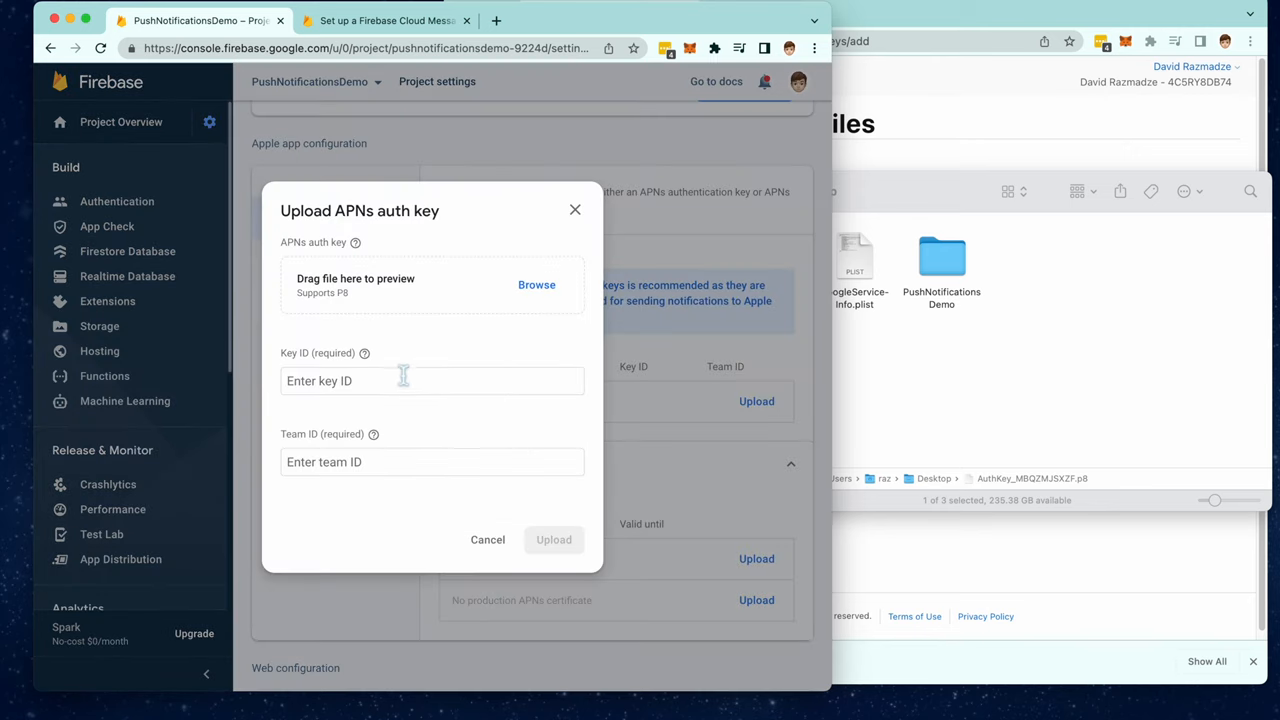
left_click(385, 20)
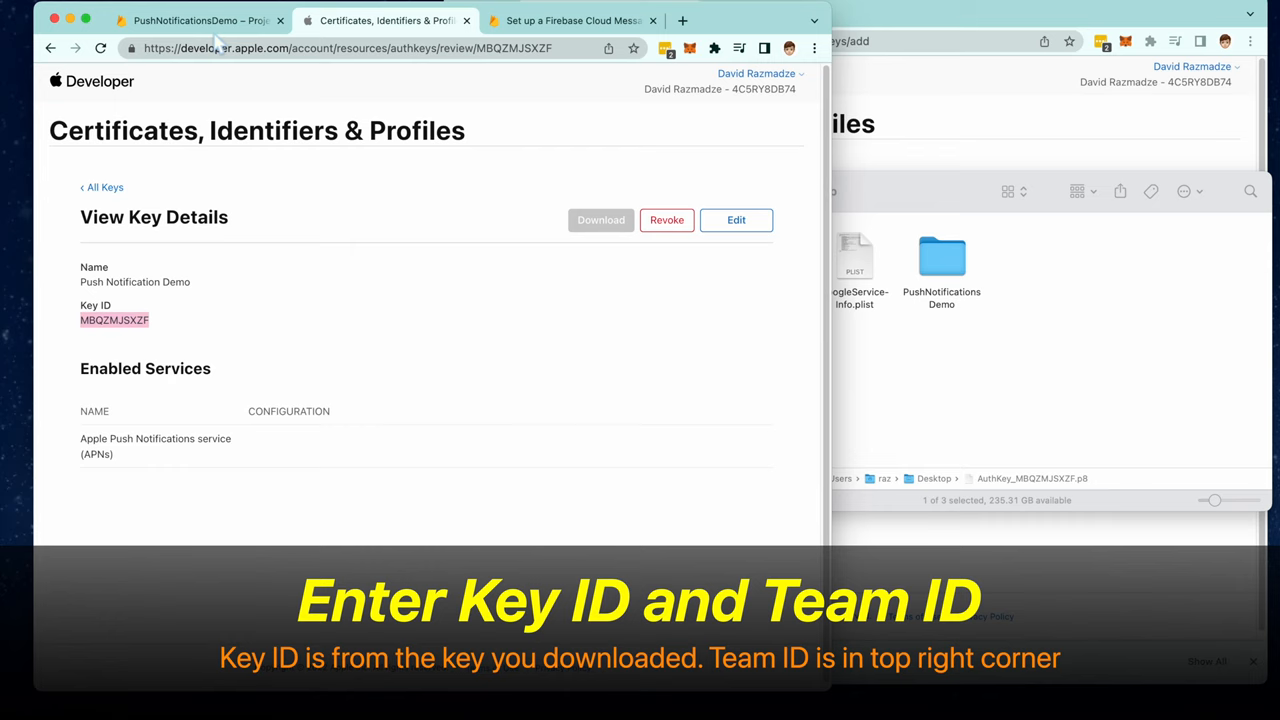
type("MBQZMJSXZF")
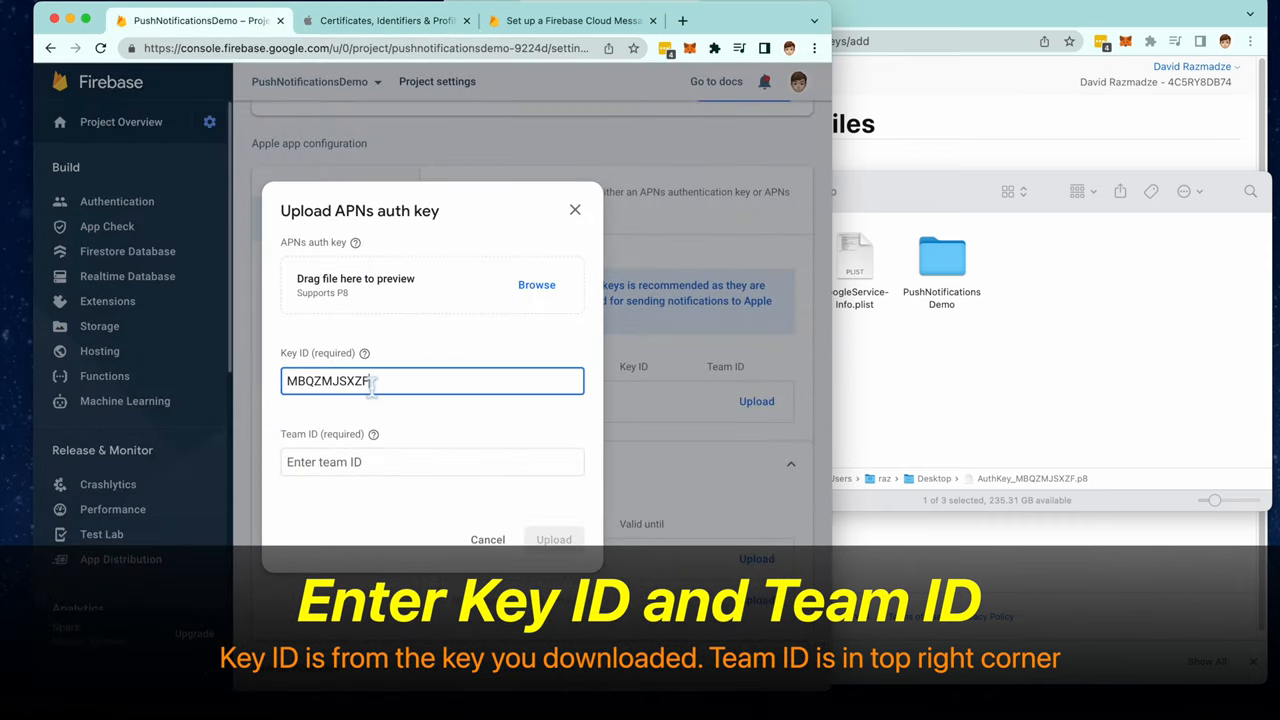
left_click(385, 21)
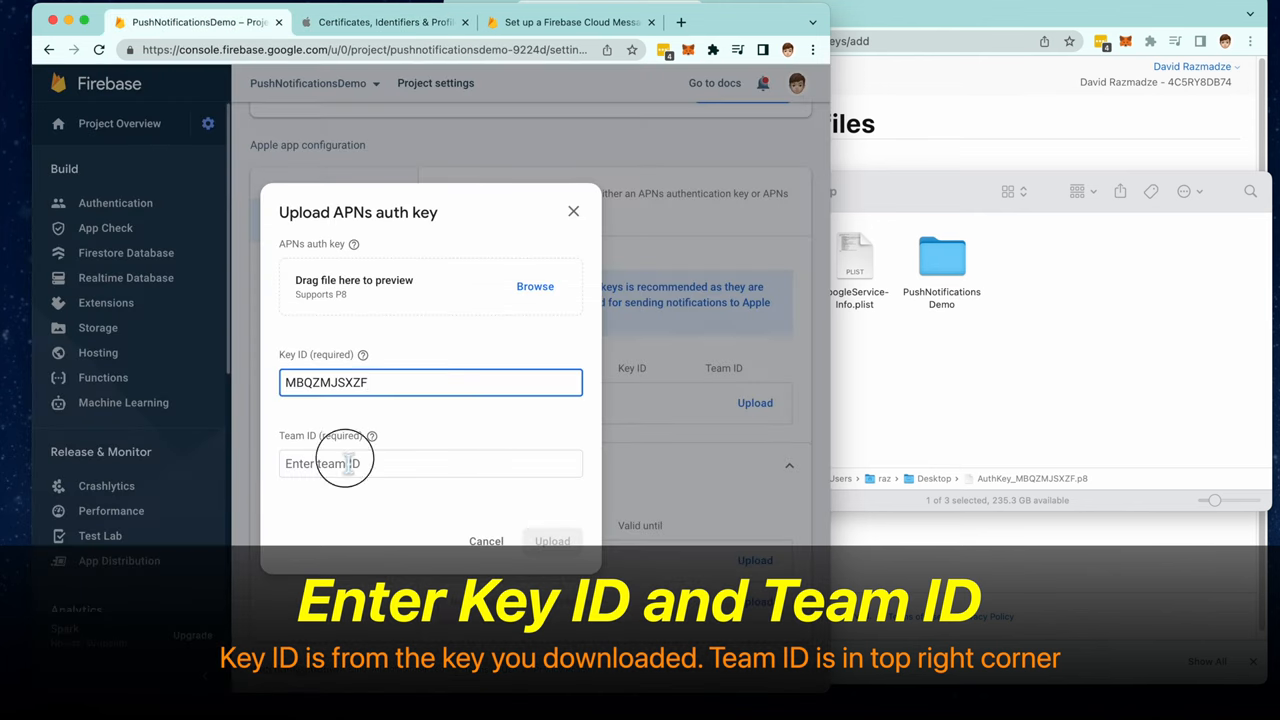
type("4C5RY8DB74")
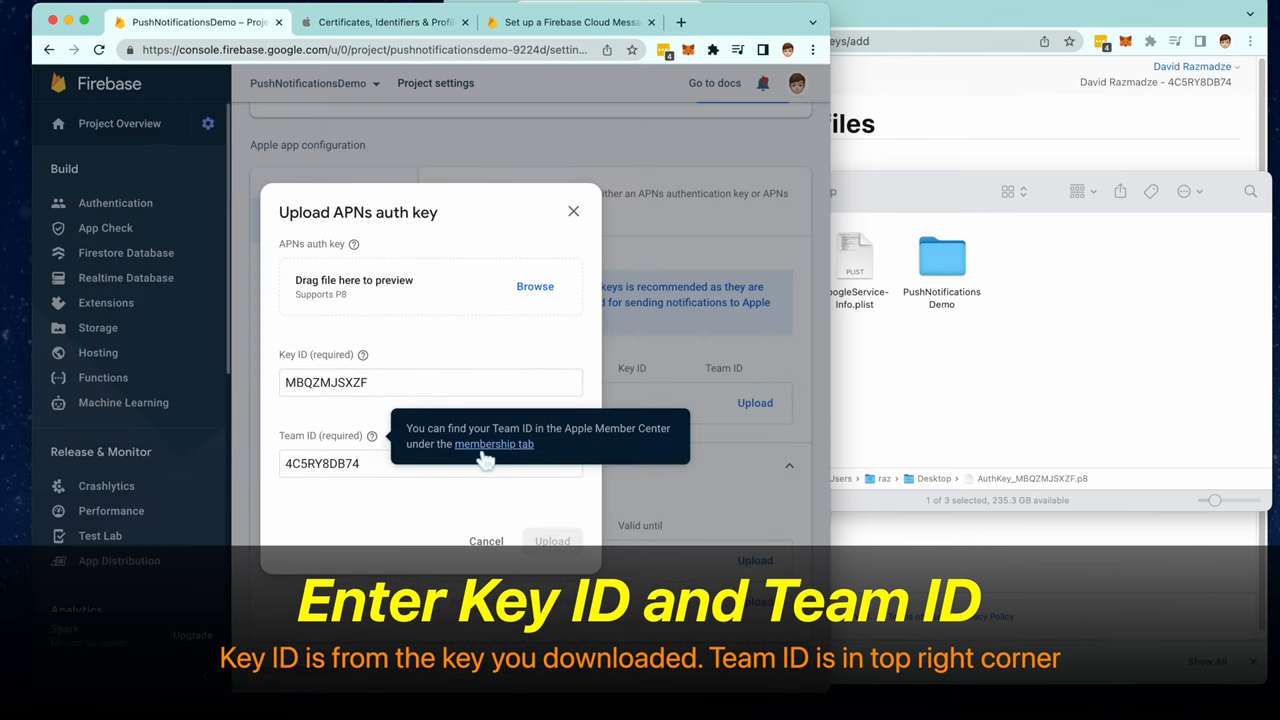
- Attach AuthKey_MBQZMJSXZF.p8 and upload the APNs authentication key to Firebase
left_click(535, 286)
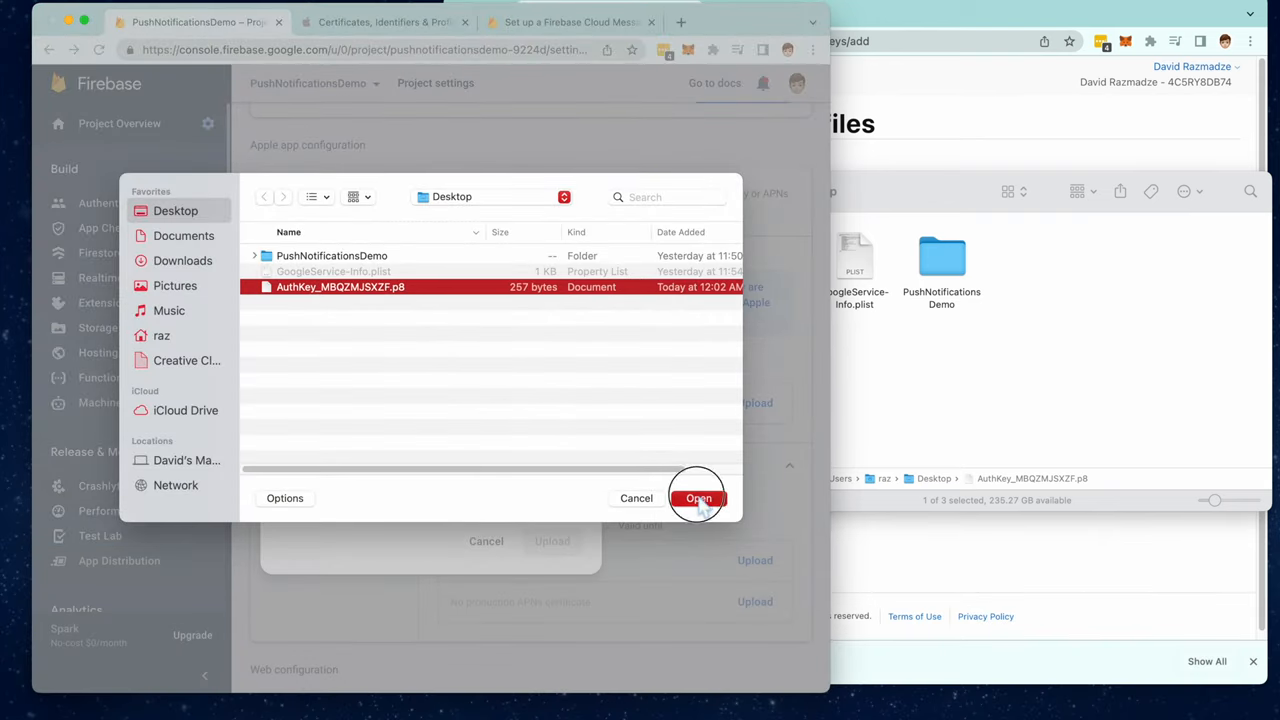
left_click(698, 498)
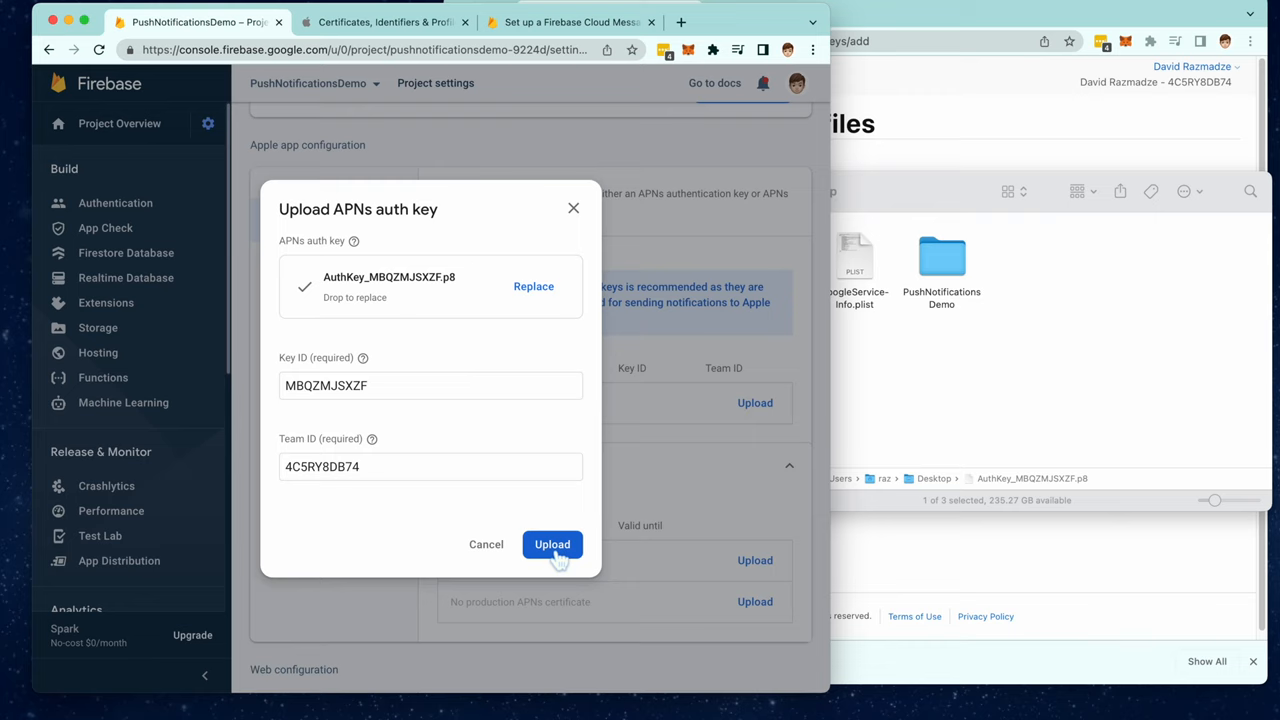
left_click(552, 544)
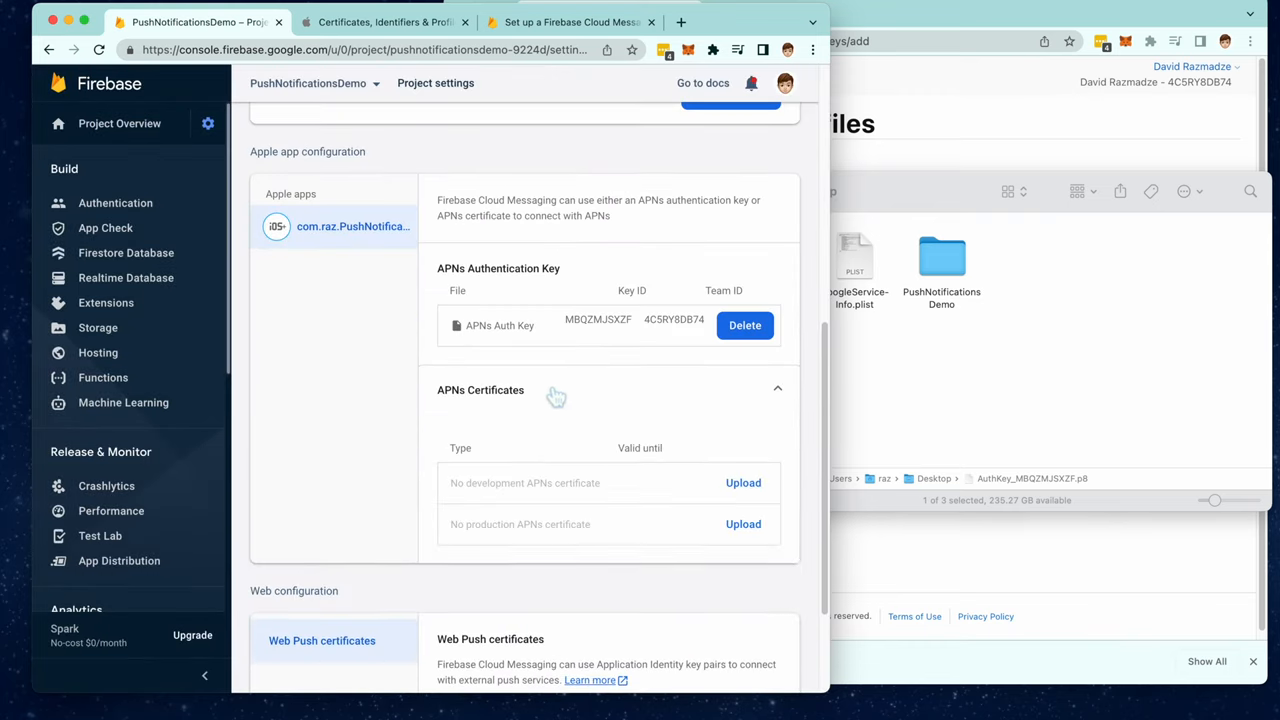
- Copy the Swift 'Register for remote notifications' sample from the Firebase setup guide
left_click(567, 22)
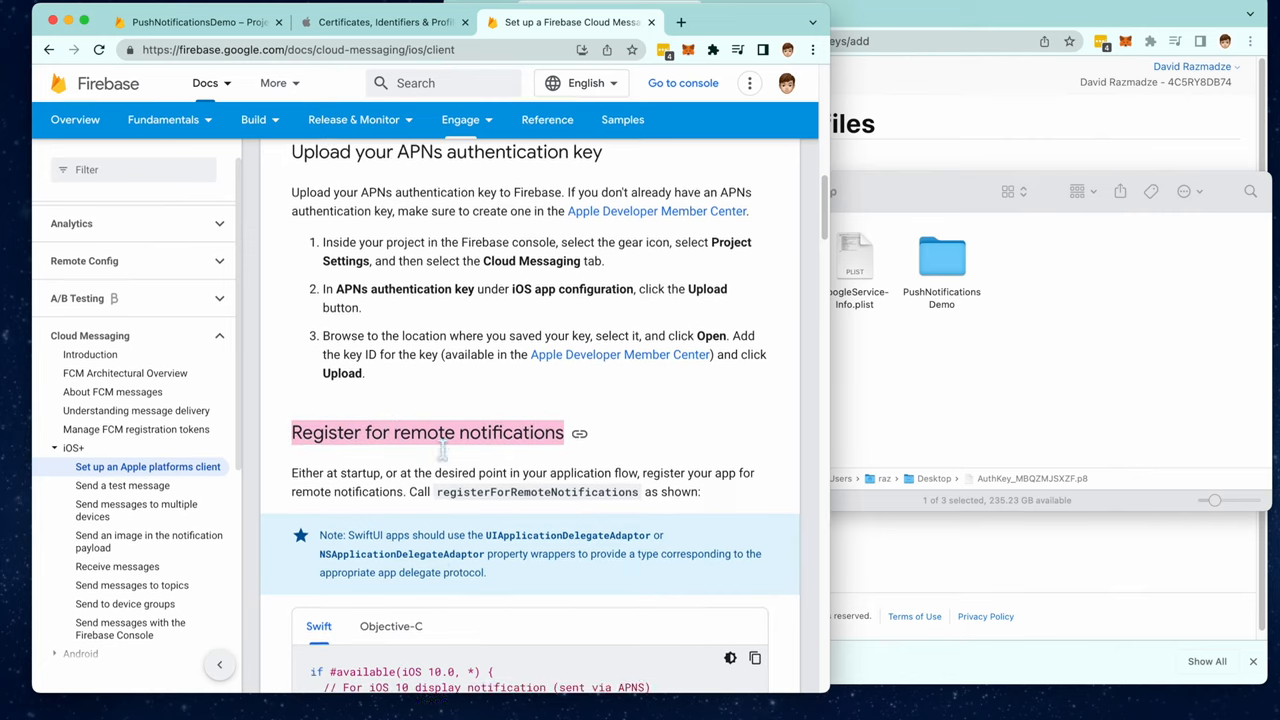
scroll("down", 3)
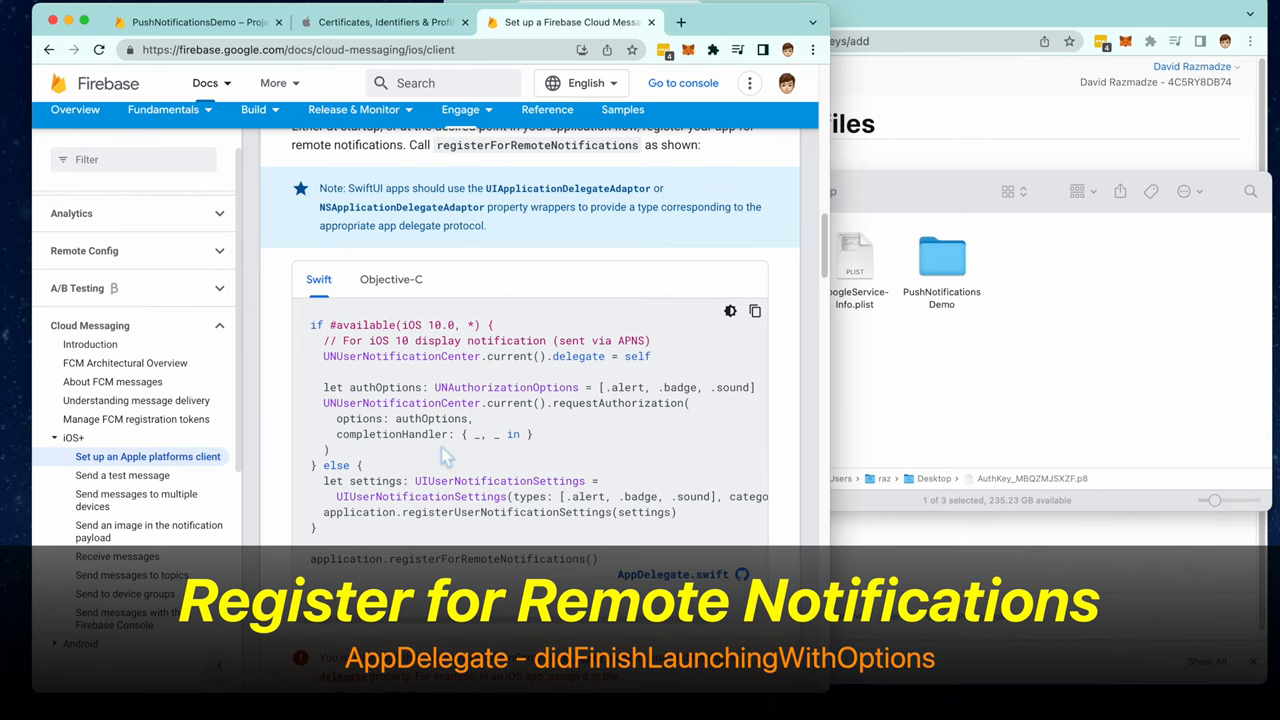
mouse_move(755, 311)
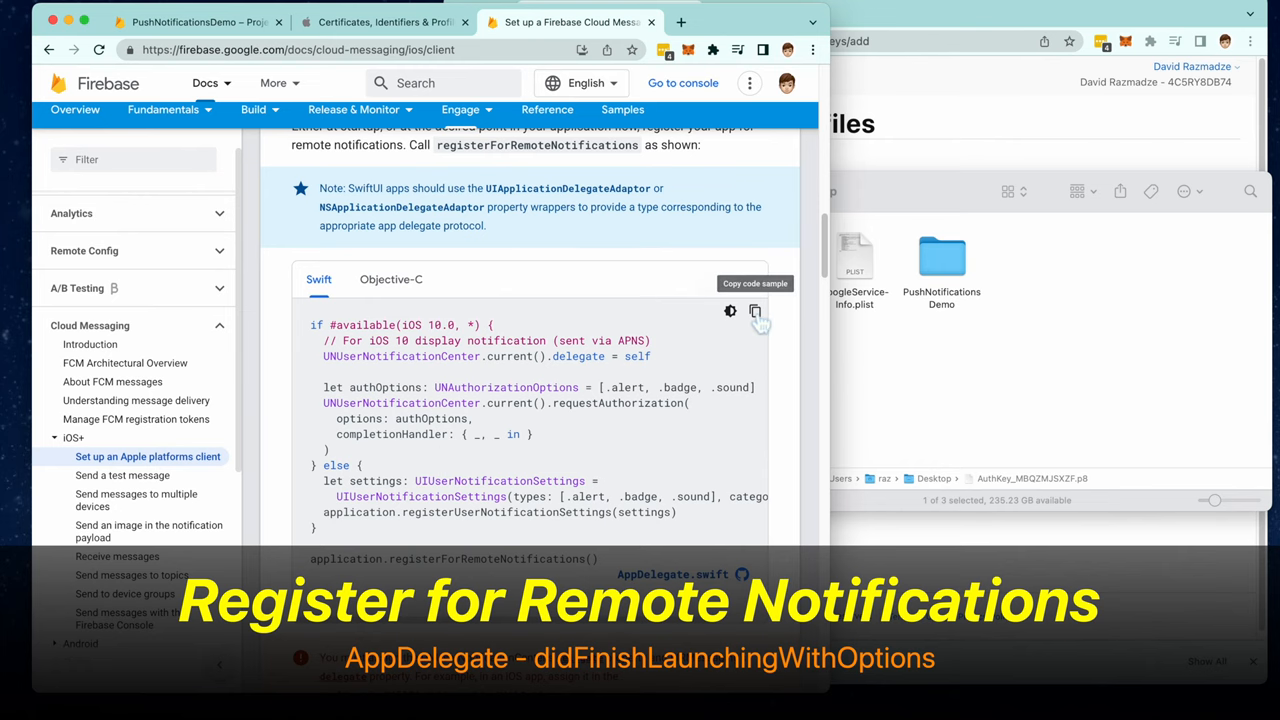
left_click(755, 310)
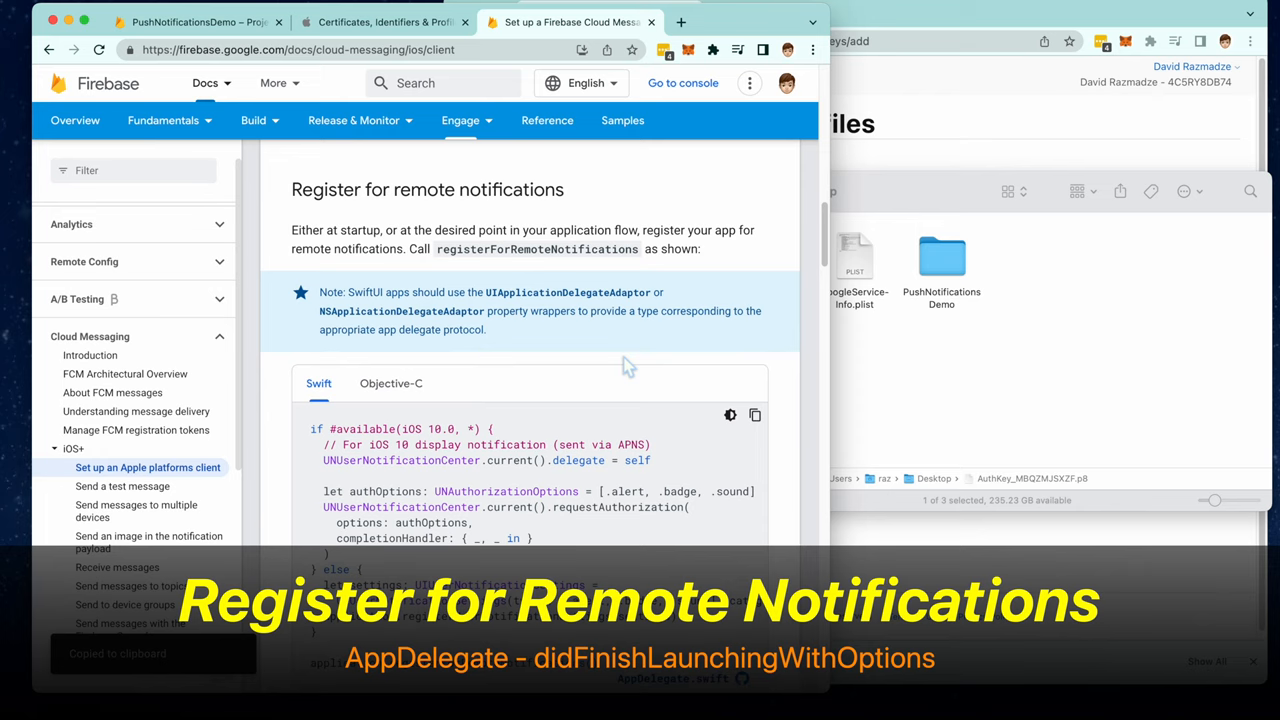
scroll("up", 3)
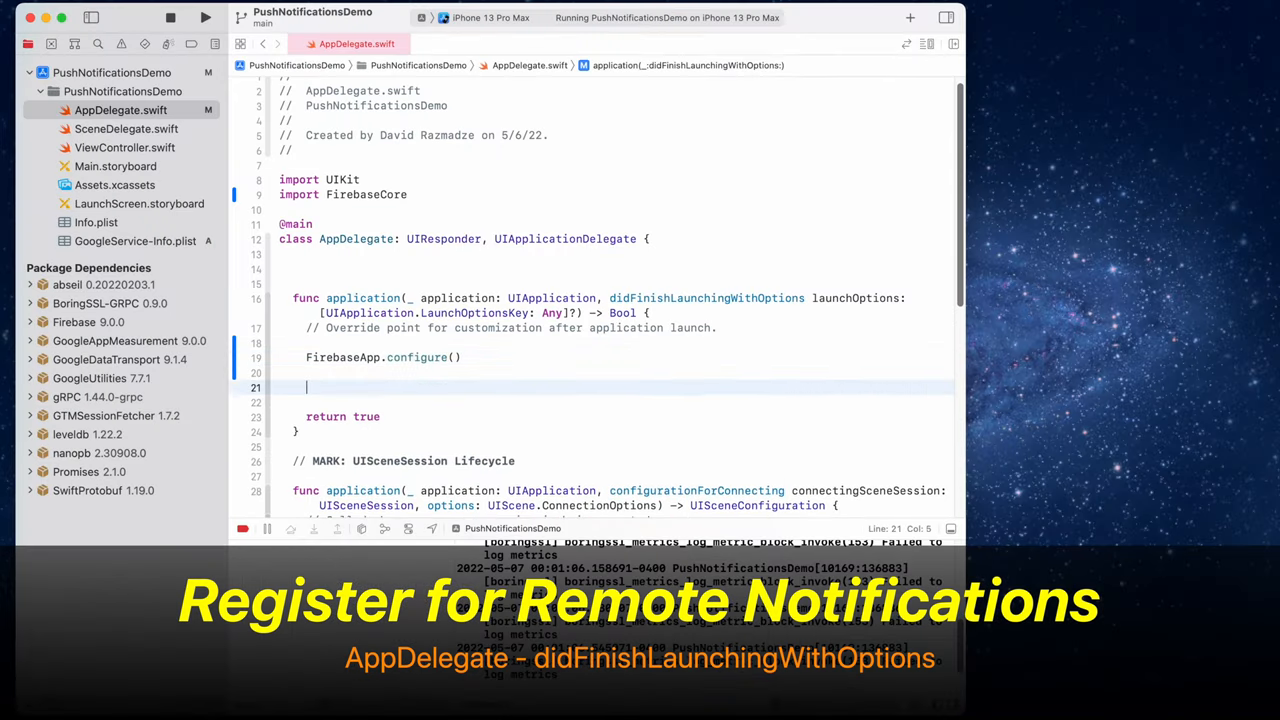
- Paste the registration code under a '// Push Not...' comment in didFinishLaunchingWithOptions and inspect the delegate error
type("// Push Notifications")
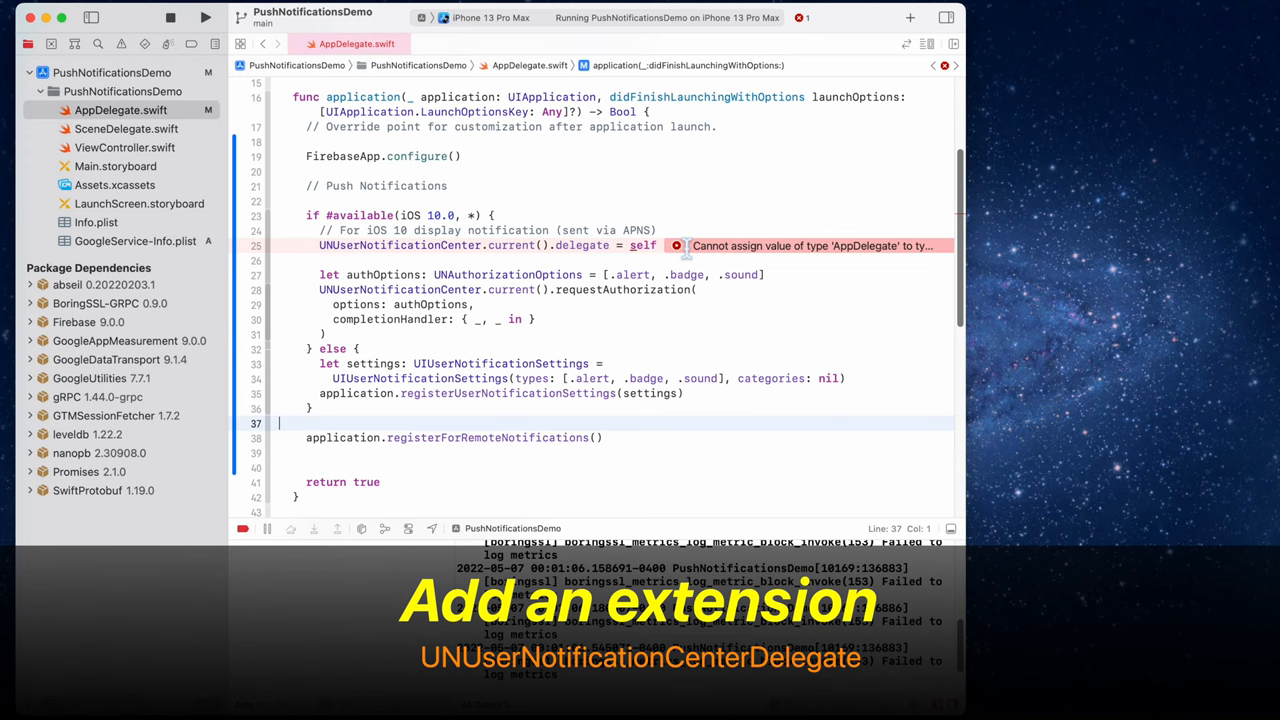
left_click(677, 245)
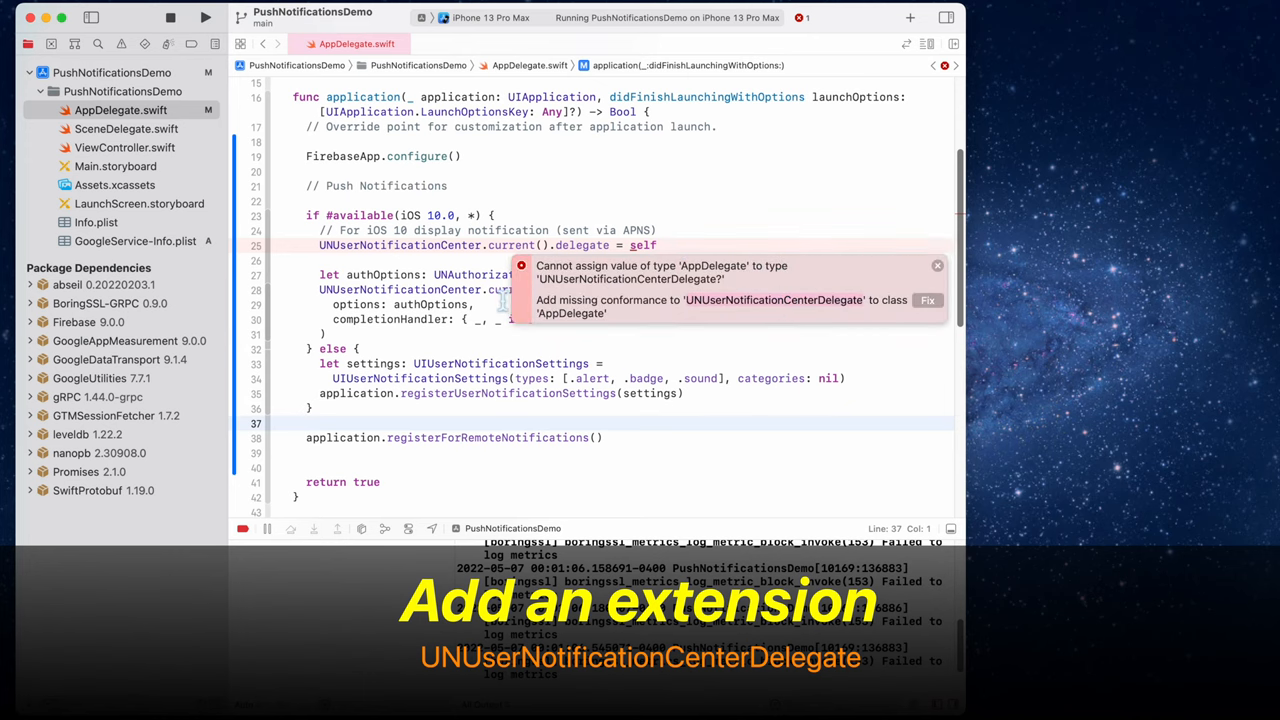
scroll("down", 3)
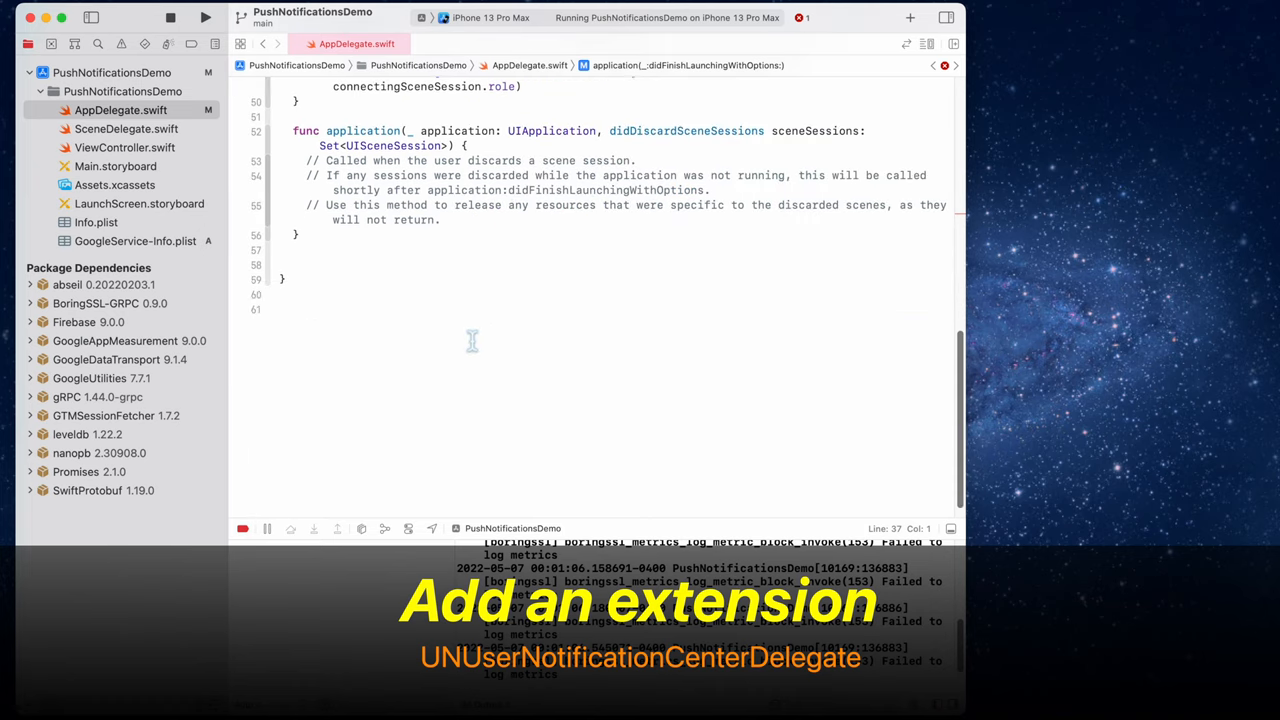
- Add a '// MARK: - UNUserNotificationCenterDelegate' extension on AppDelegate and import FirebaseMessaging
type("extension AppDelegate: UNUserNotificationCenterDelegate {")
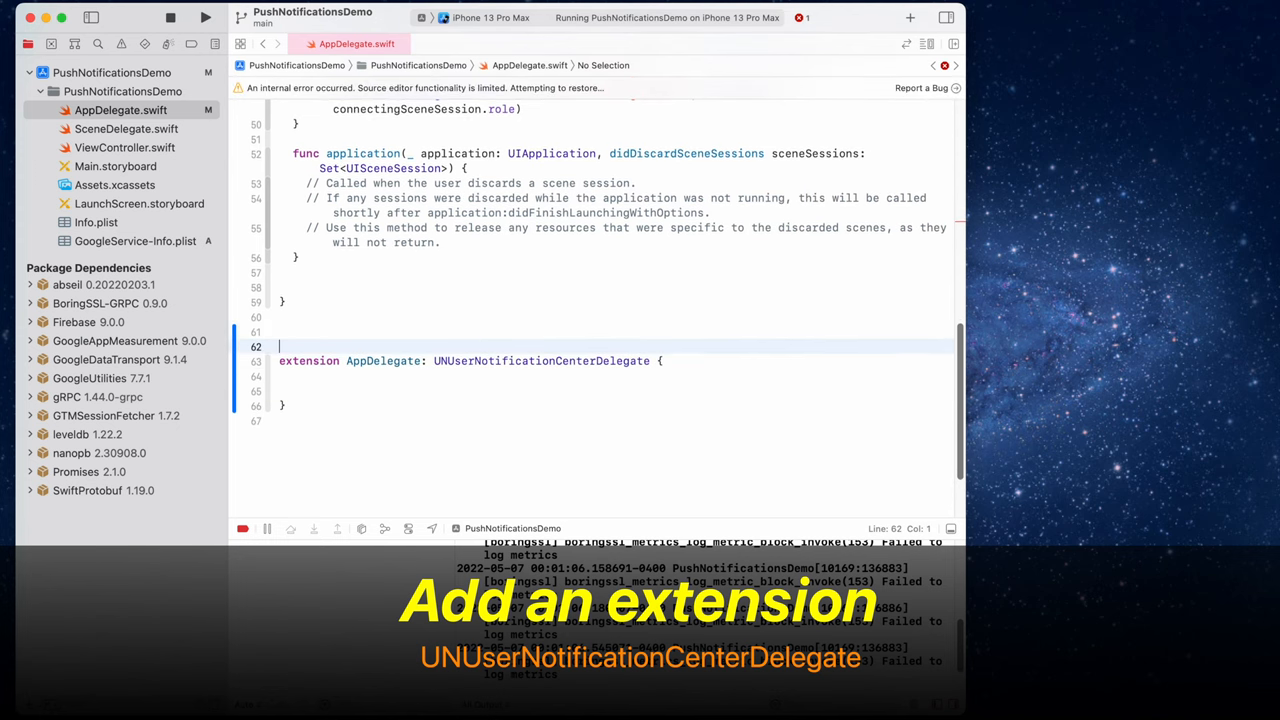
type("// MARK: - UNUserNotificationCenterDelegate")
type("import FirebaseMessaging")
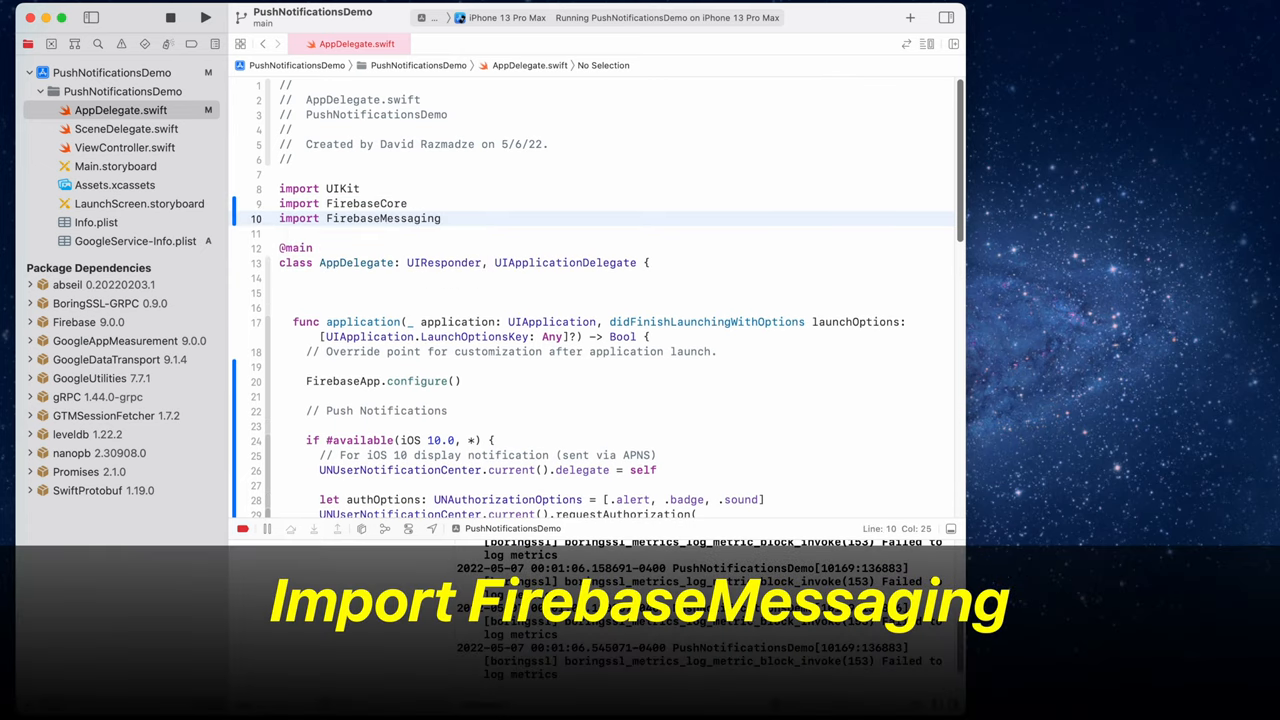
scroll("down", 3)
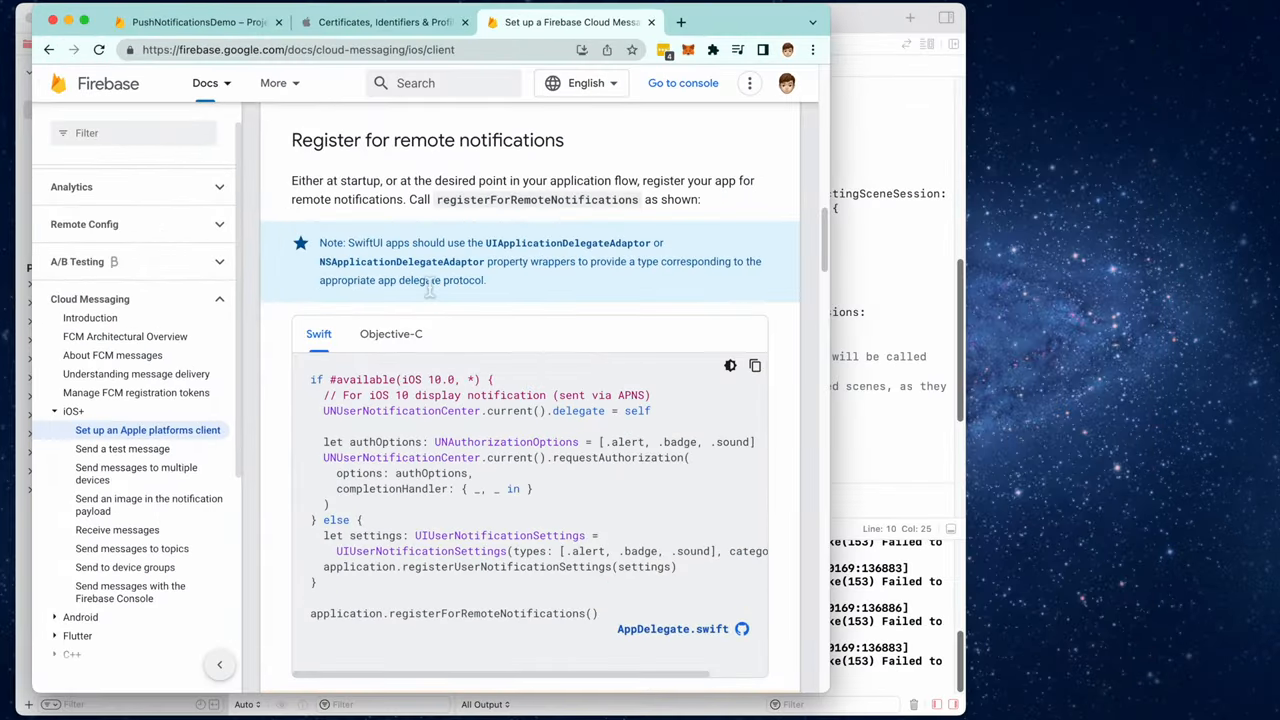
- Scroll the Apple client guide past 'Access the registration token' to 'Set the messaging delegate'
scroll("down", 3)
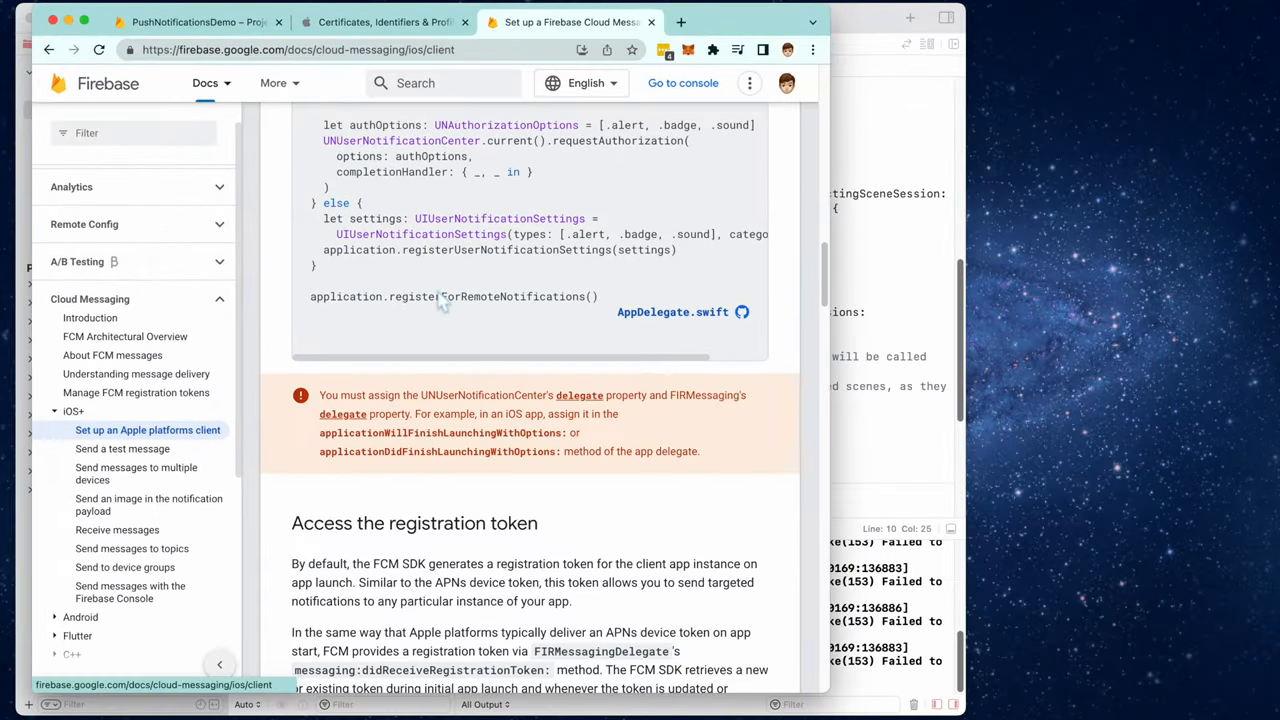
mouse_move(645, 430)
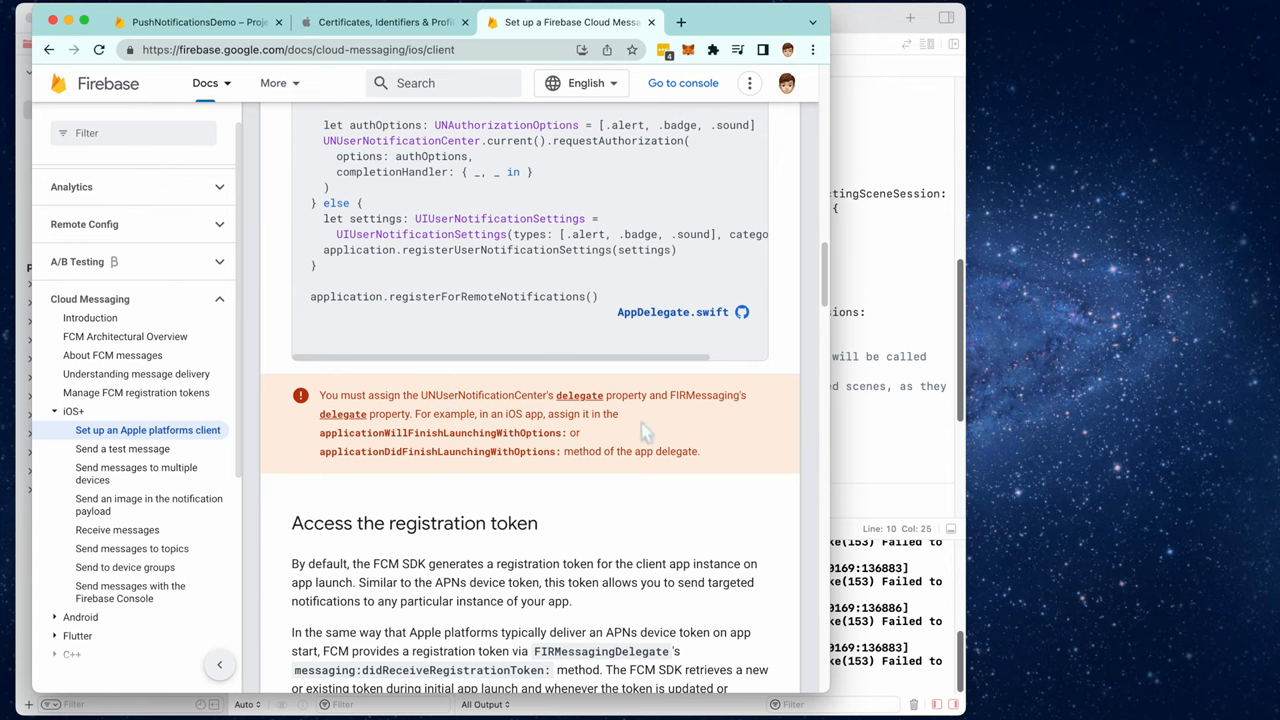
mouse_move(543, 463)
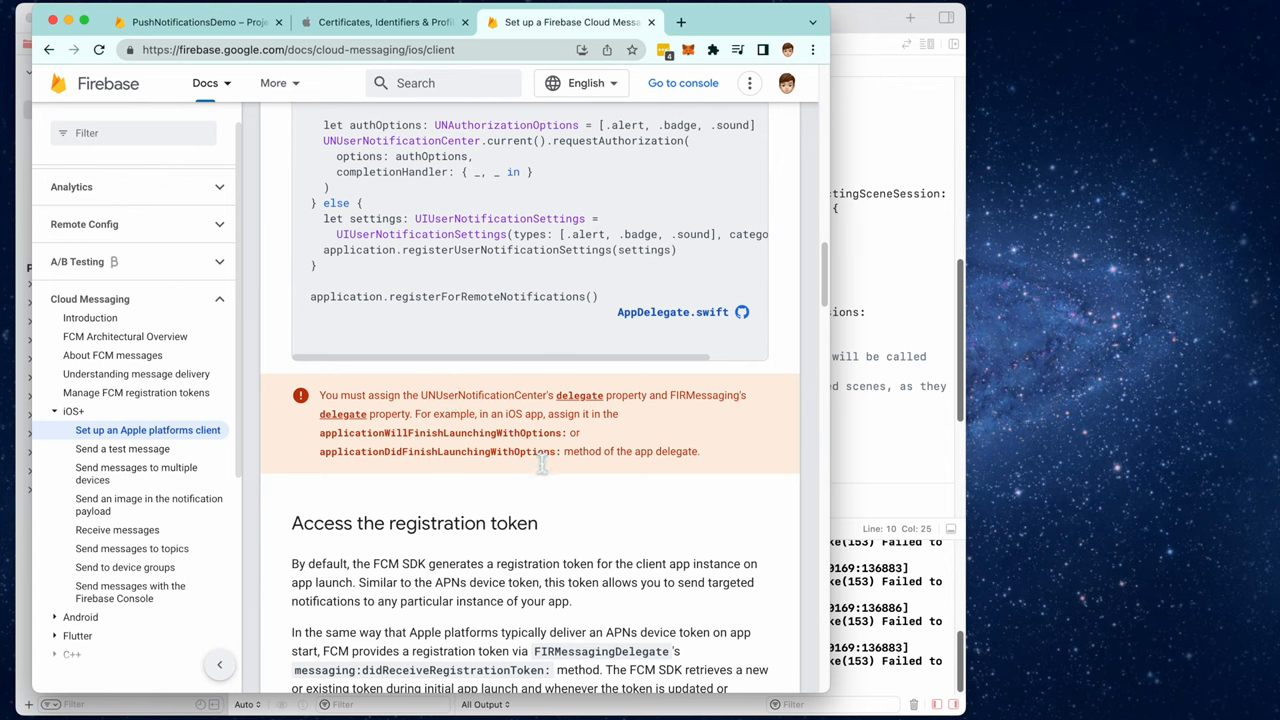
mouse_move(580, 475)
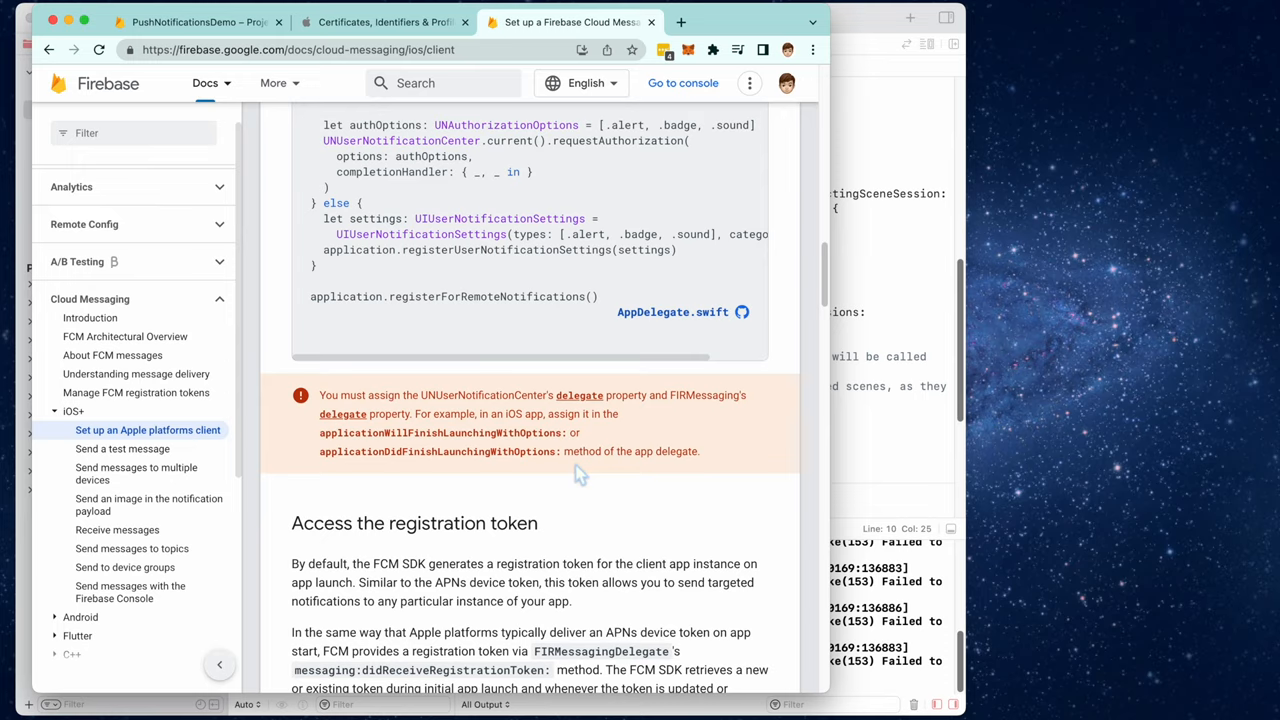
scroll("down", 3)
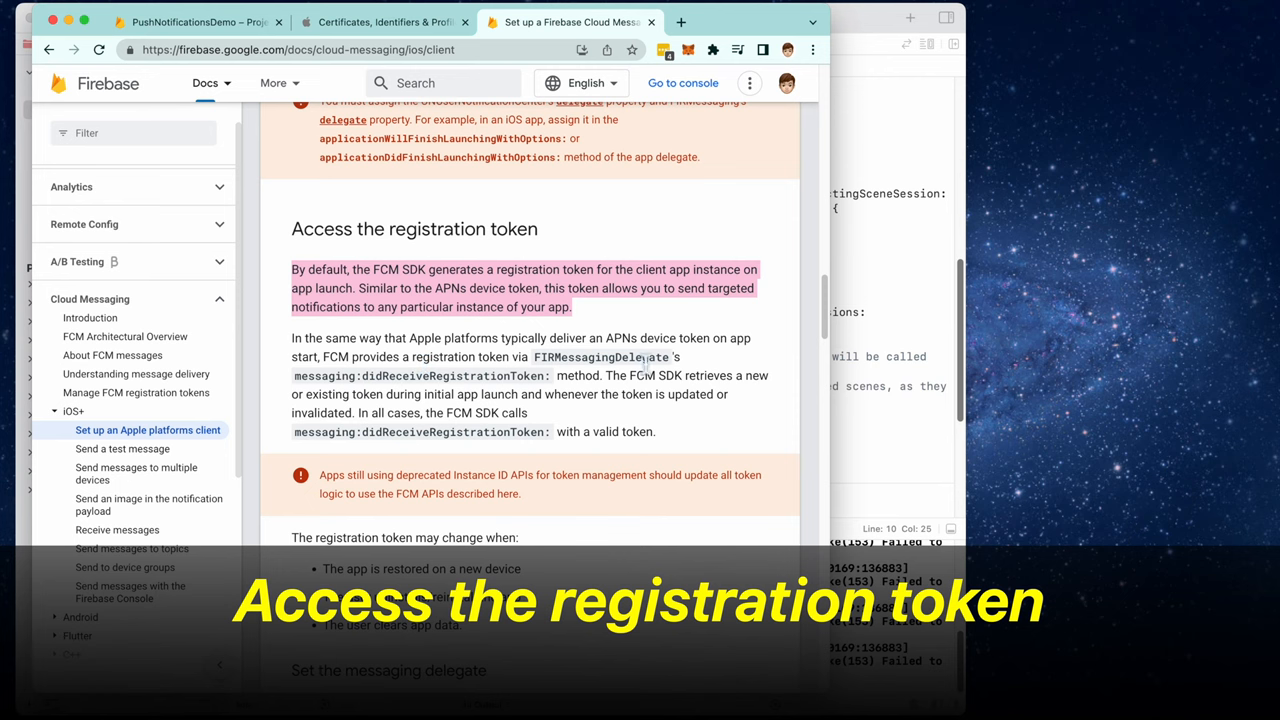
mouse_move(443, 463)
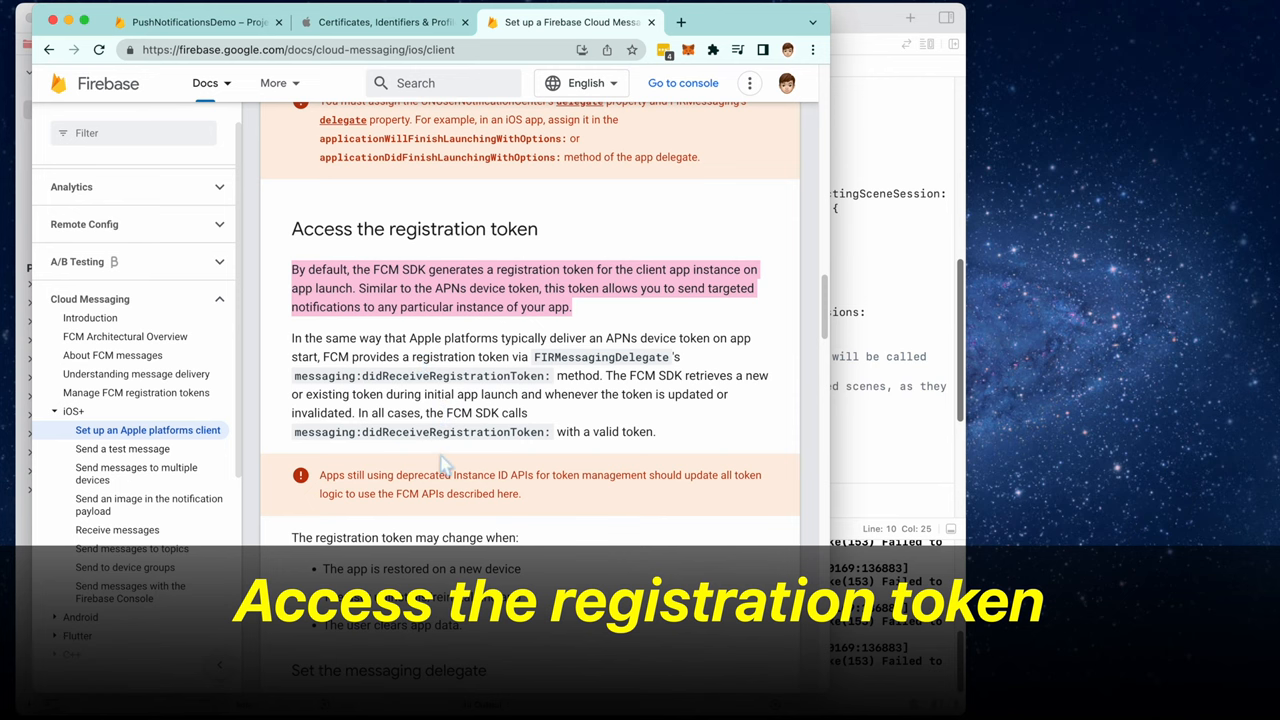
scroll("down", 3)
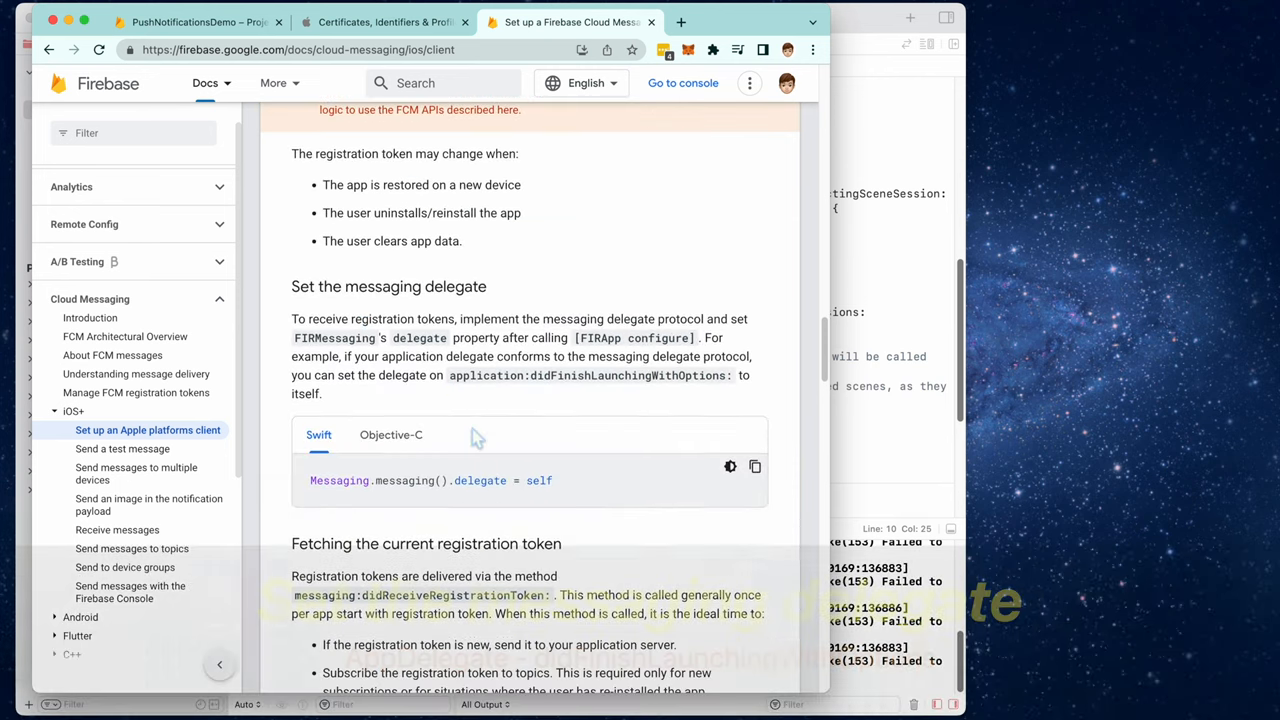
scroll("down", 3)
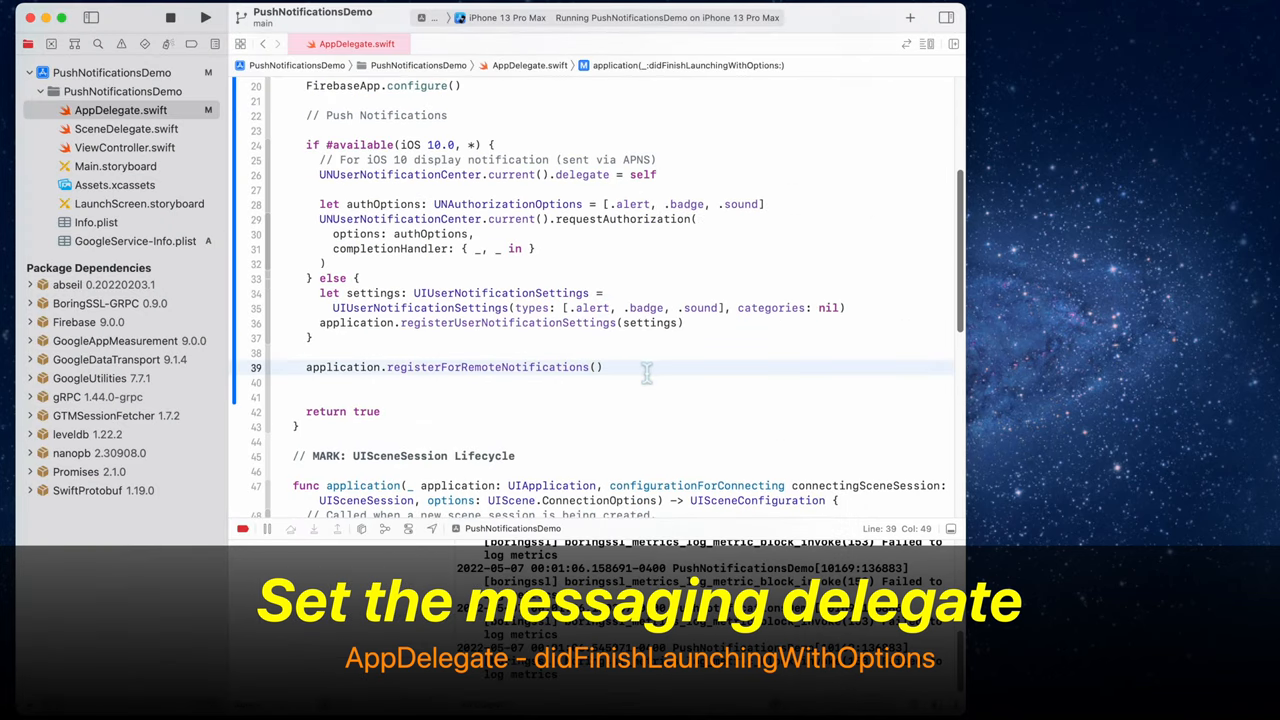
- Add a '// Messaging Delegate' comment at launch and start an 'extension AppDelegate: MessagingDelegate'
type("// Mes")
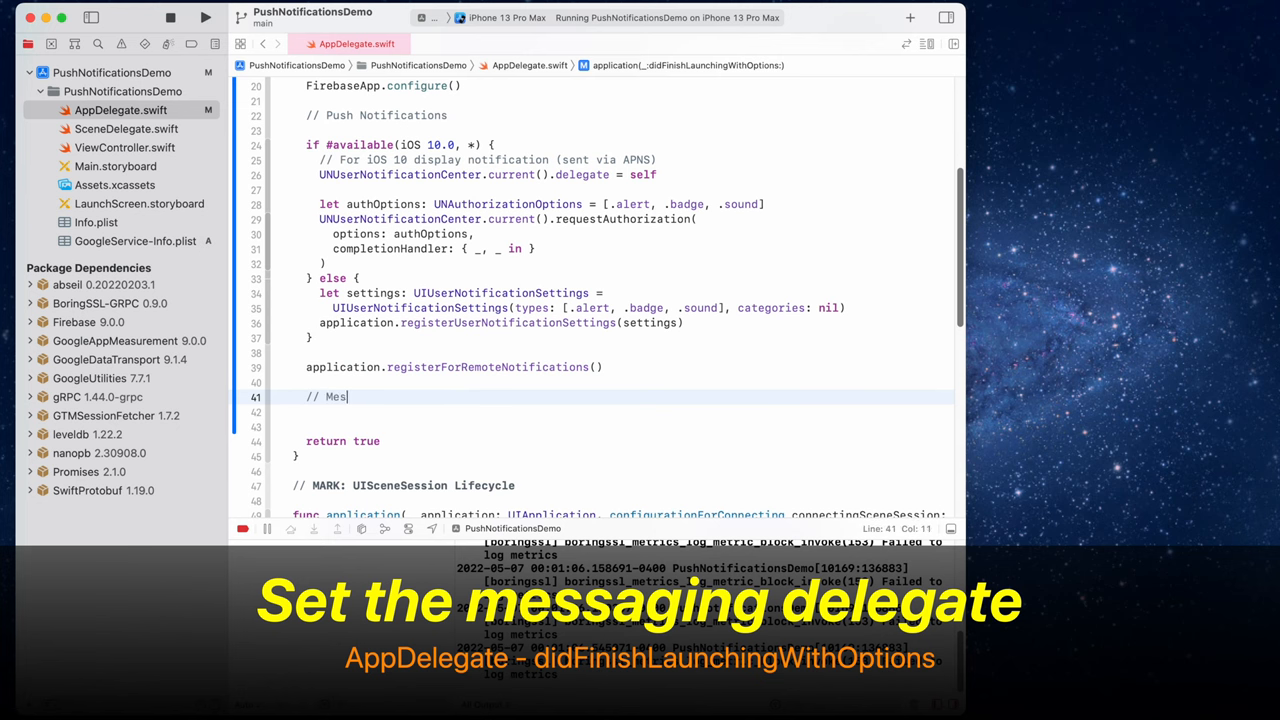
type("saging Dele")
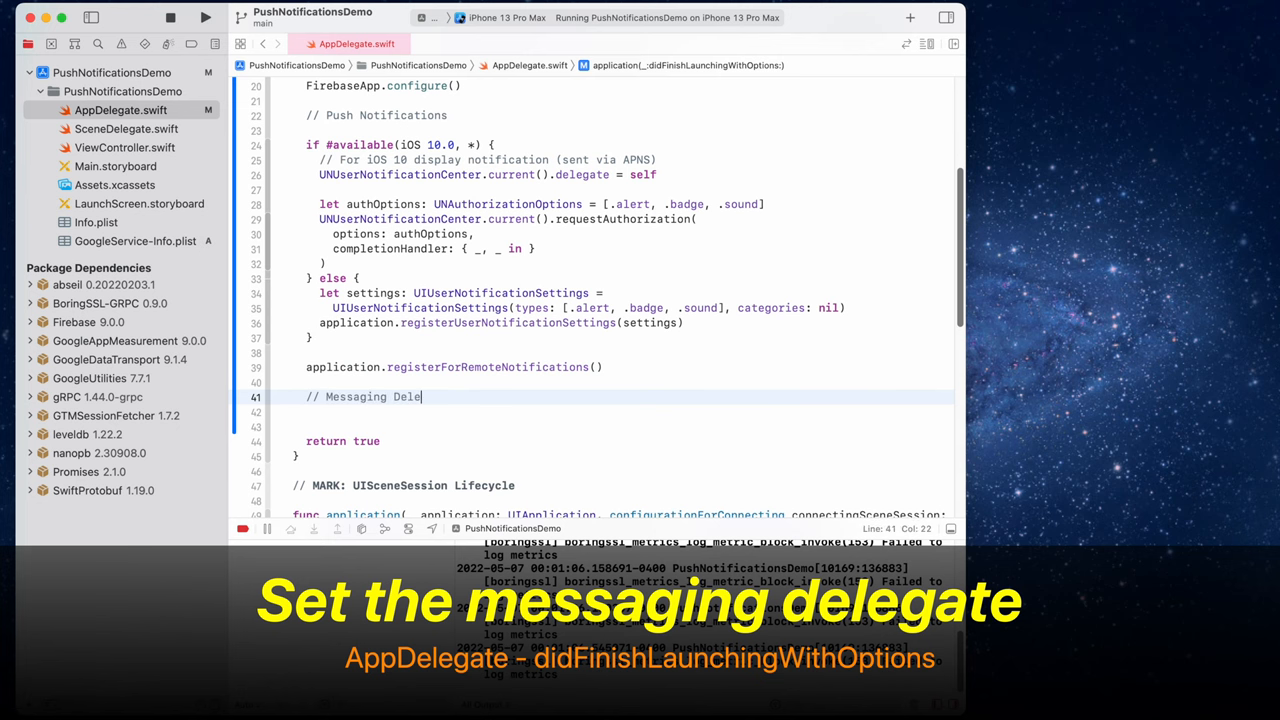
type("gate")
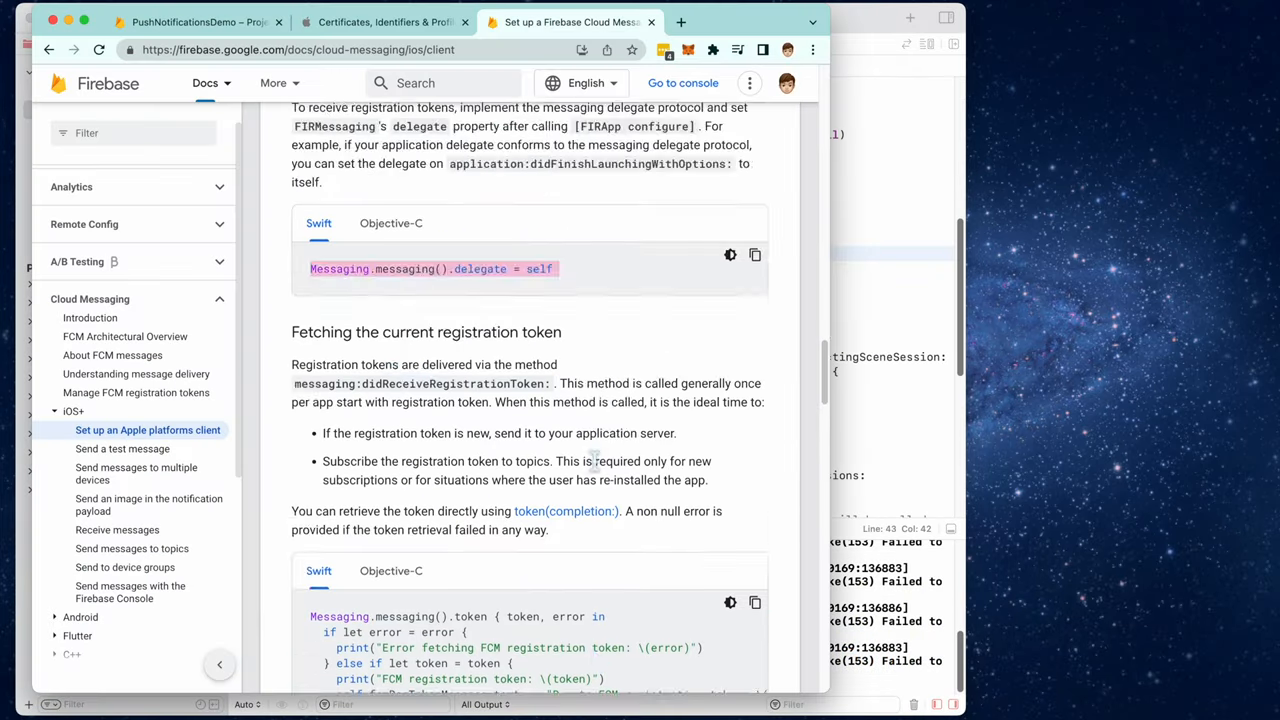
scroll("down", 3)
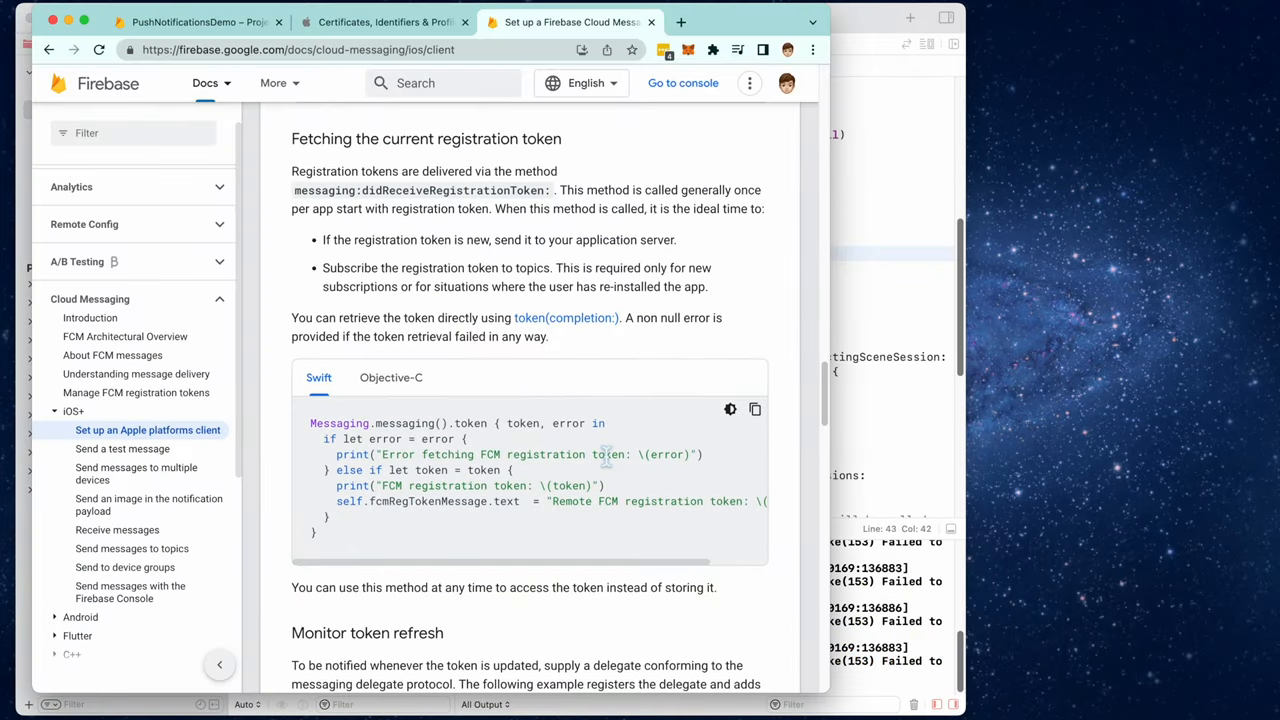
mouse_move(678, 435)
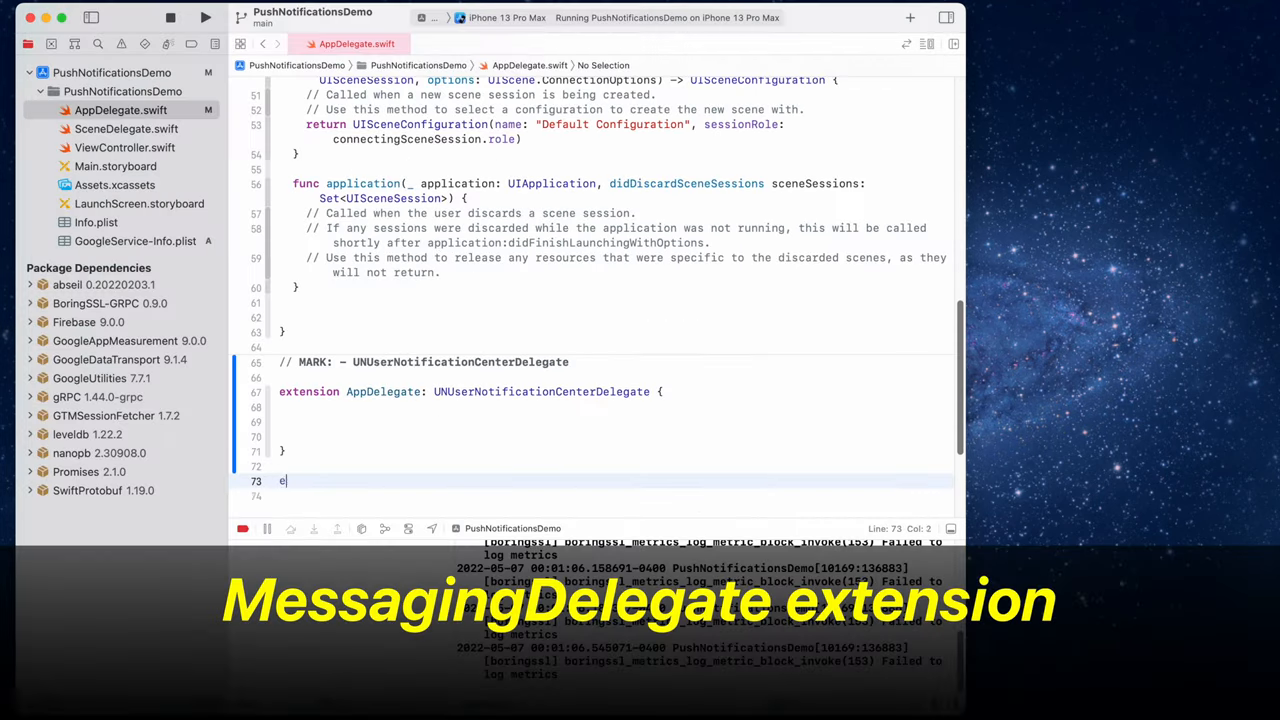
type("xtension App")
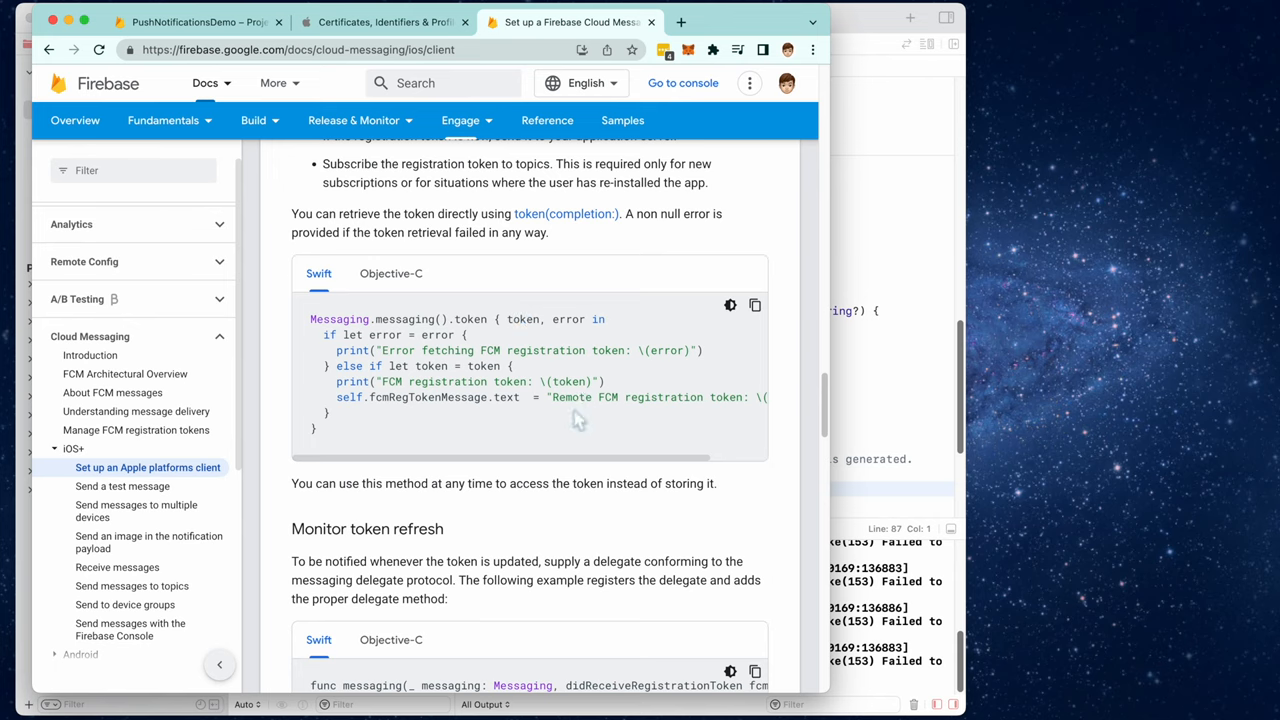
- From Next steps, go to 'Receive messages in an Apple app' and copy the Handle alert notifications Swift snippet
scroll("down", 3)
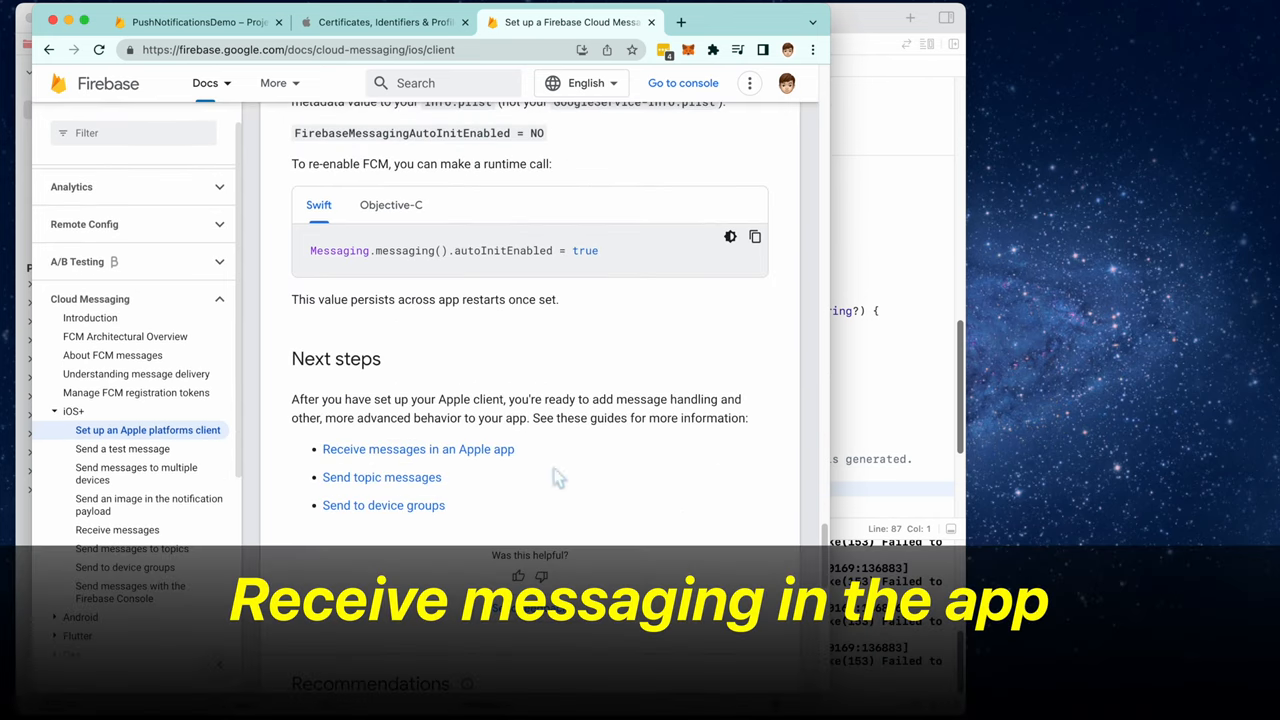
left_click(418, 449)
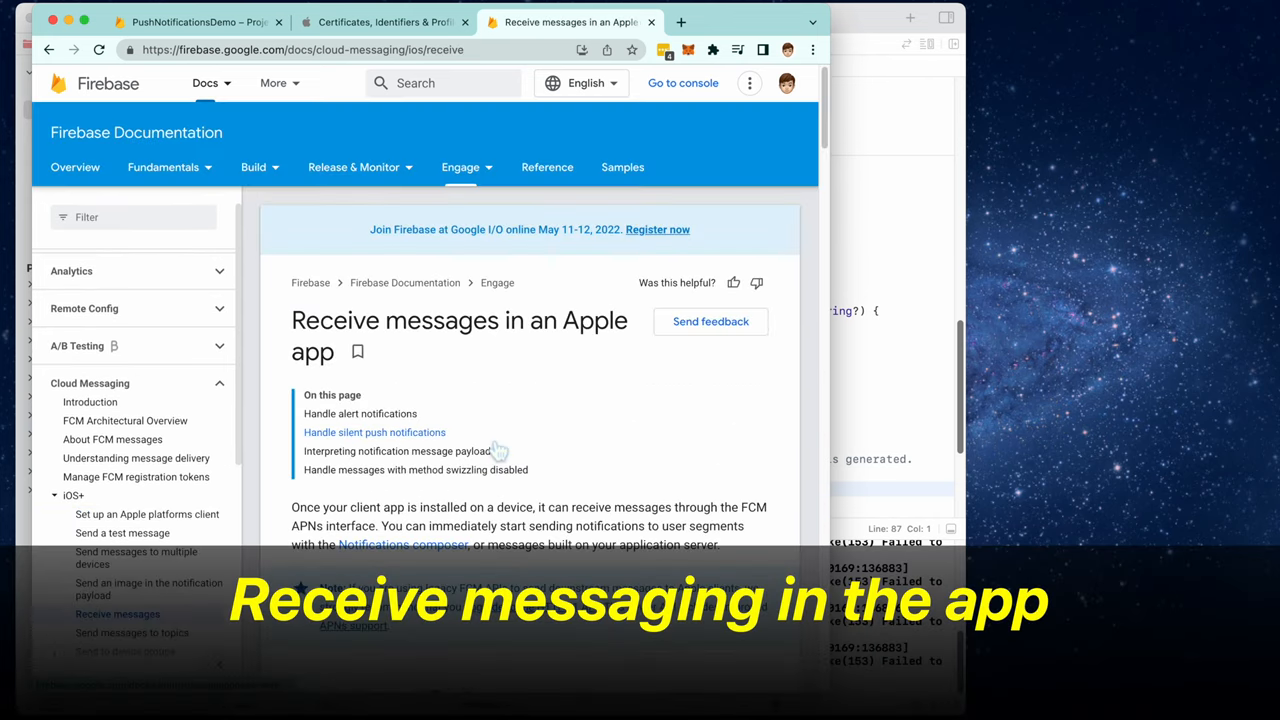
scroll("down", 3)
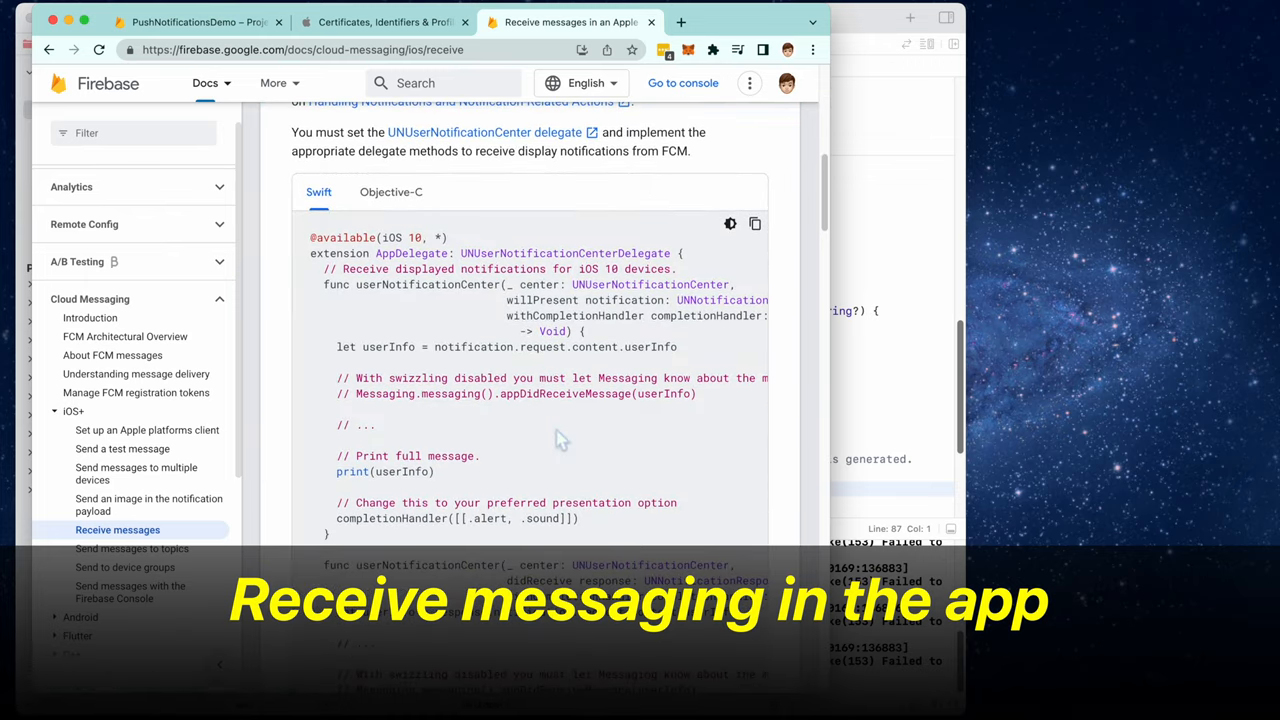
scroll("up", 3)
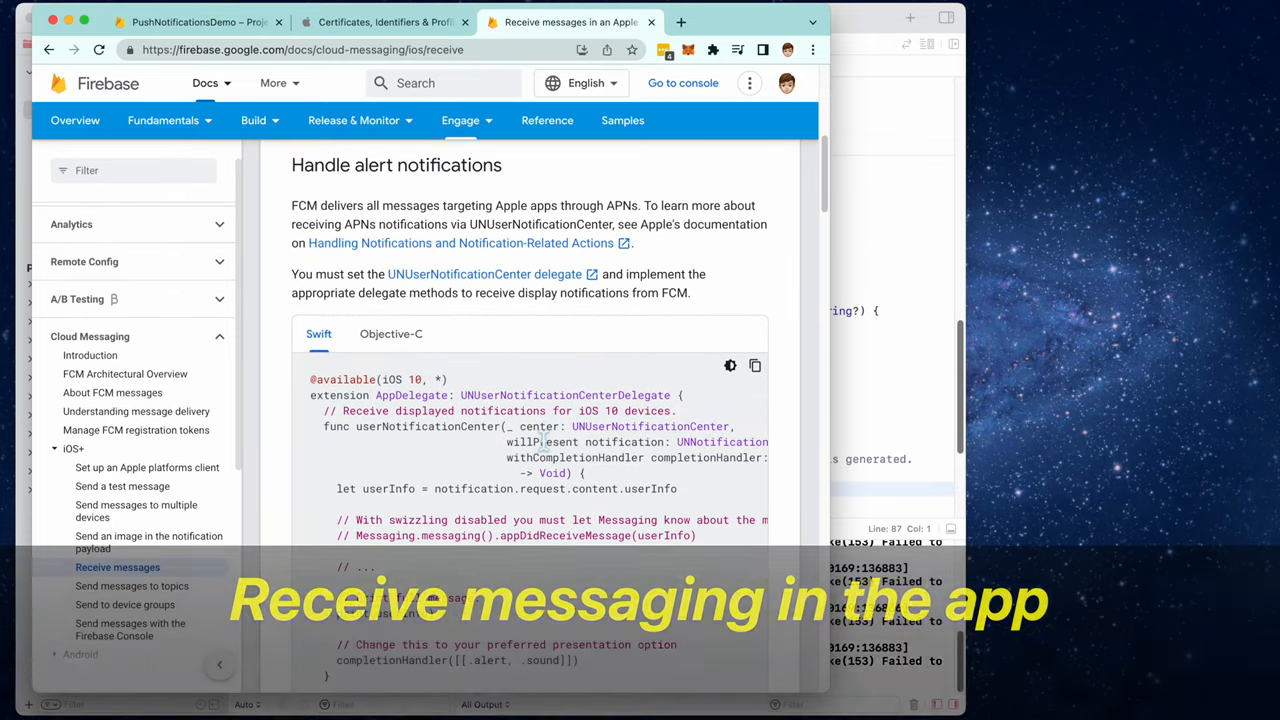
left_click(755, 365)
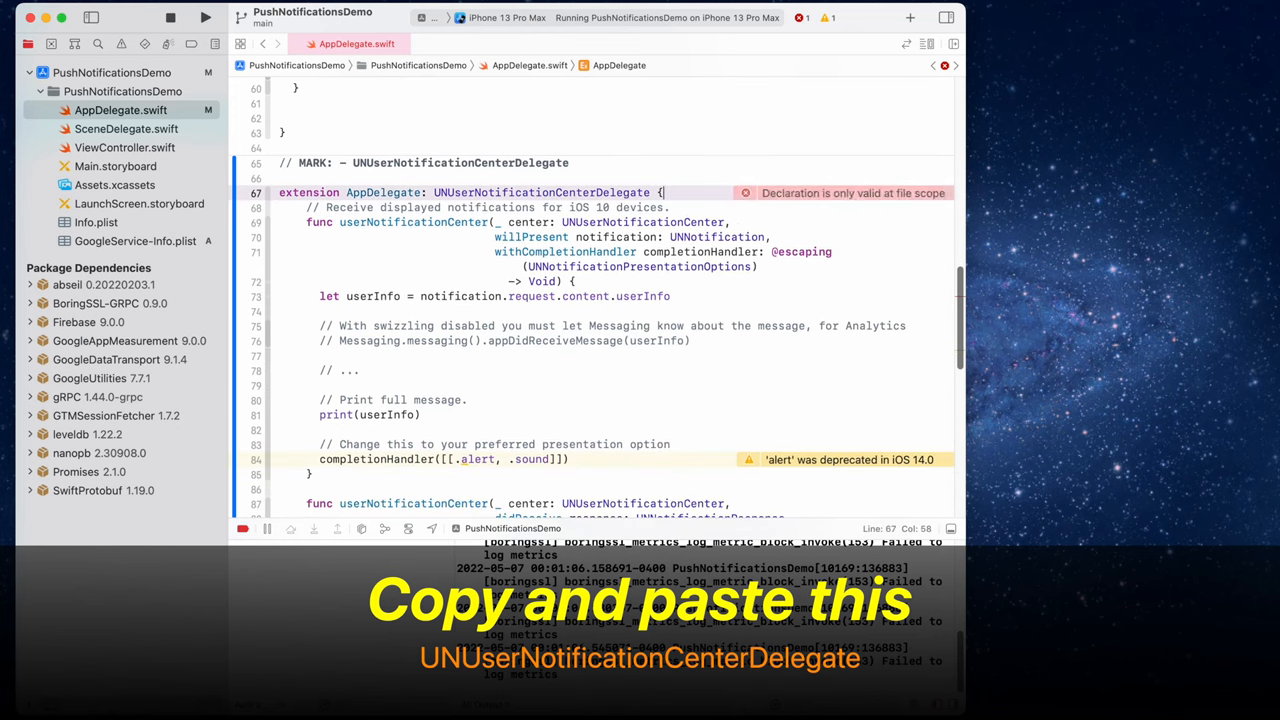
- Review the pasted willPresent and didReceive handlers in the UNUserNotificationCenterDelegate extension
scroll("down", 3)
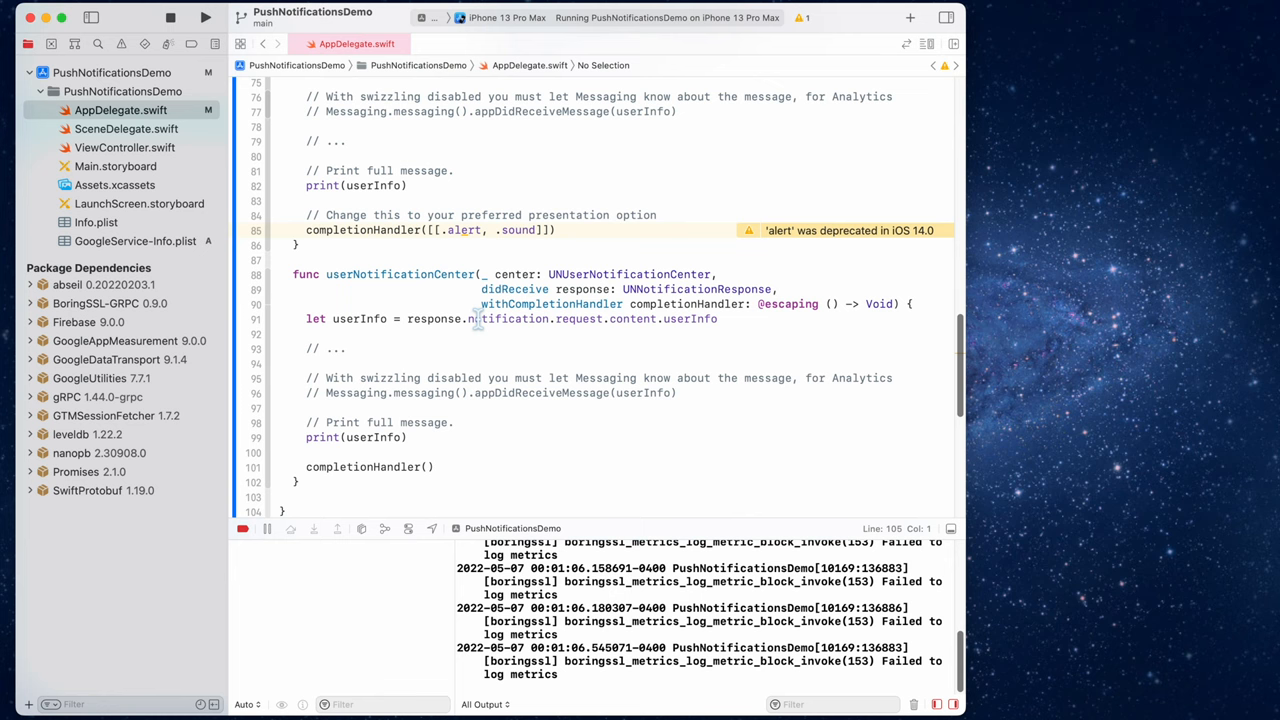
scroll("down", 3)
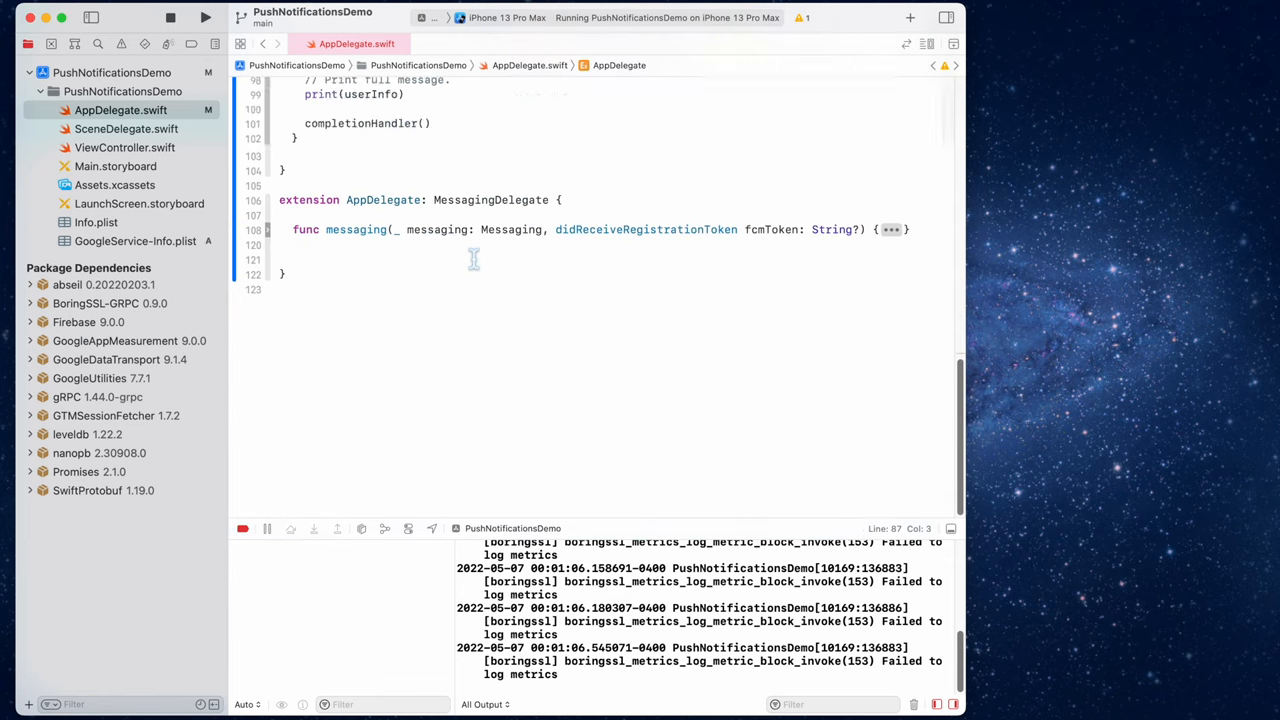
scroll("up", 3)
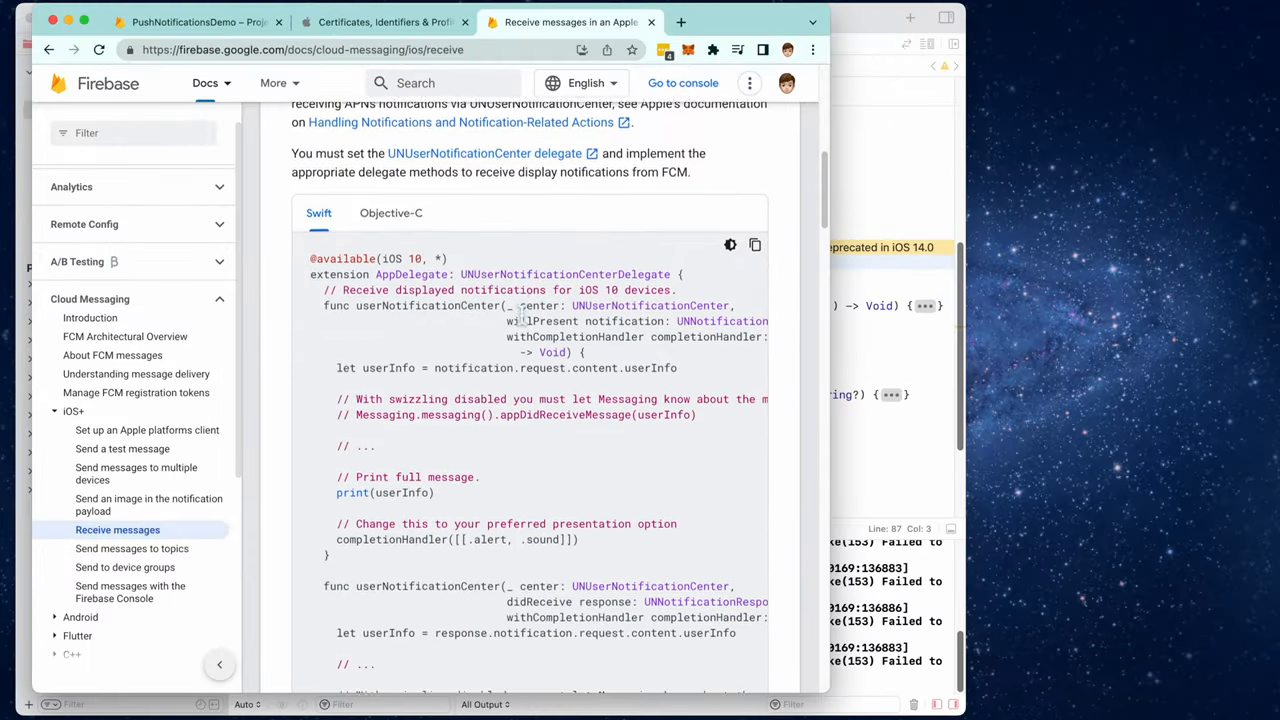
- Scroll the 'Receive messages in an Apple app' guide down to 'Handle silent push notifications'
scroll("down", 3)
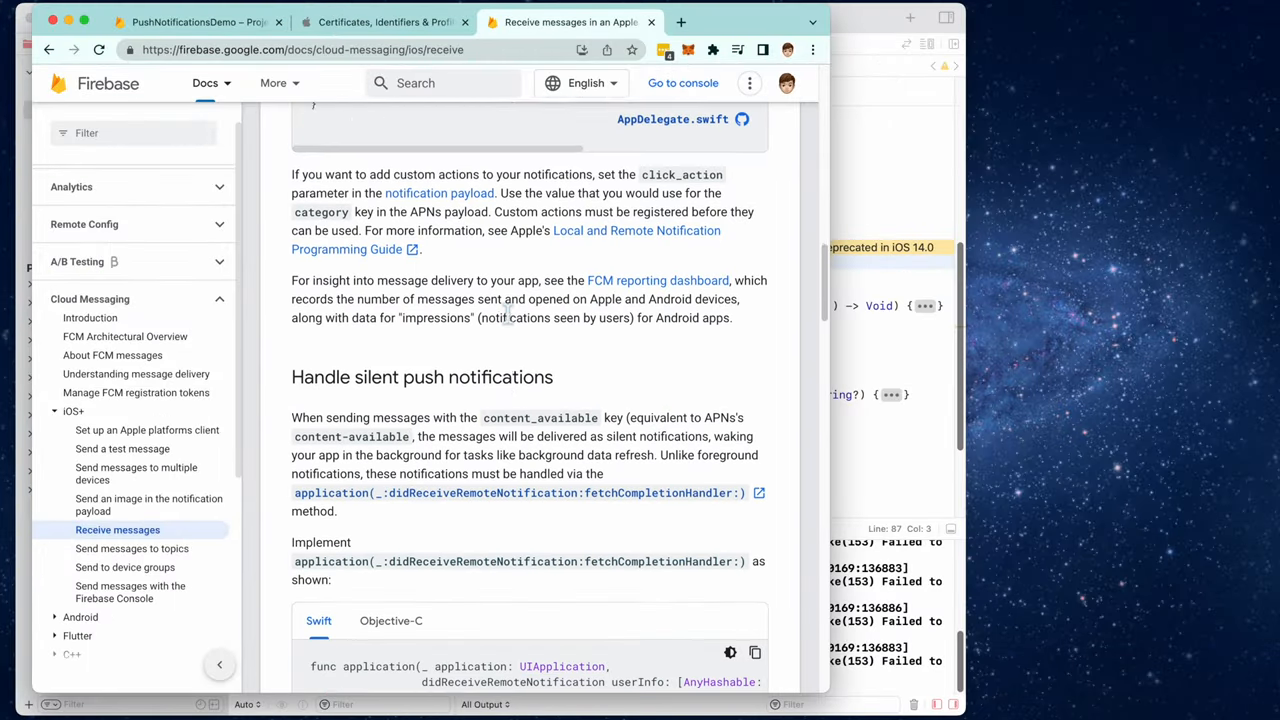
scroll("down", 3)
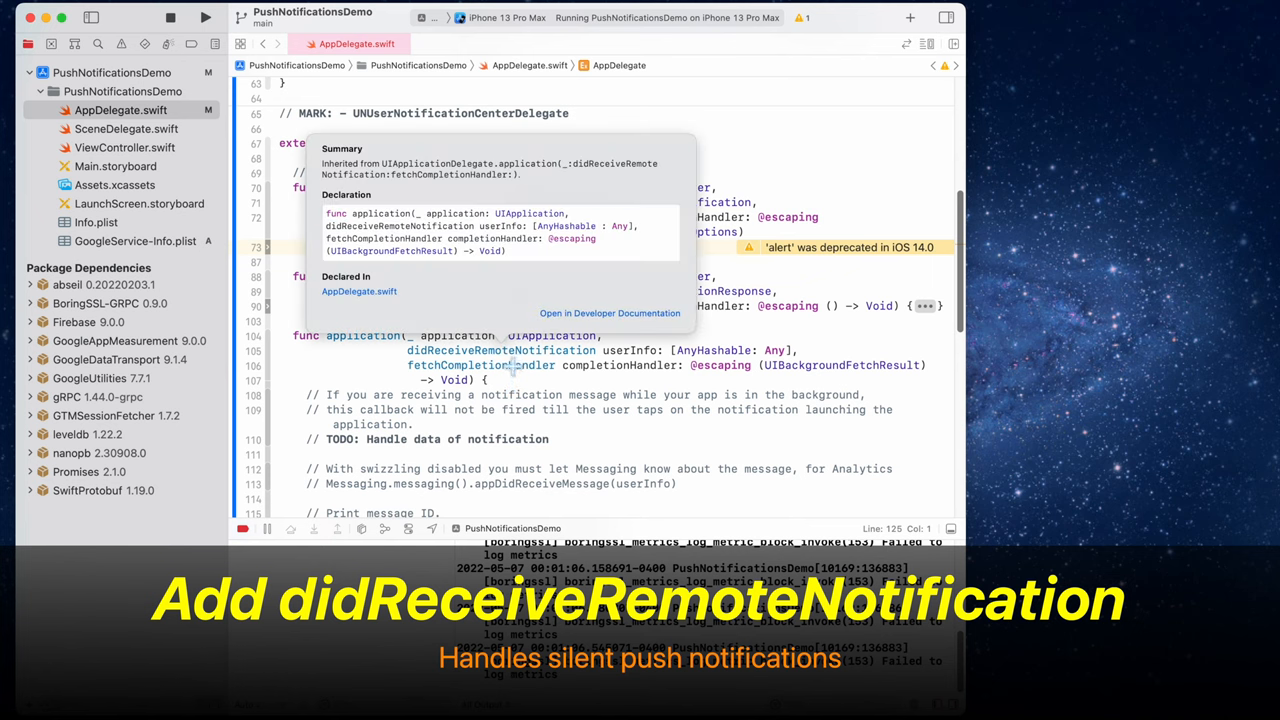
- Dismiss Quick Help after pasting the didReceiveRemoteNotification handler and start a new line atop AppDelegate
left_click(395, 321)
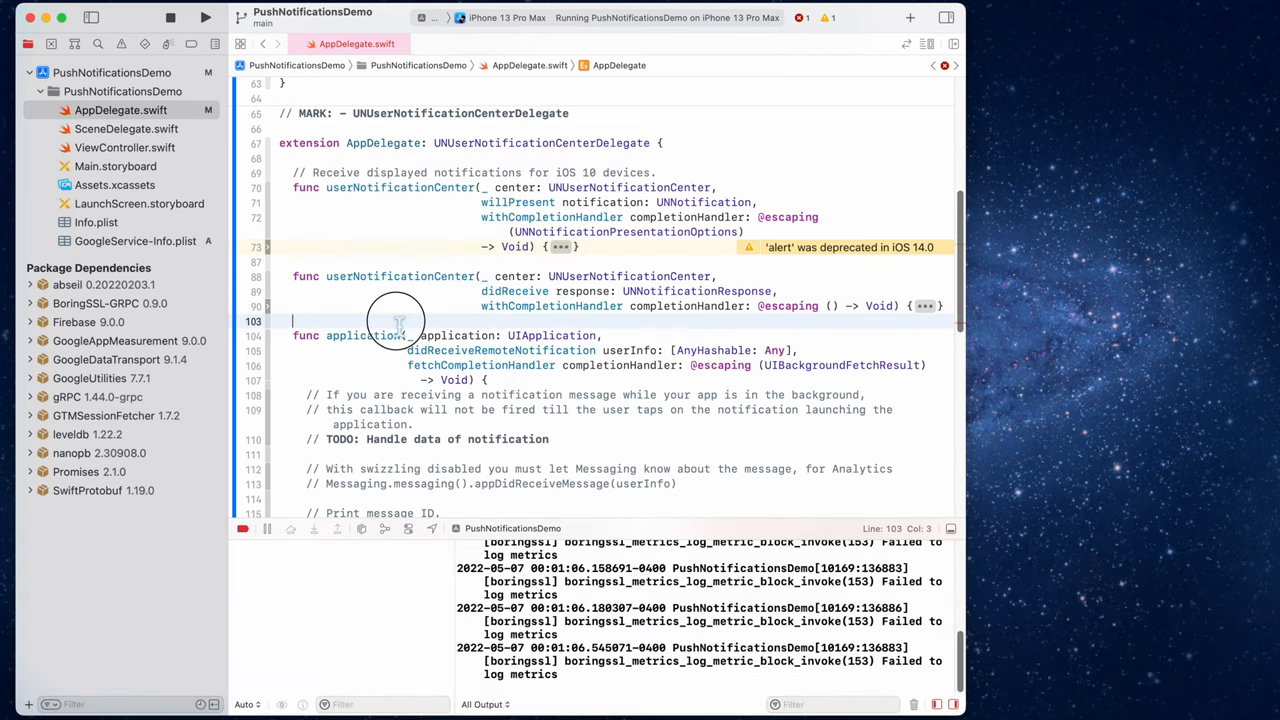
scroll("down", 3)
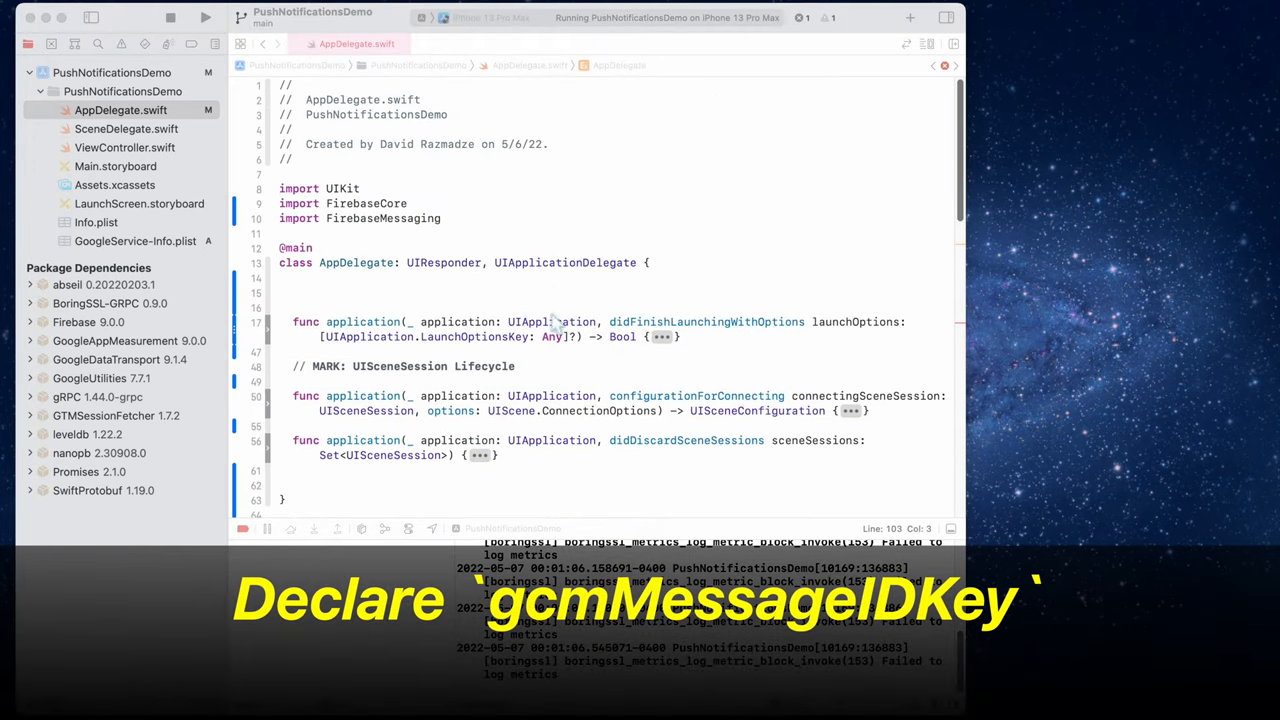
left_click(527, 292)
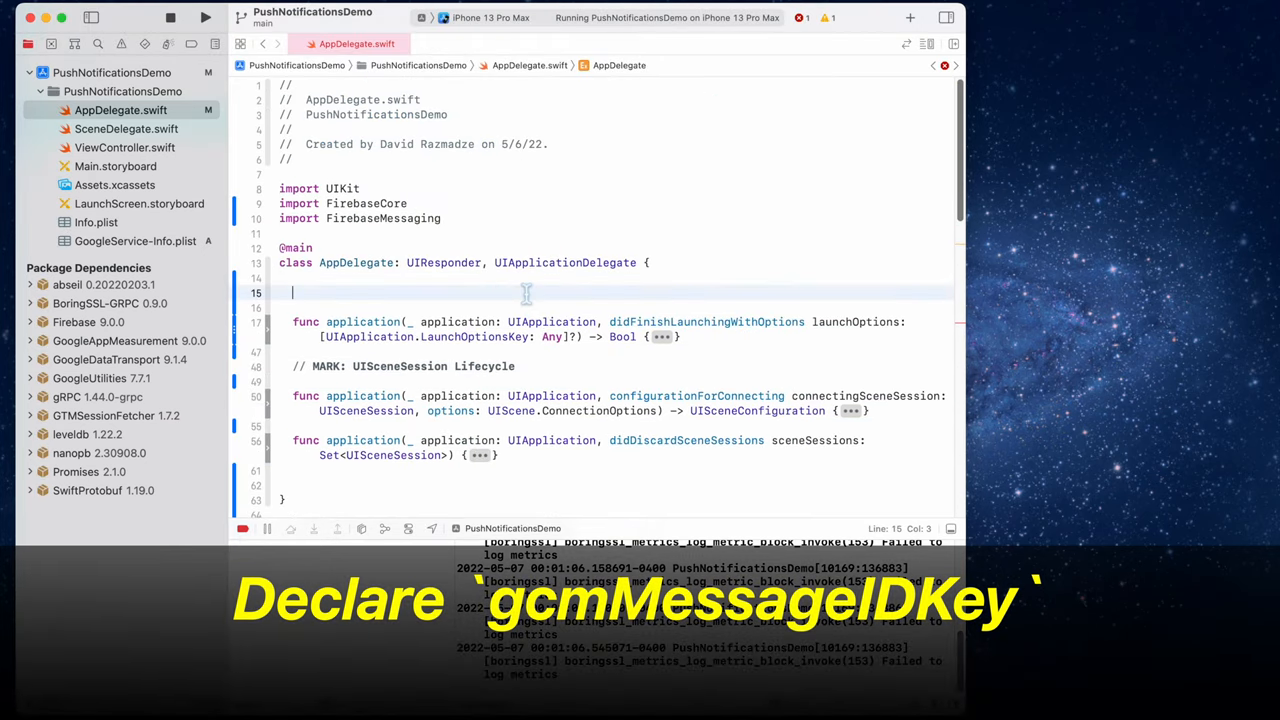
- Declare let gcmMessageIDKey = "gcm.Message_ID" at the top of AppDelegate
type("let g")
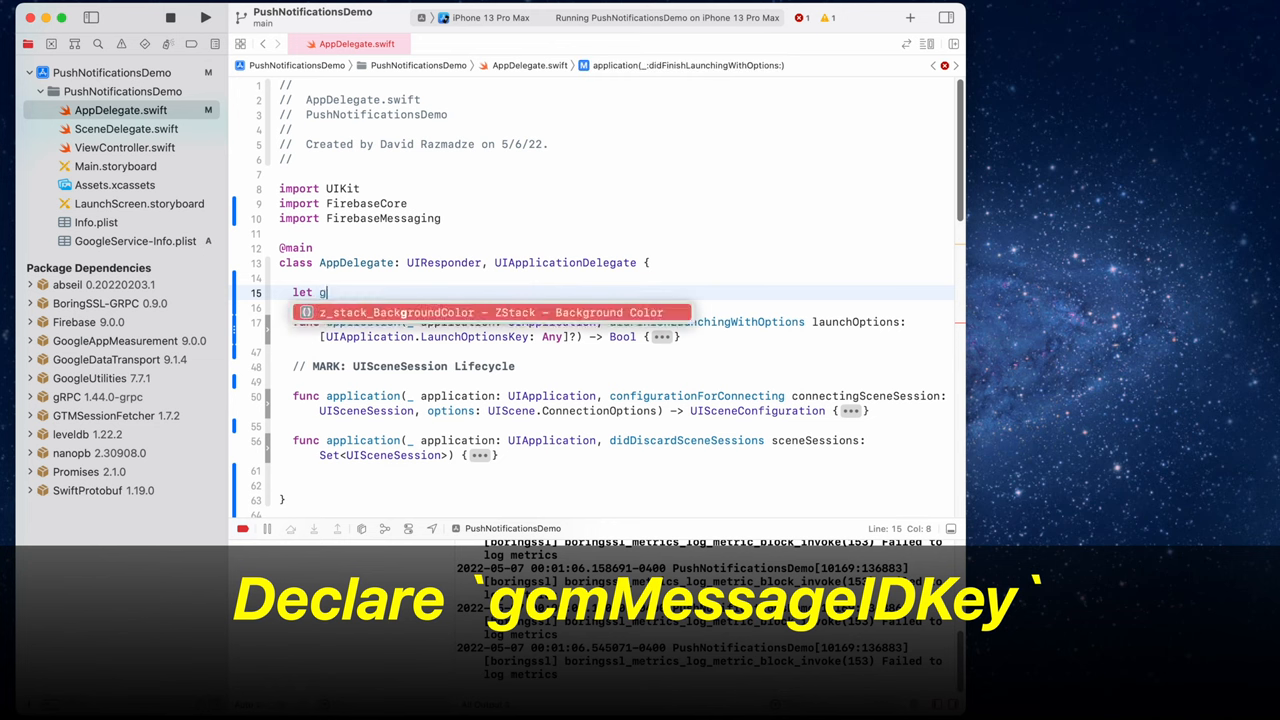
type("cmMess")
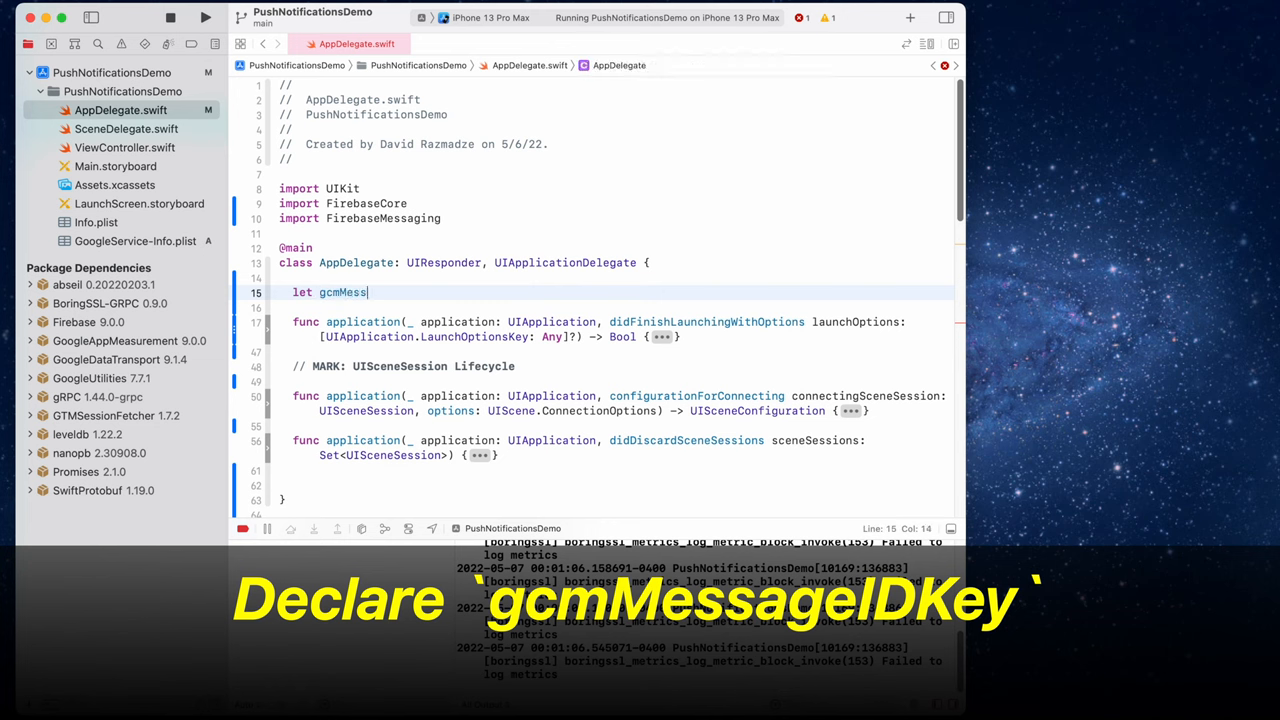
type("ageIDKey = \"")
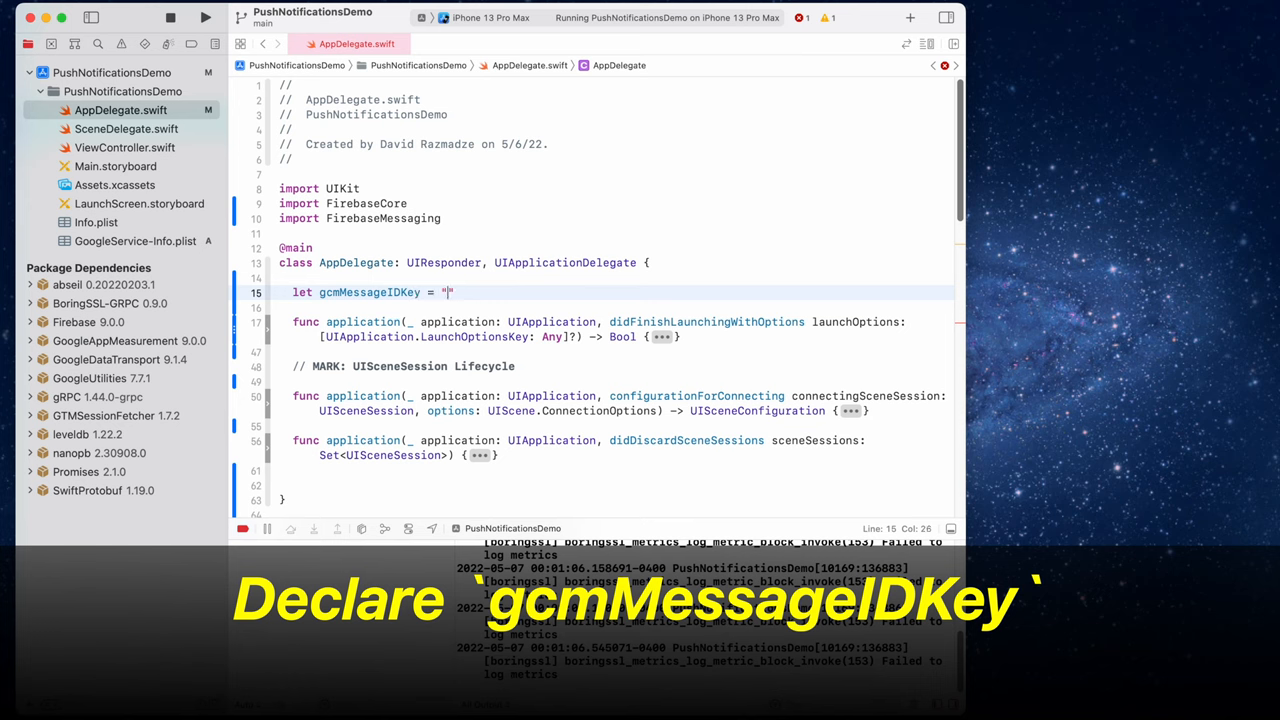
type("gcm.Mess")
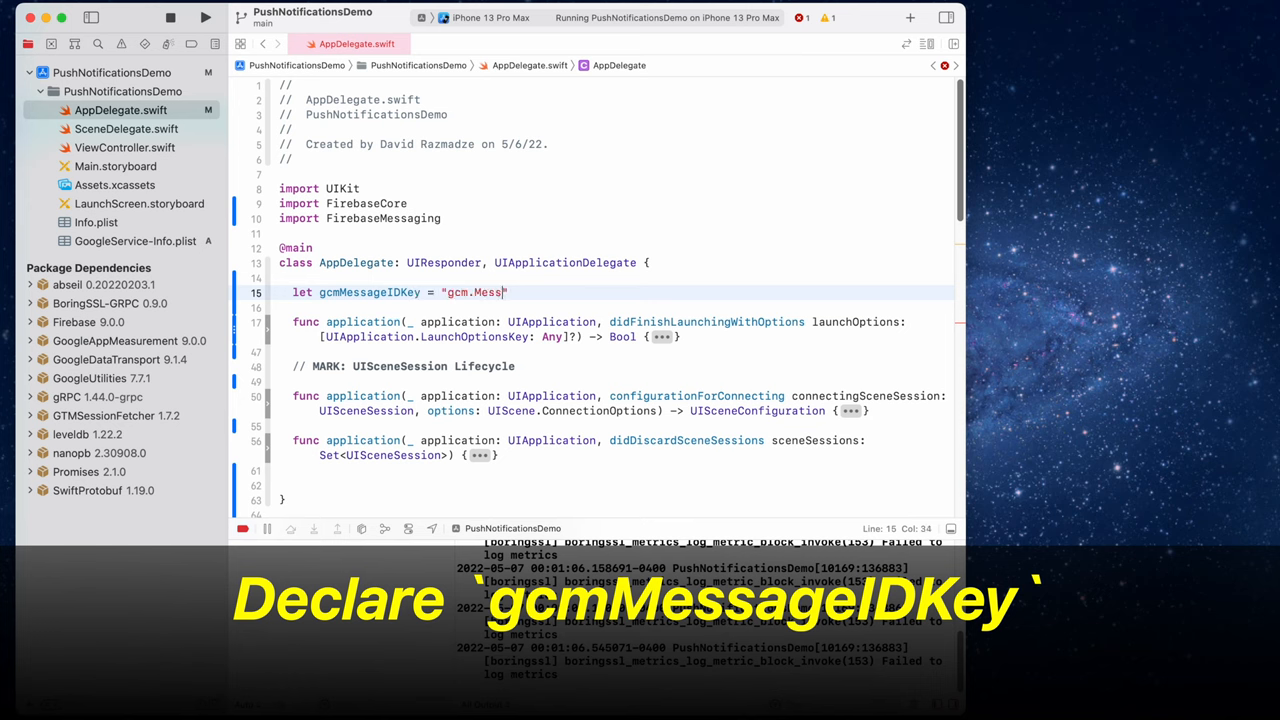
type("age_ID")
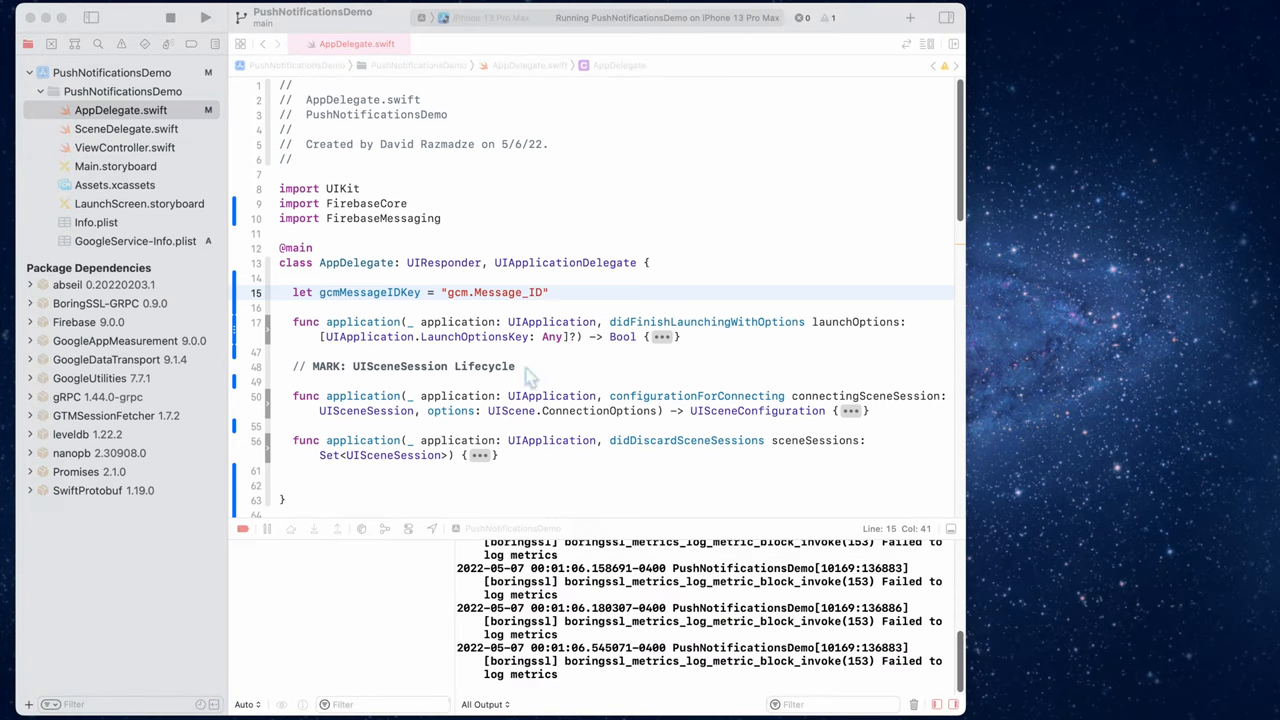
- Check where gcmMessageIDKey is used, then switch to GoogleService-Info.plist
scroll("down", 3)
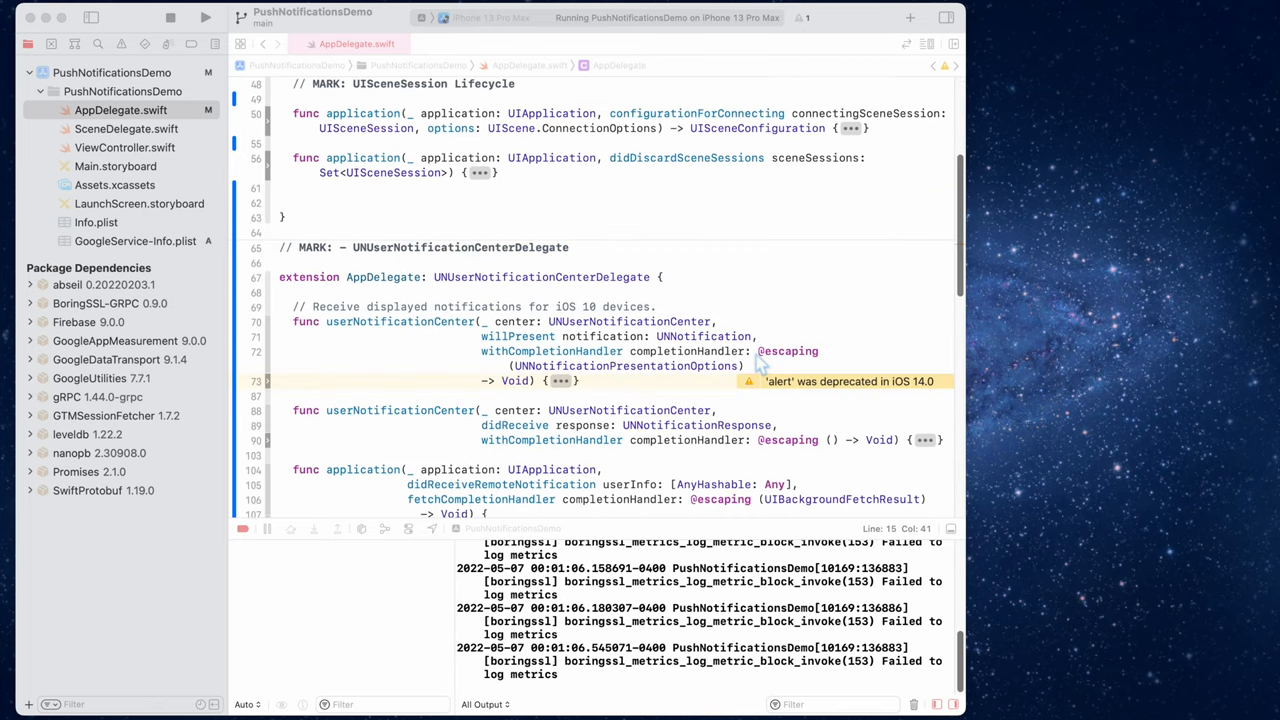
scroll("down", 3)
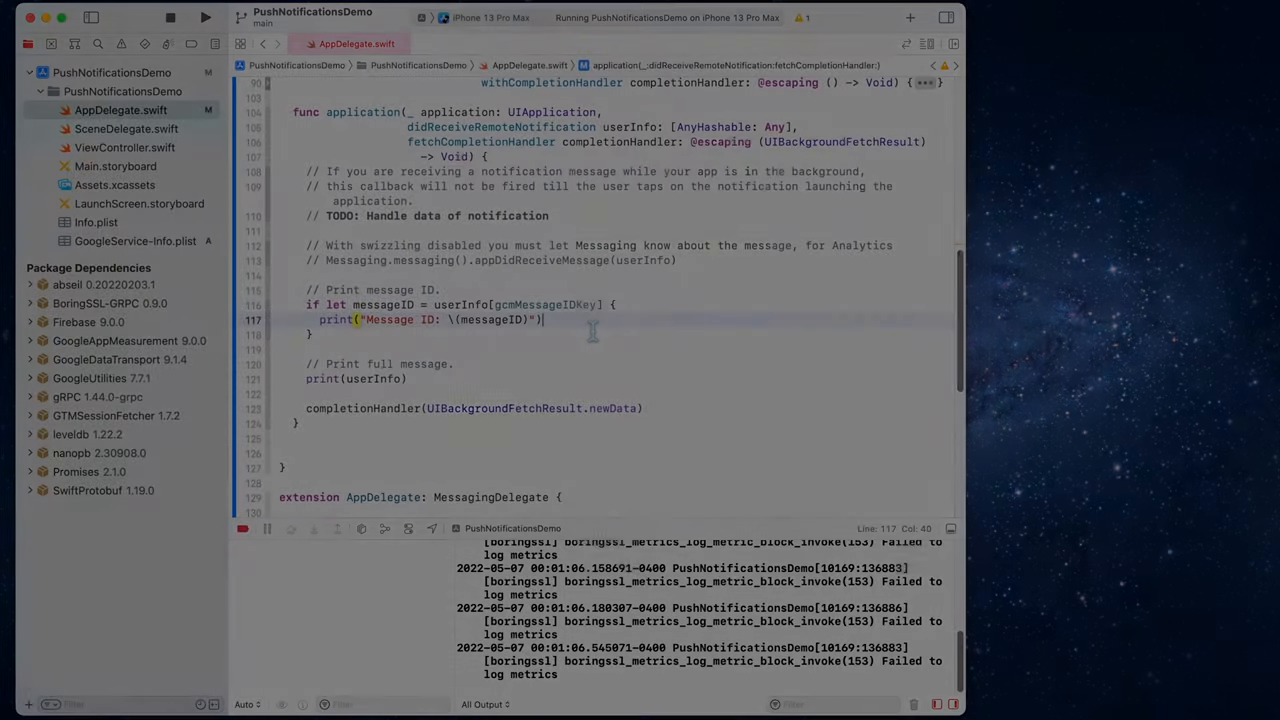
left_click(135, 240)
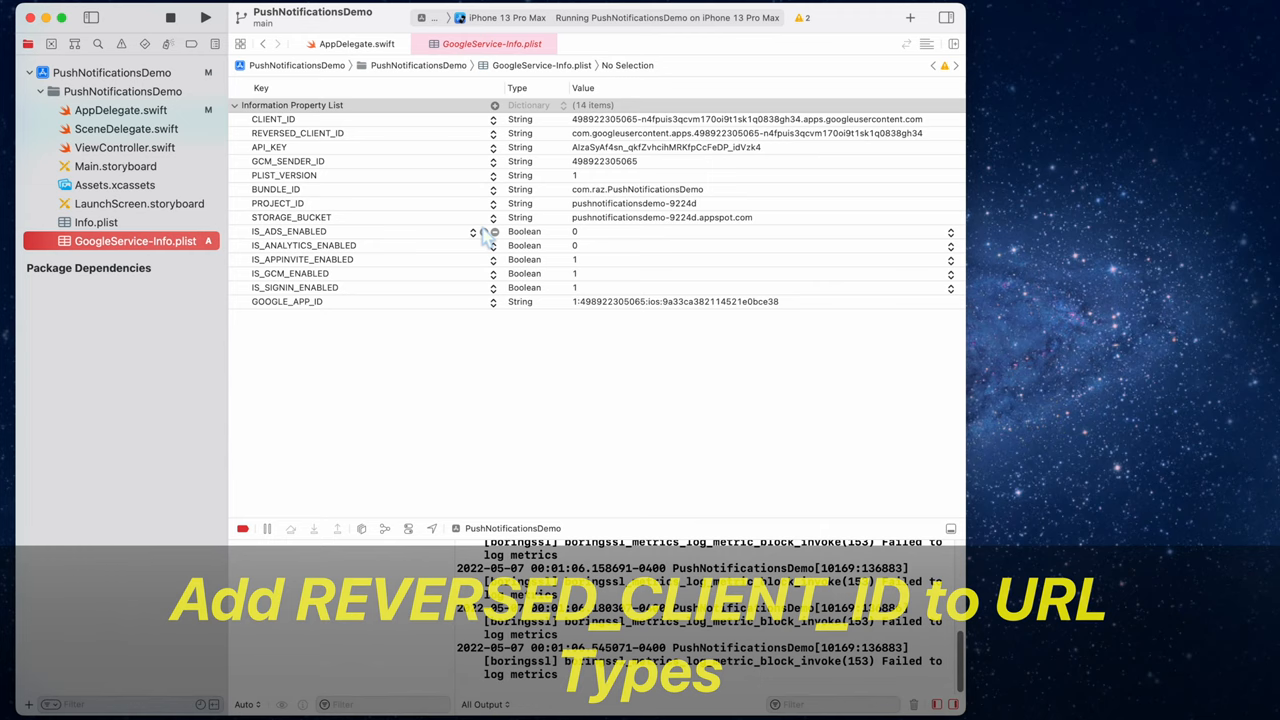
- Add a new URL Type entry under the PushNotificationsDemo target's Info settings
left_click(273, 119)
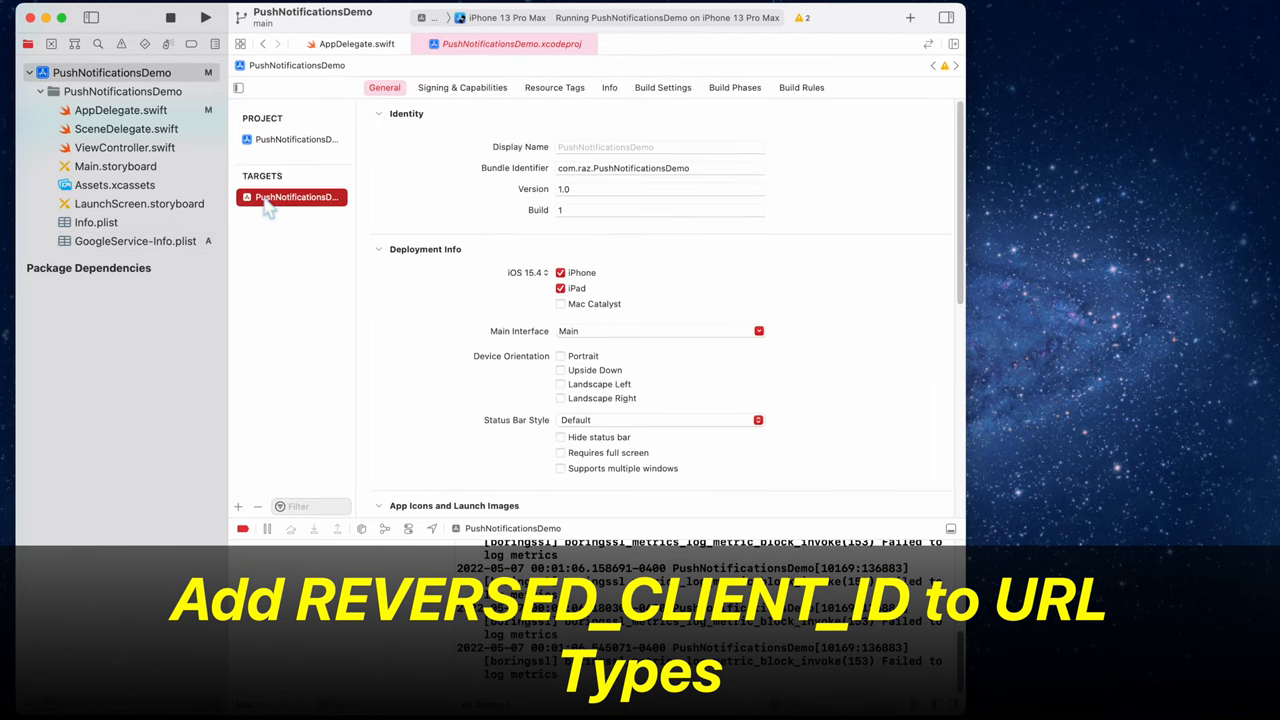
left_click(609, 87)
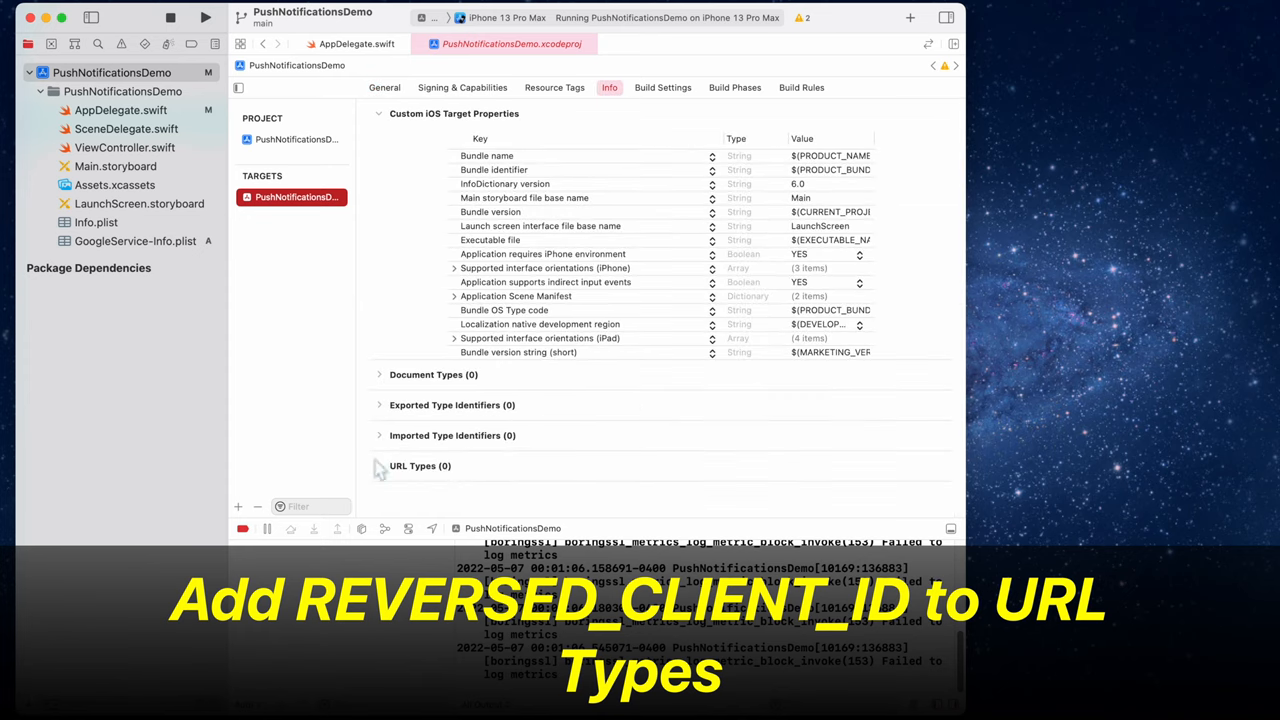
left_click(379, 465)
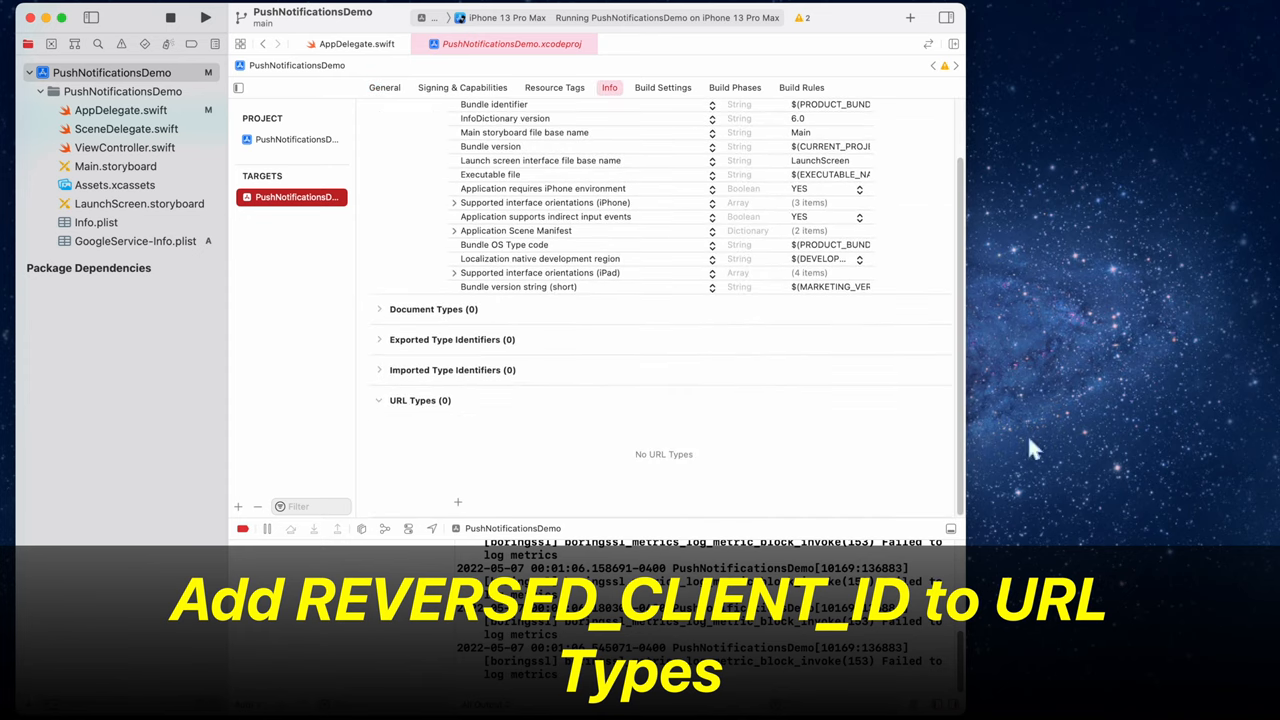
left_click(458, 502)
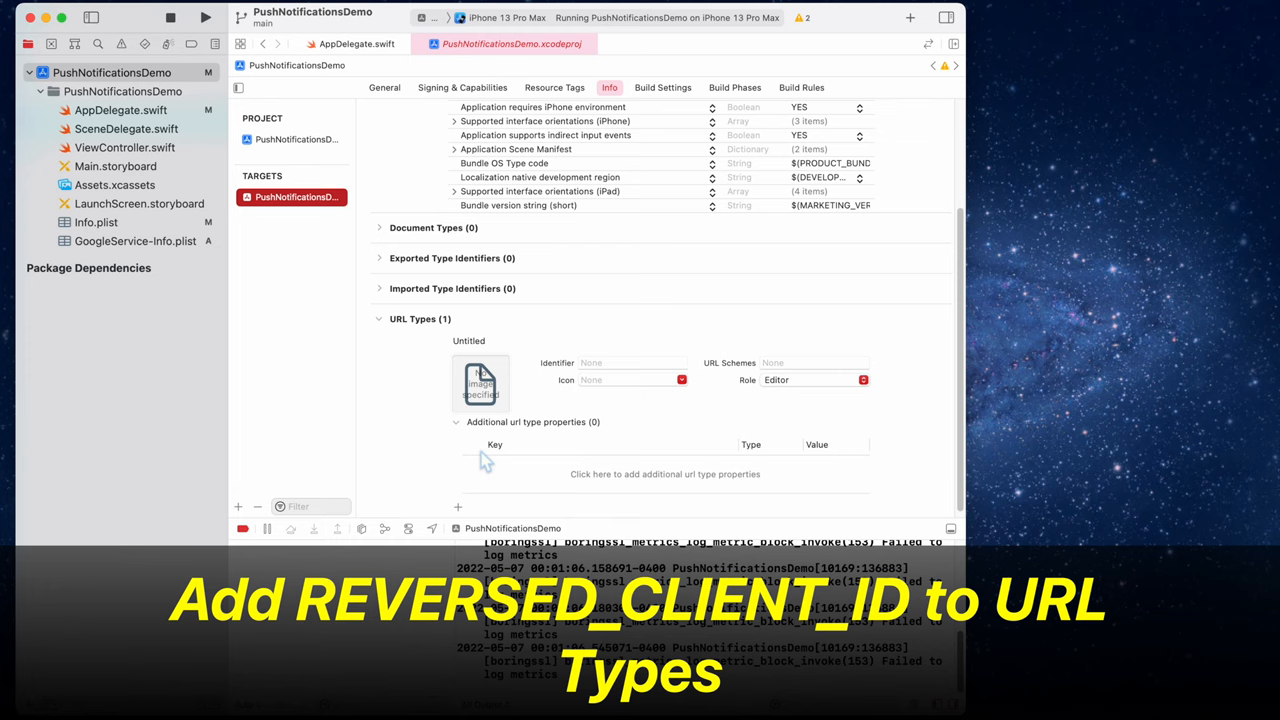
mouse_move(1095, 365)
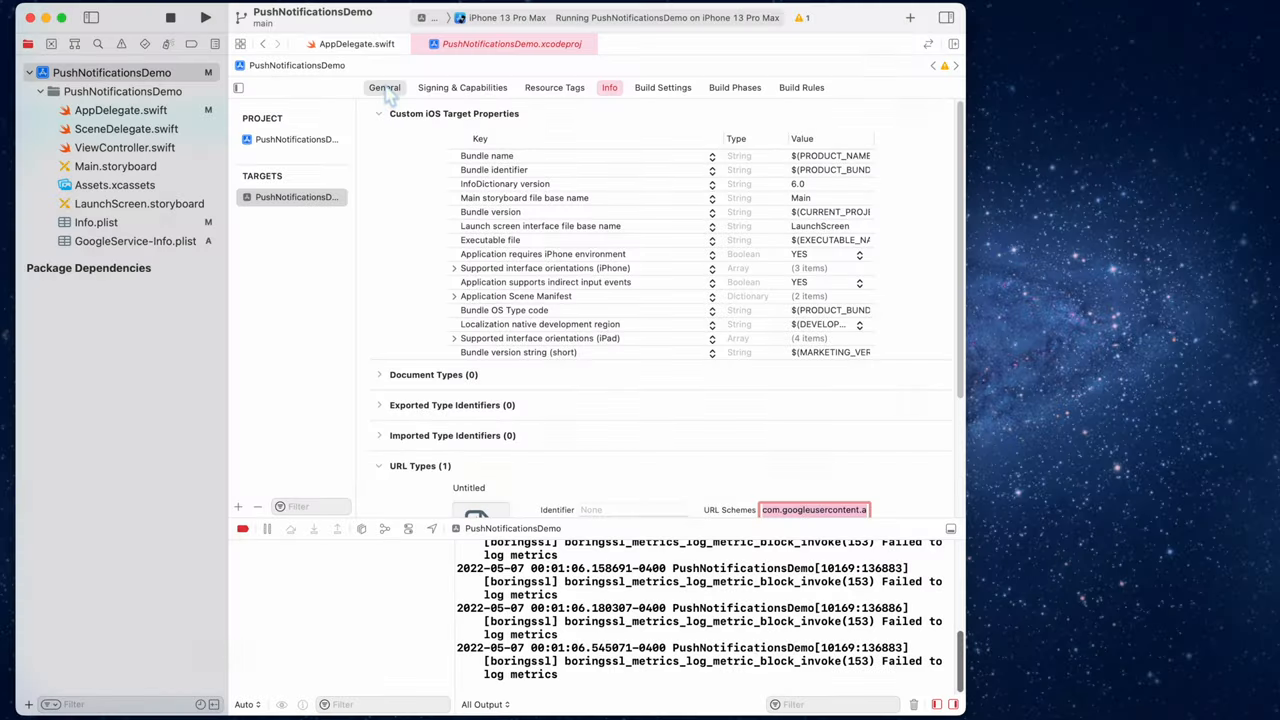
- Add the Background Modes capability with background fetch and remote notifications enabled
left_click(462, 87)
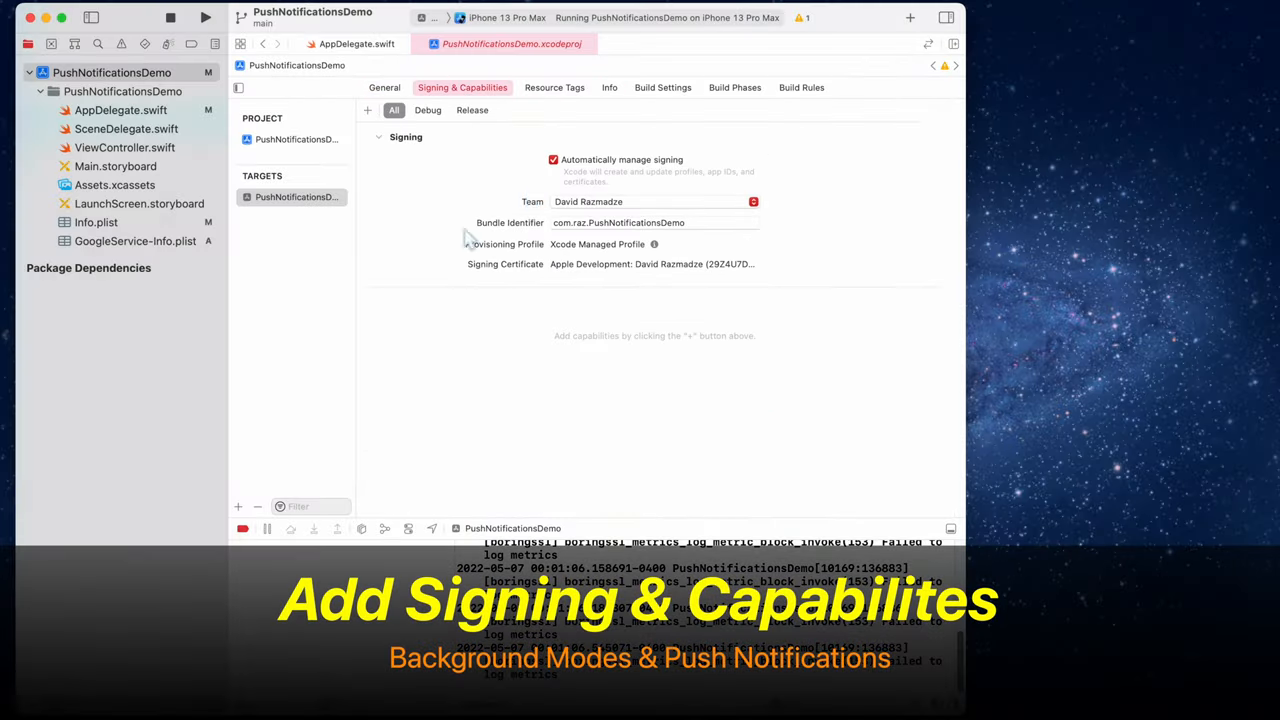
left_click(367, 110)
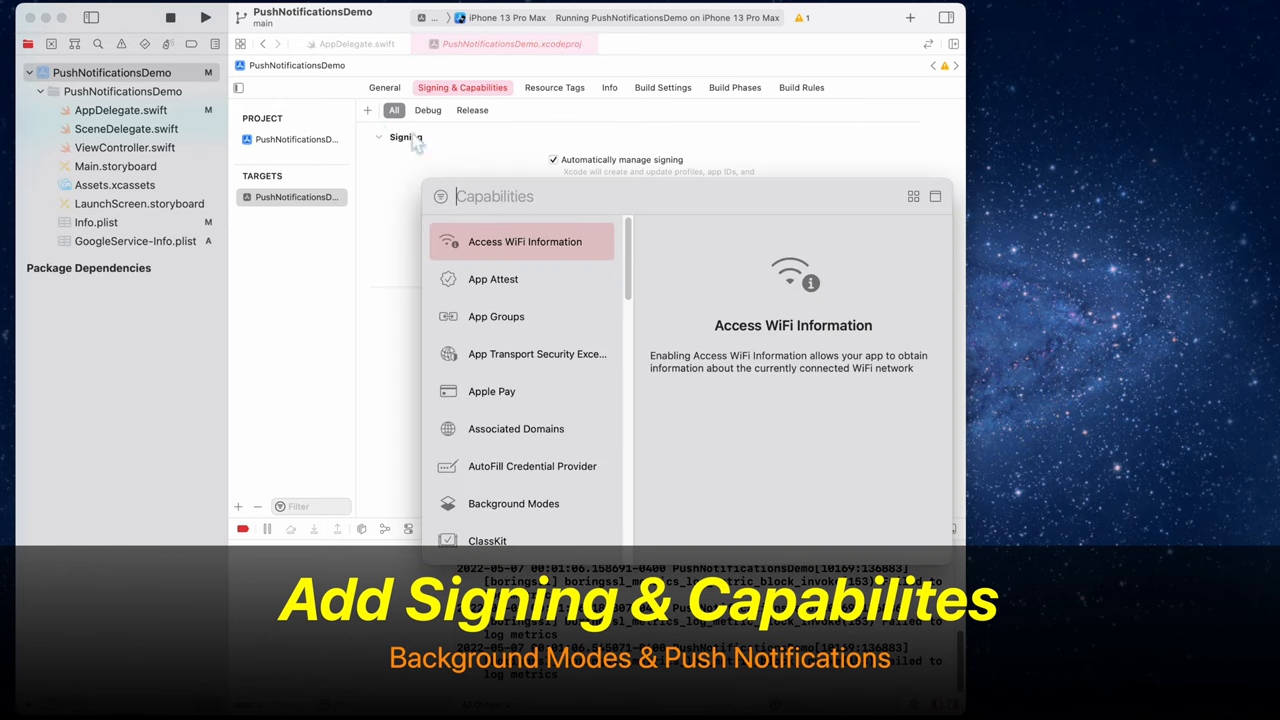
mouse_move(549, 362)
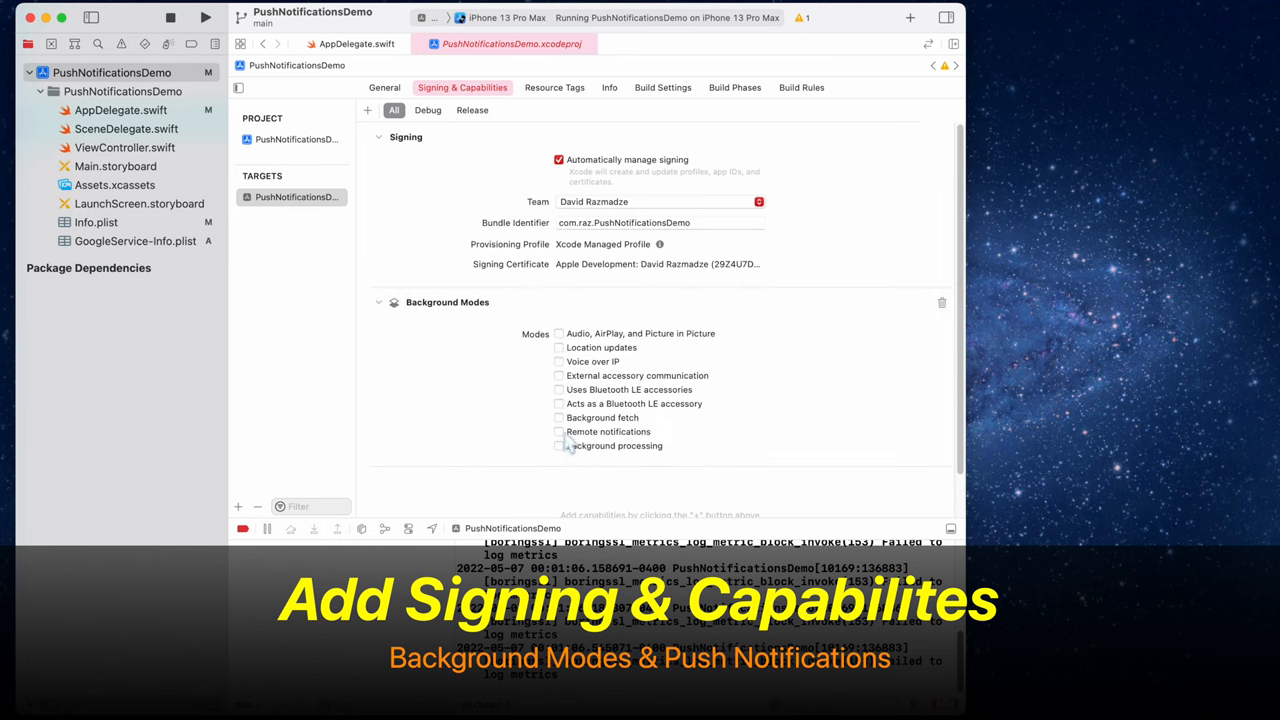
left_click(559, 417)
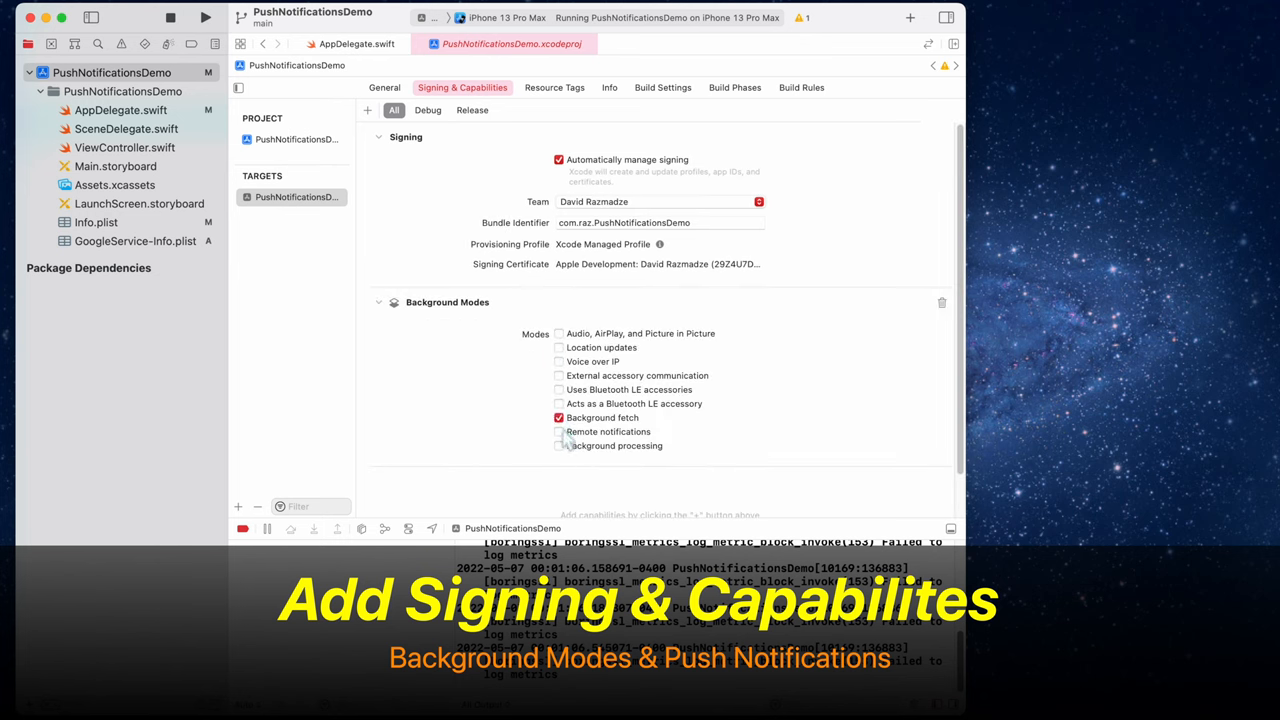
left_click(559, 431)
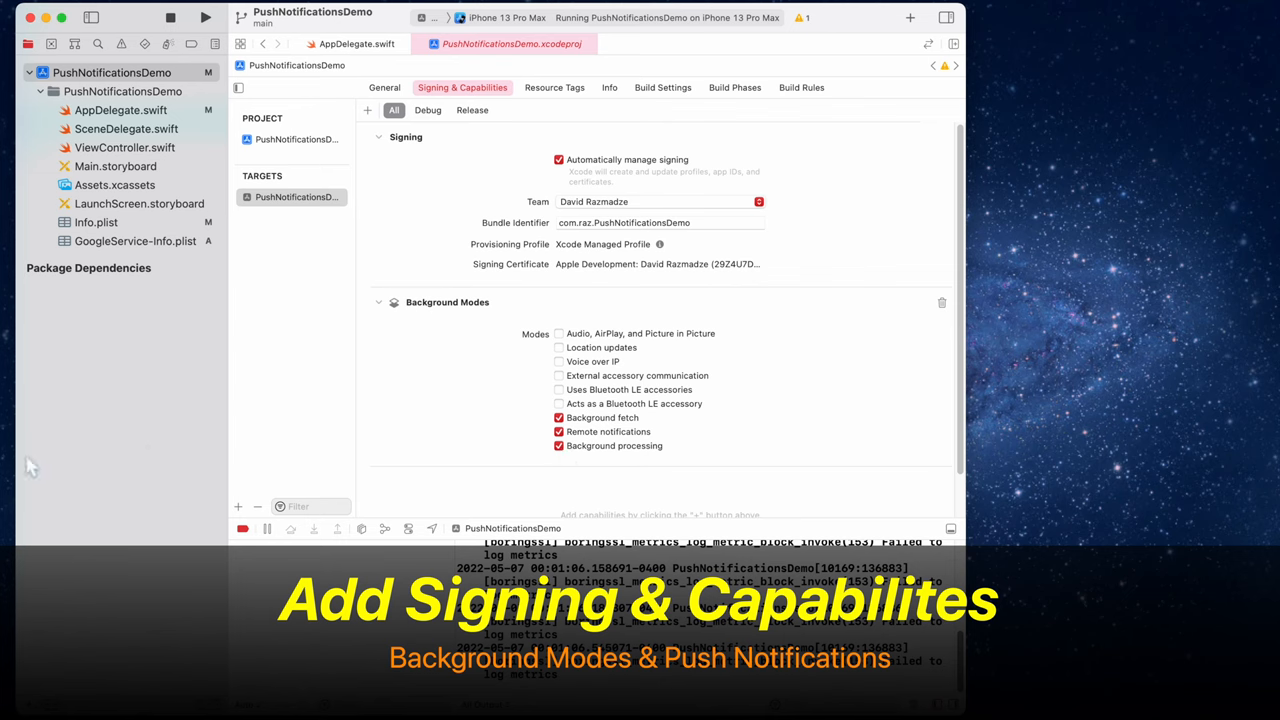
- Add the Push Notifications capability, review Background Modes, and return to AppDelegate.swift
left_click(367, 109)
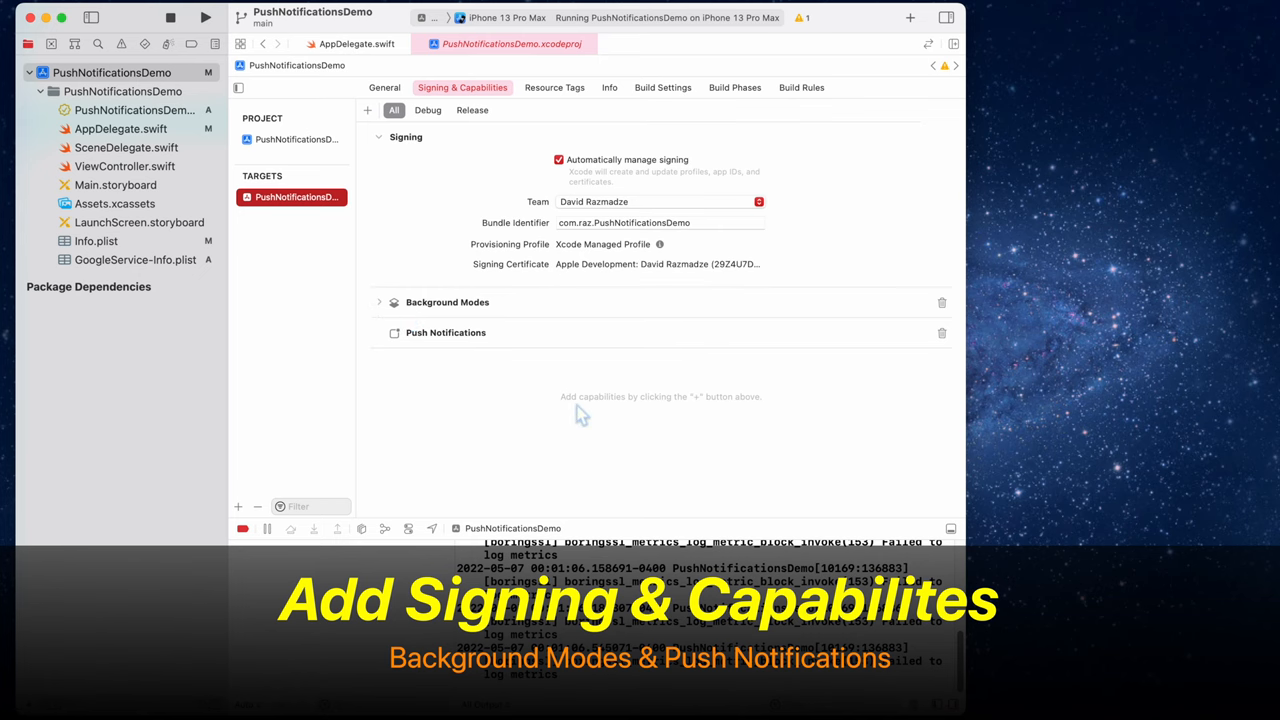
left_click(378, 302)
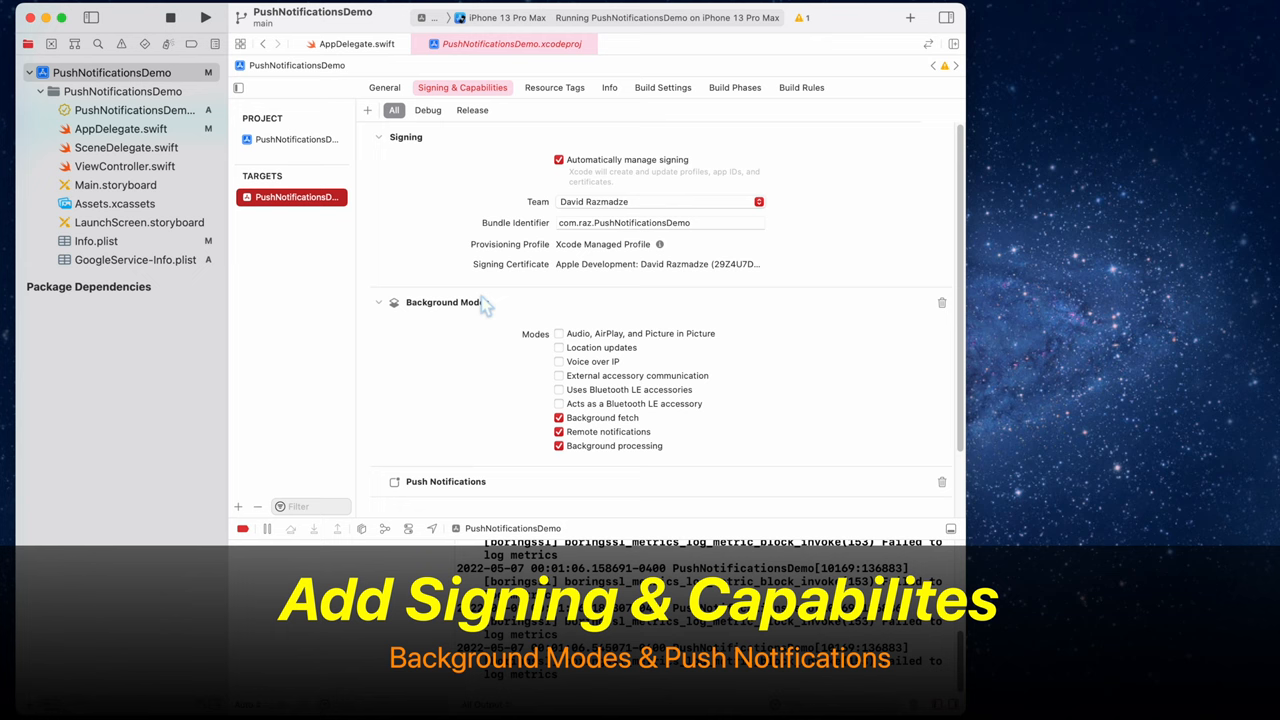
left_click(385, 87)
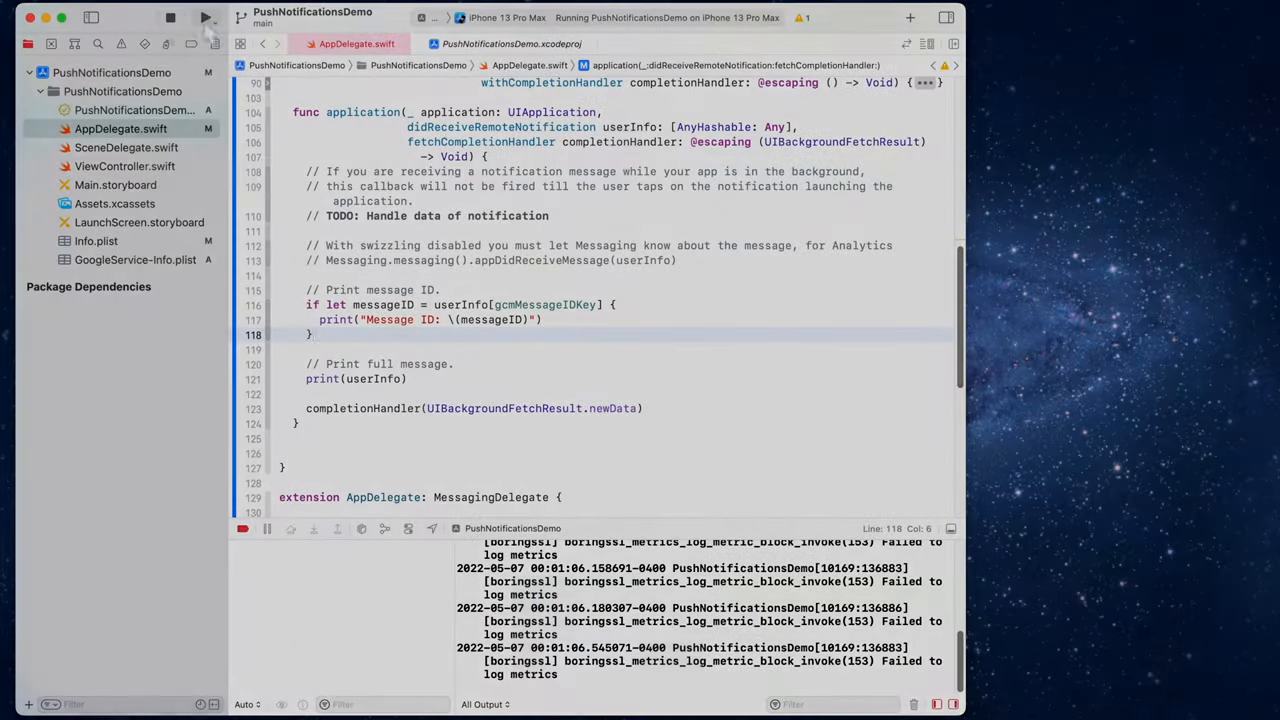
left_click(206, 17)
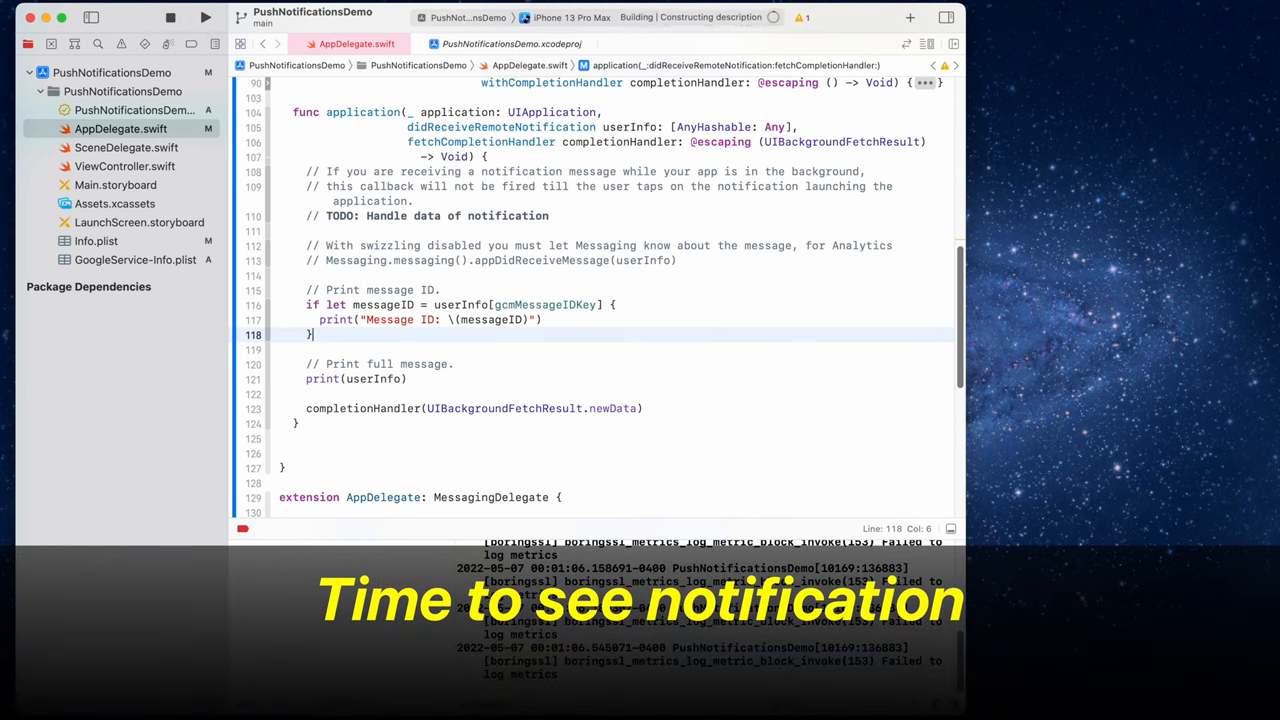
left_click(205, 17)
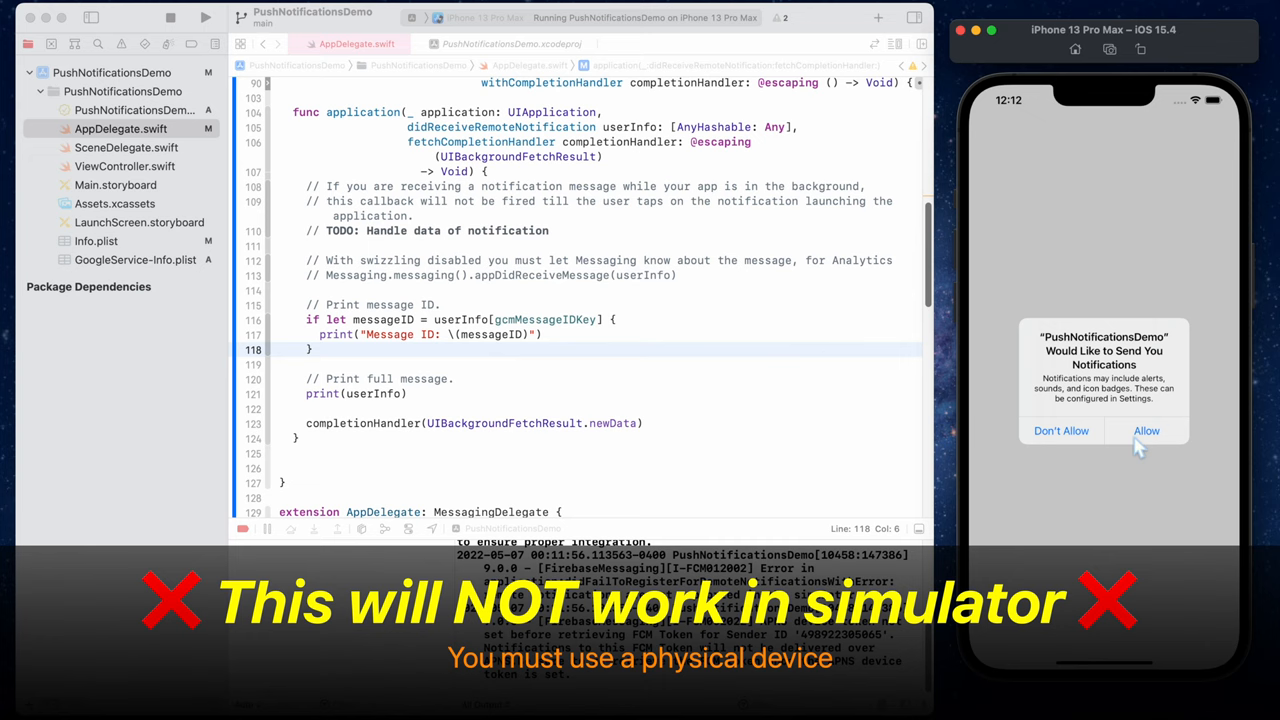
left_click(1146, 430)
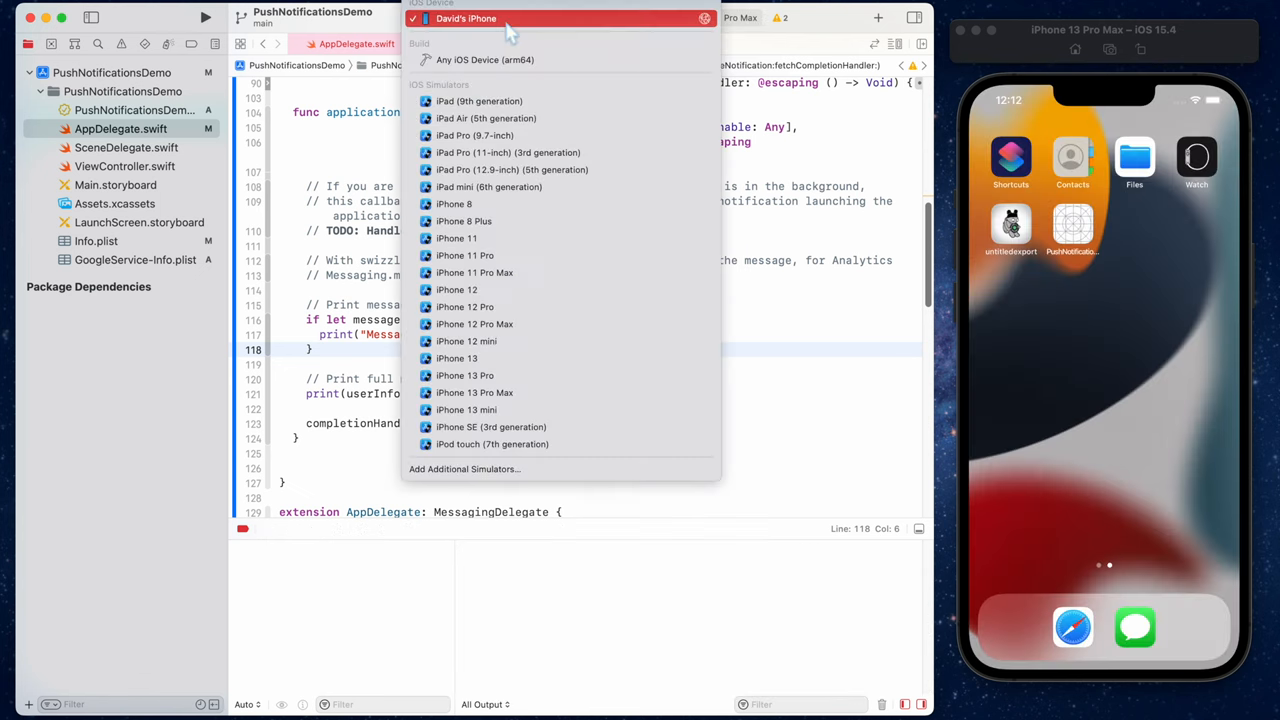
left_click(466, 18)
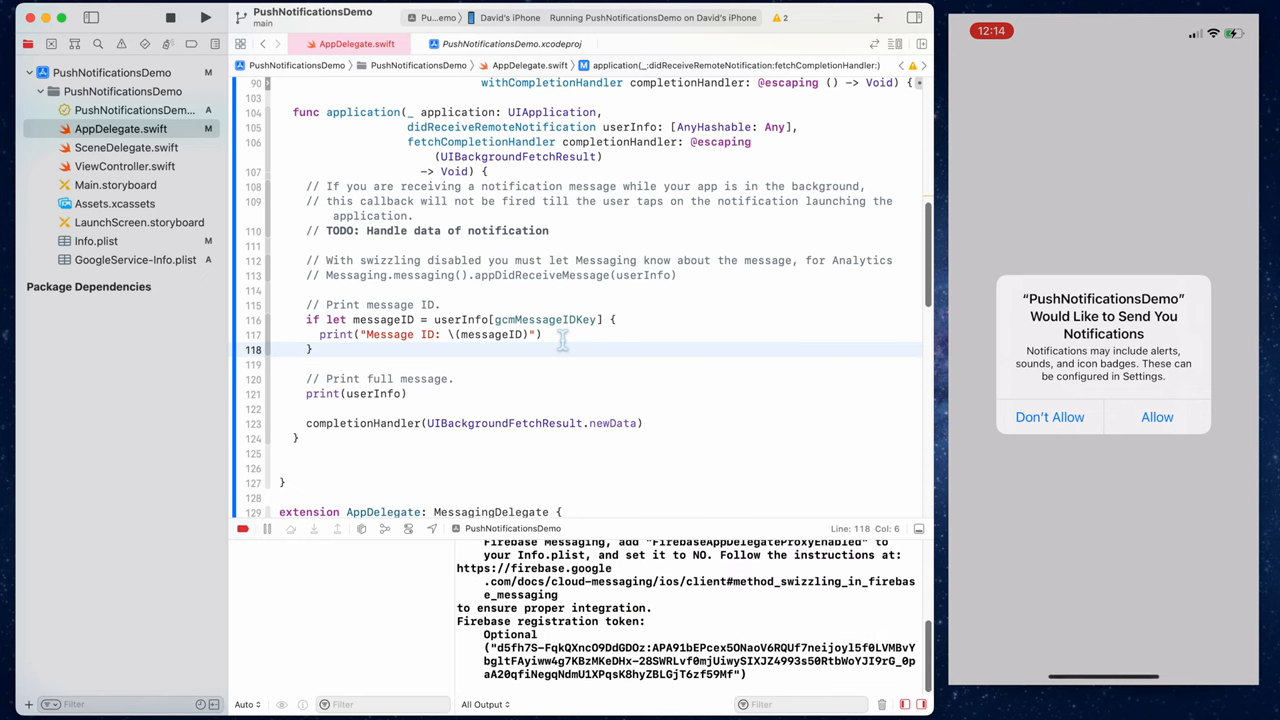
mouse_move(596, 360)
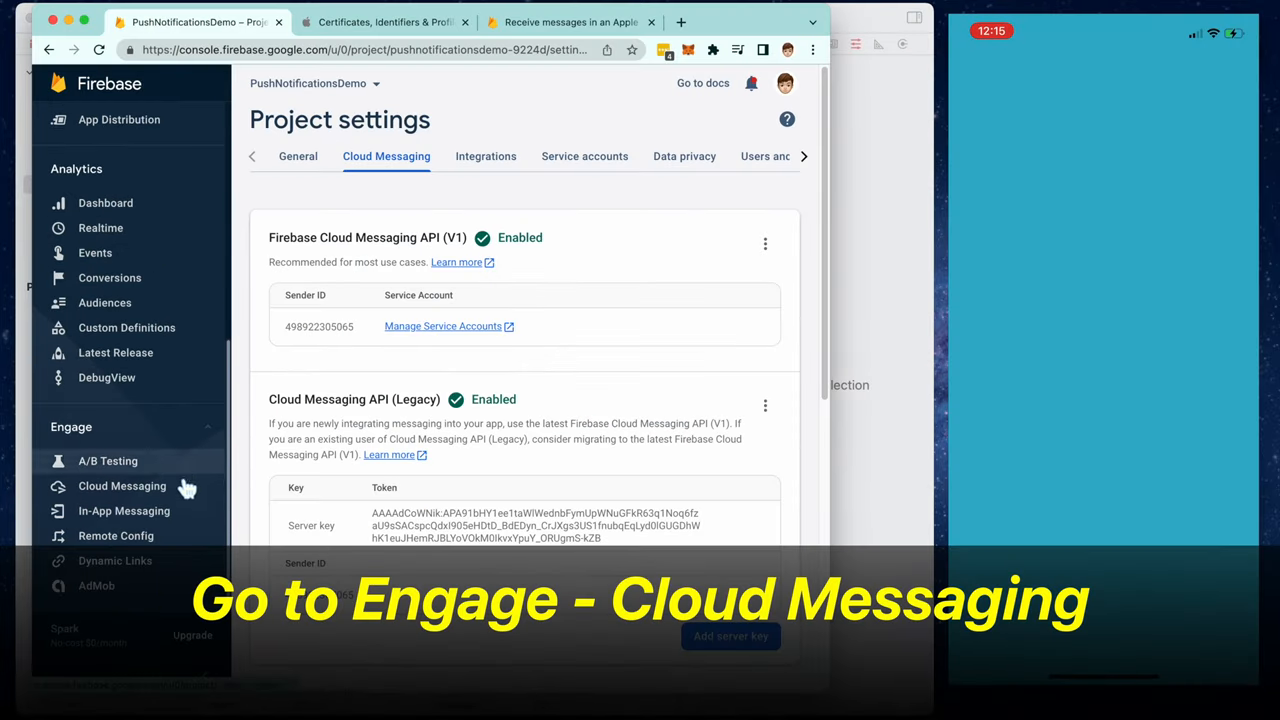
- Create a new Cloud Messaging notification under Engage with the title 'Hi YouTube'
left_click(122, 485)
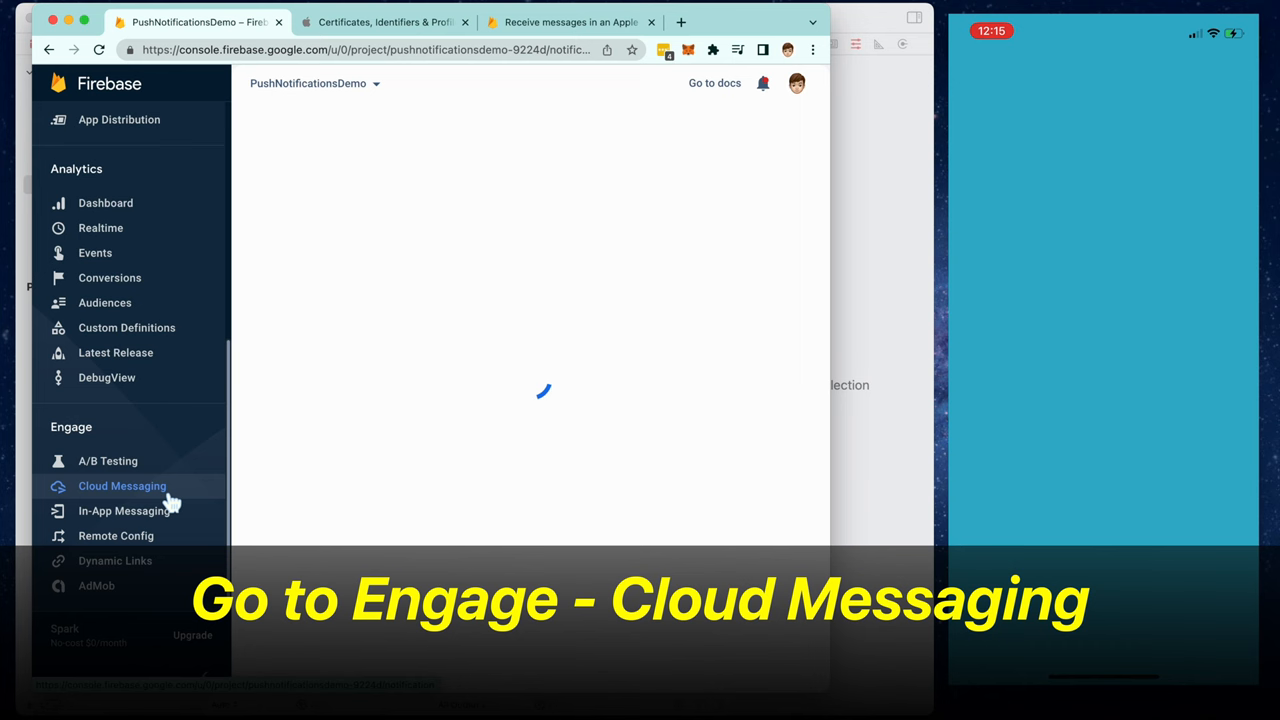
left_click(122, 485)
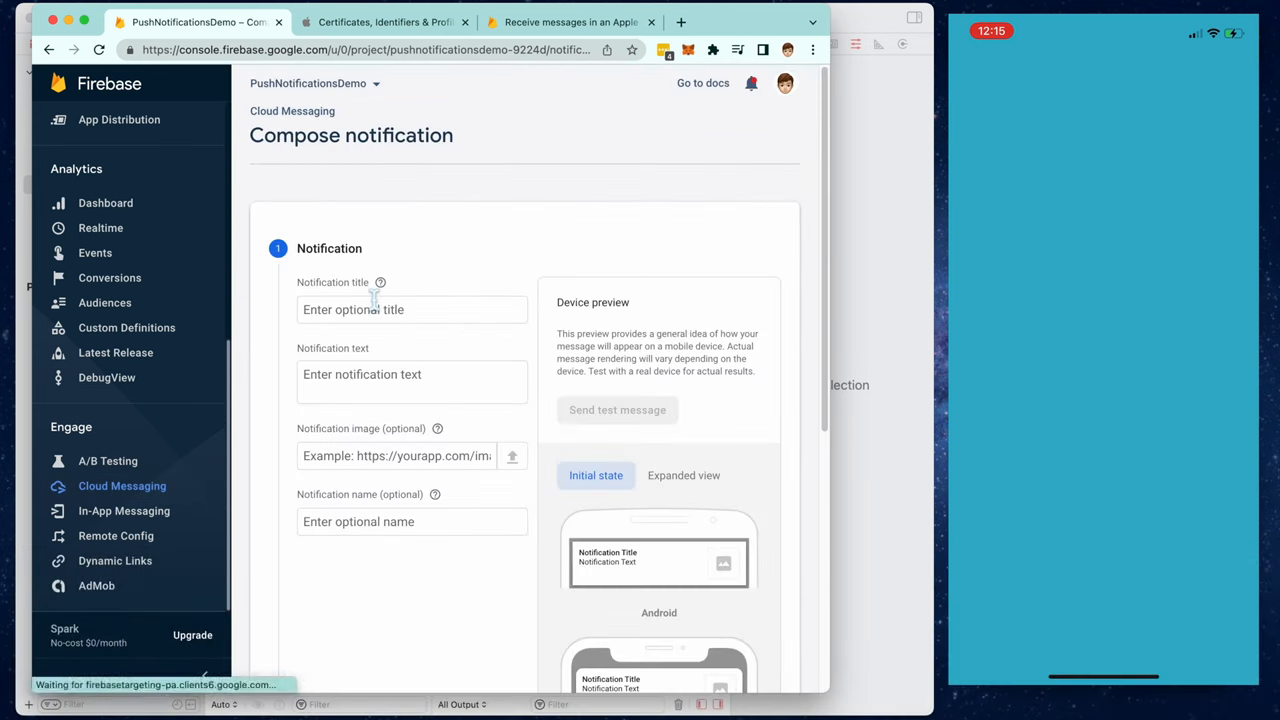
left_click(411, 309)
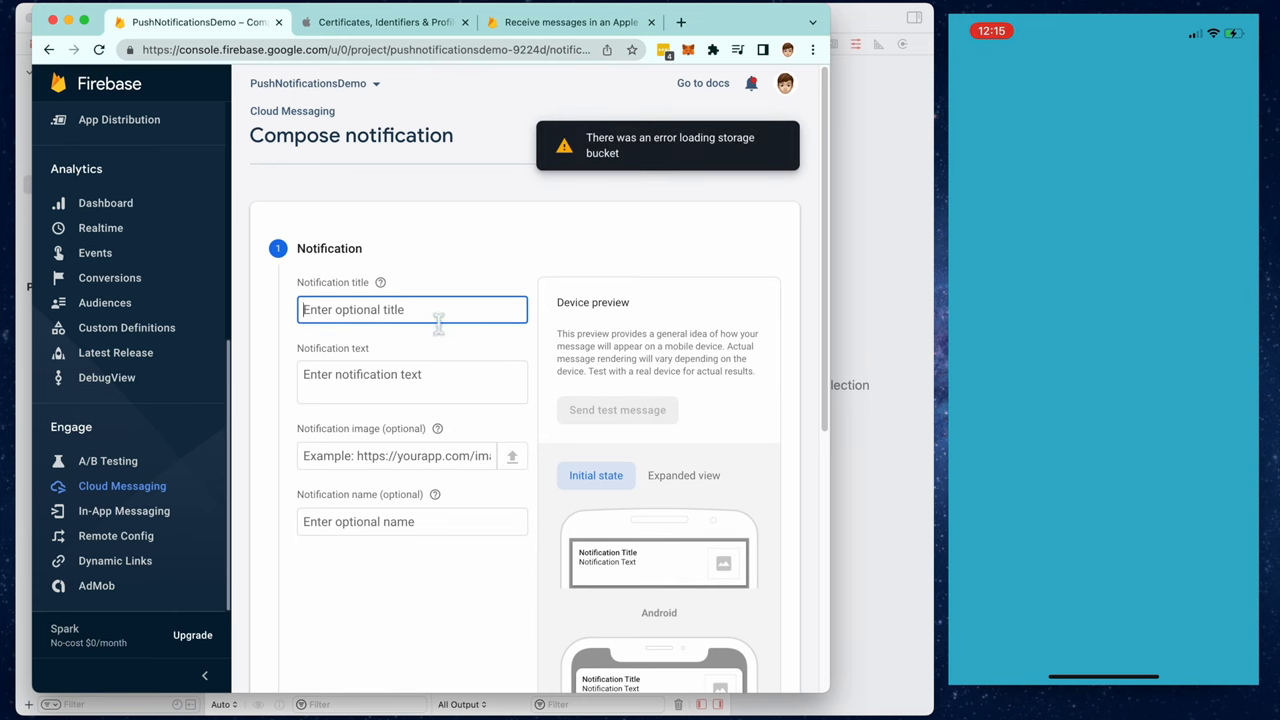
type("Hi You")
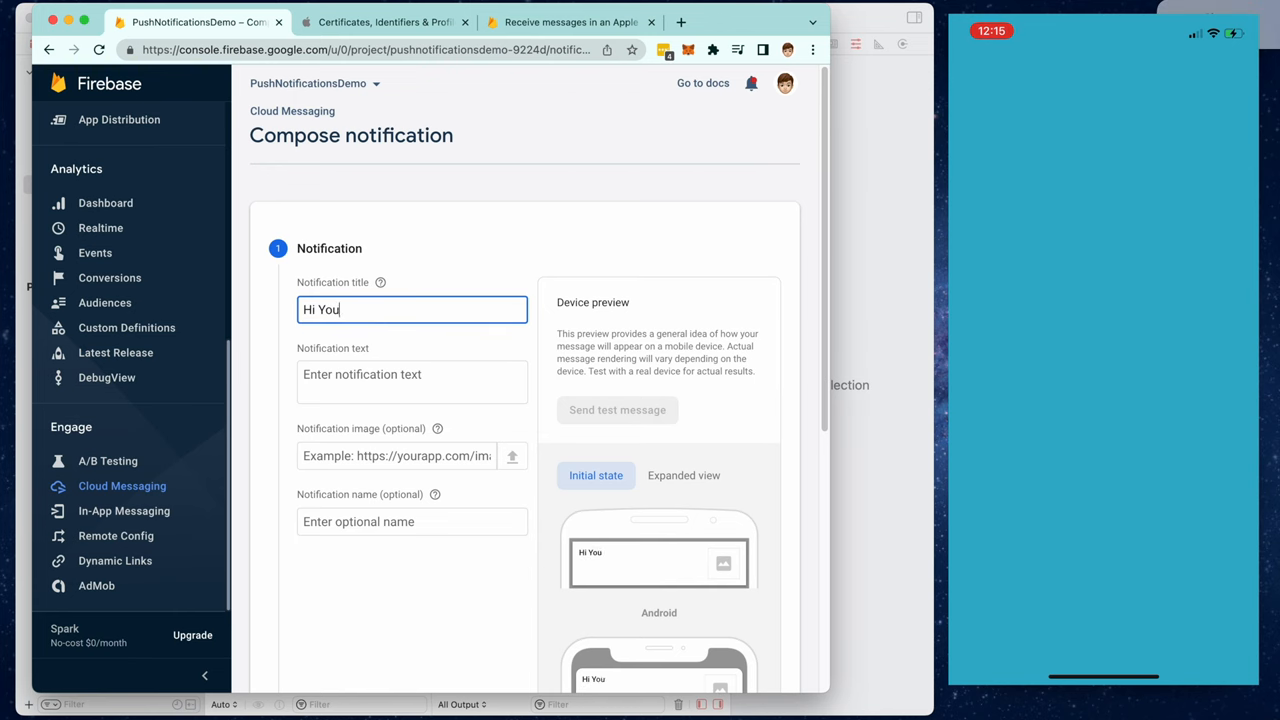
type("Tube")
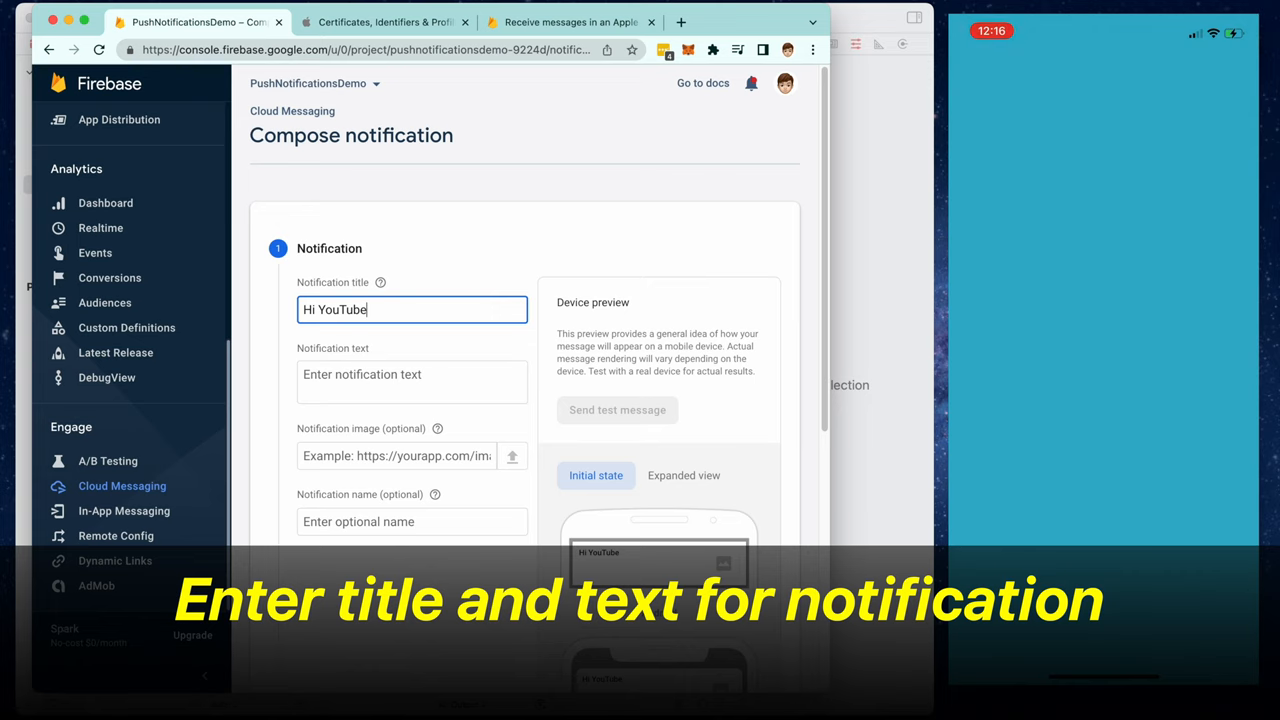
- Fill in the notification body text and bring up the Send test message dialog
left_click(411, 381)
type("This is the noti")
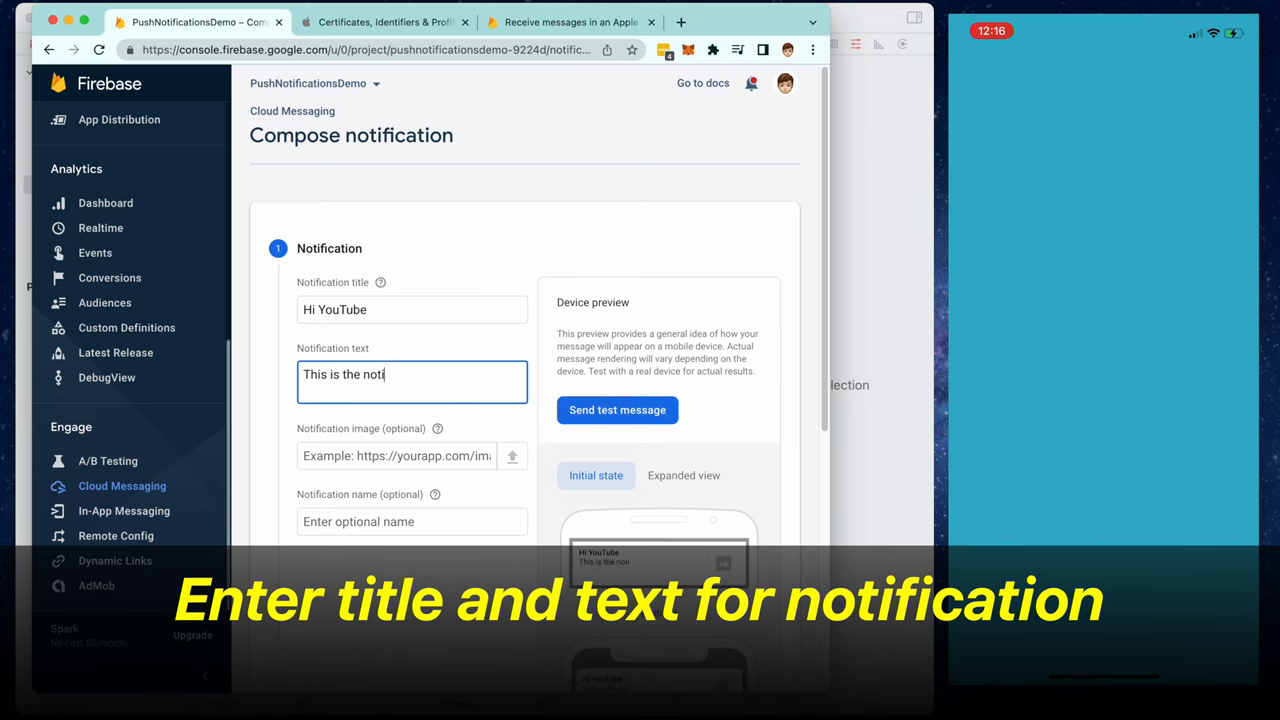
type("fication tex")
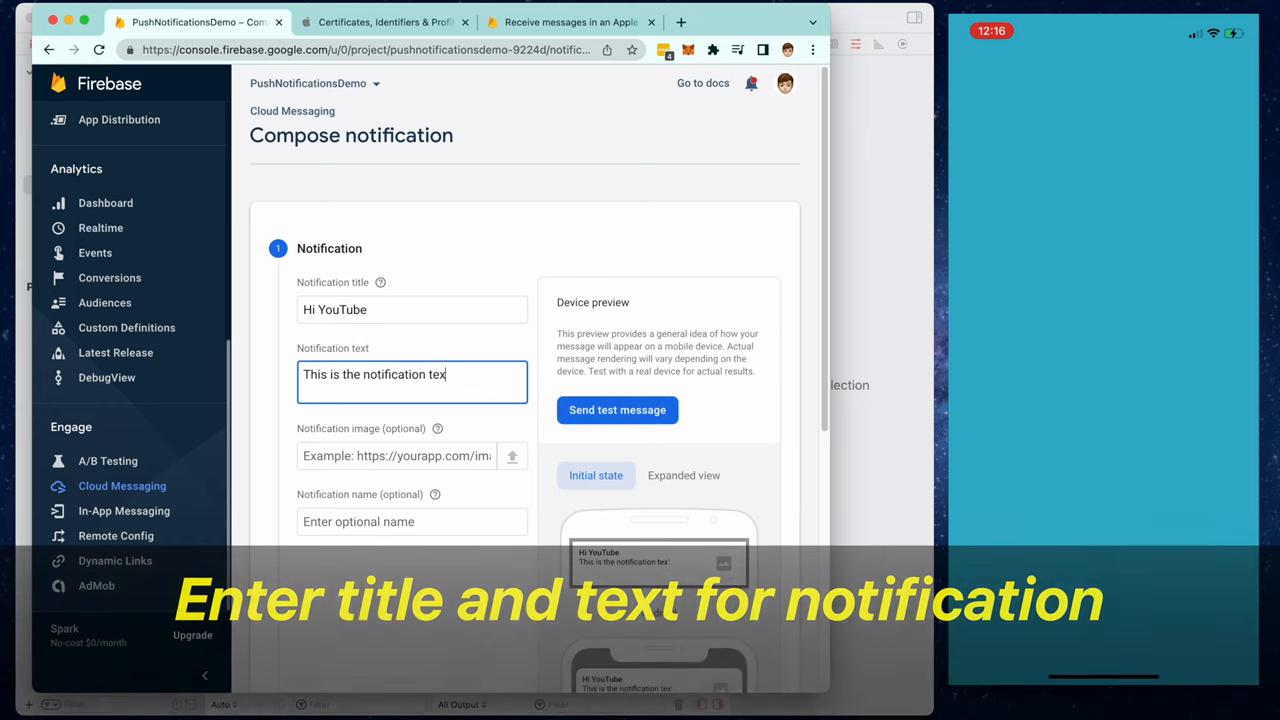
left_click(617, 410)
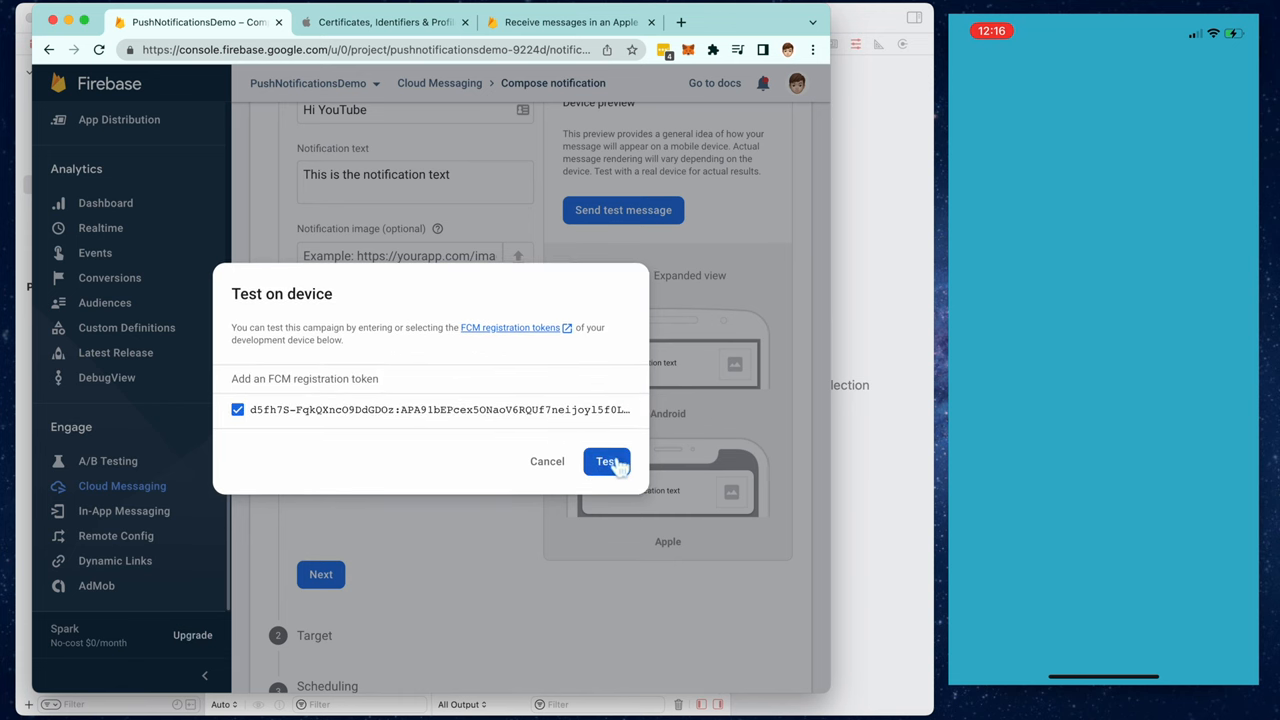
- Send the 'Hi YouTube' test to the registered FCM token and advance to the Target step
left_click(606, 461)
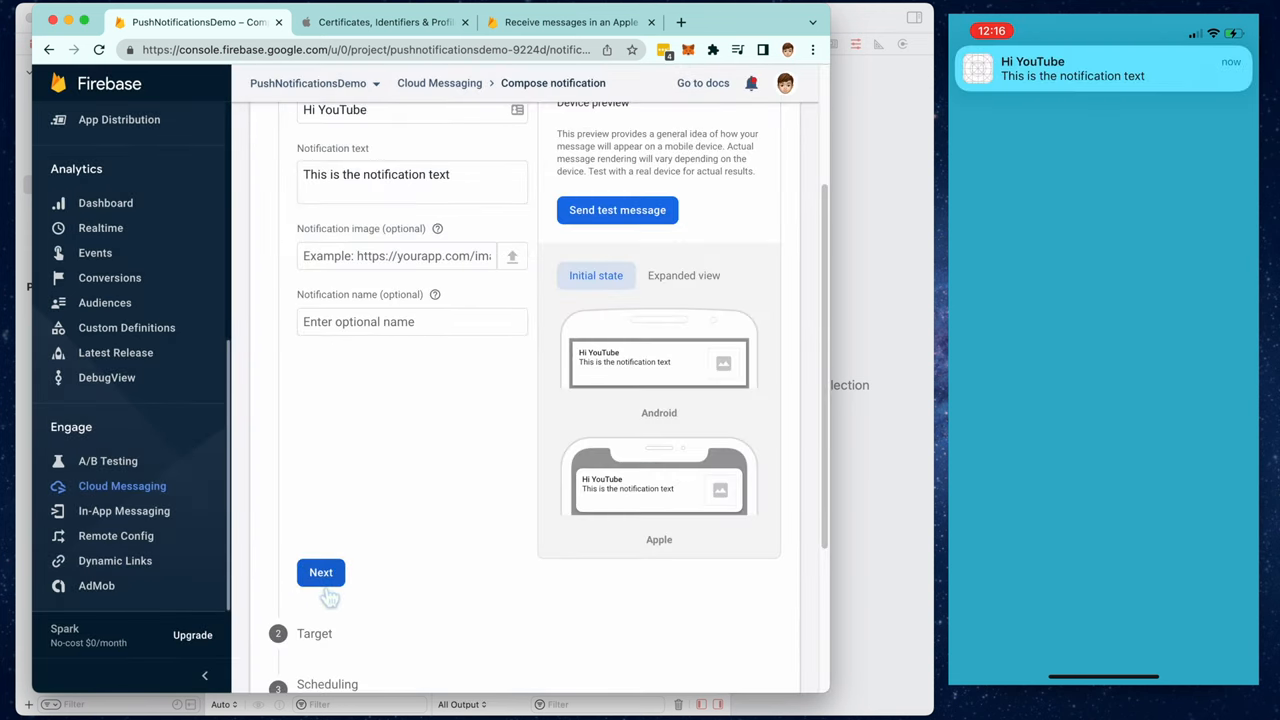
left_click(320, 572)
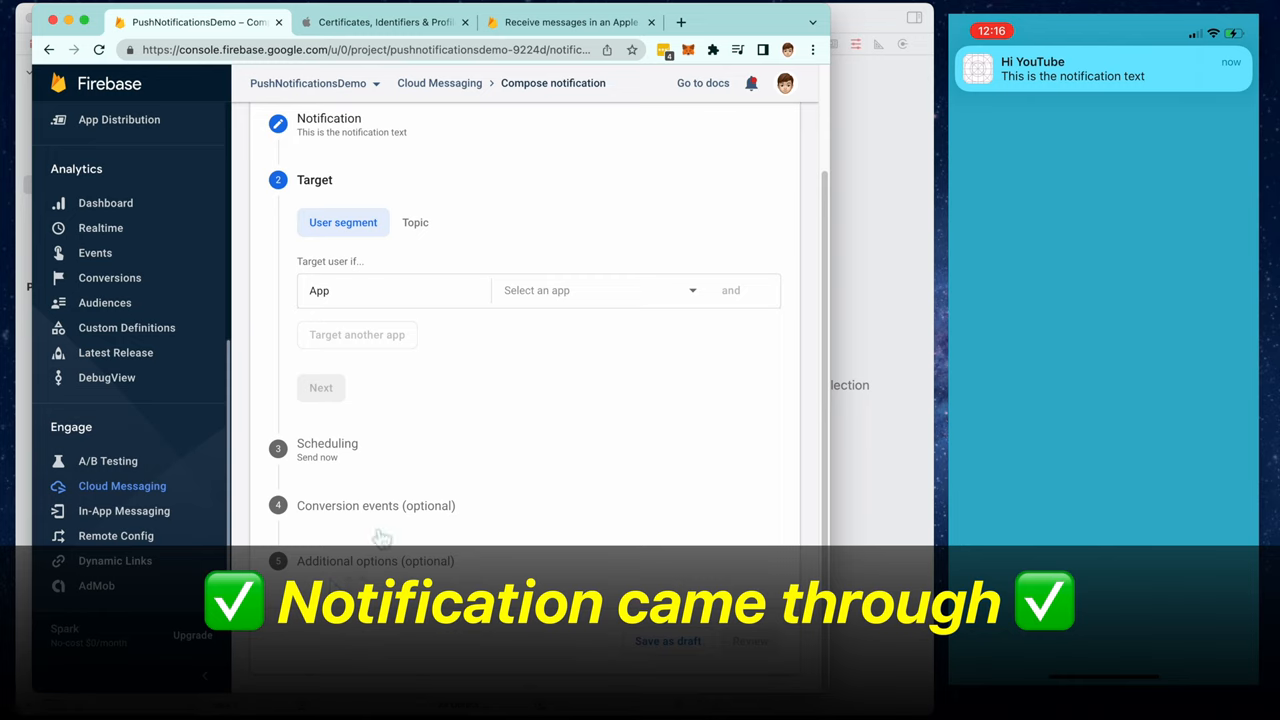